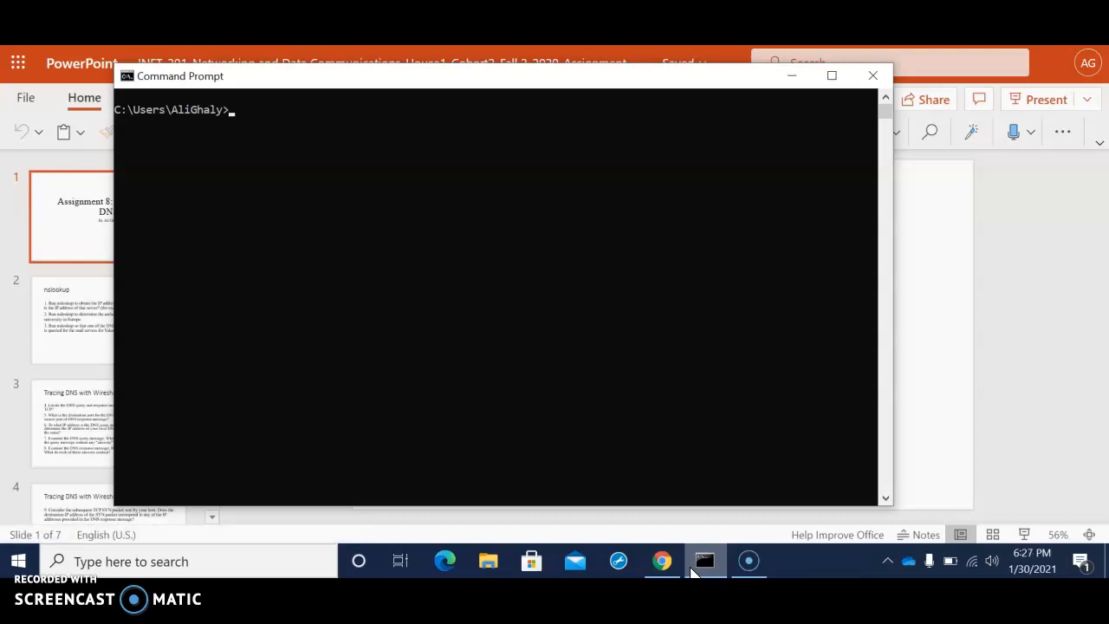
{"action": "type", "text": "ns"}
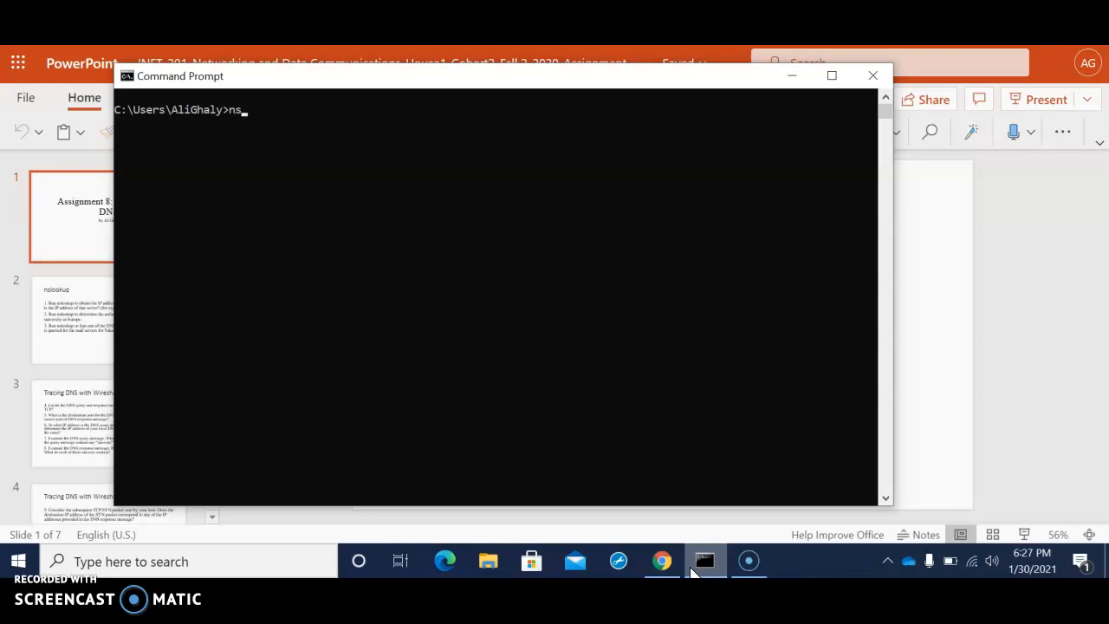
{"action": "type", "text": "lookup"}
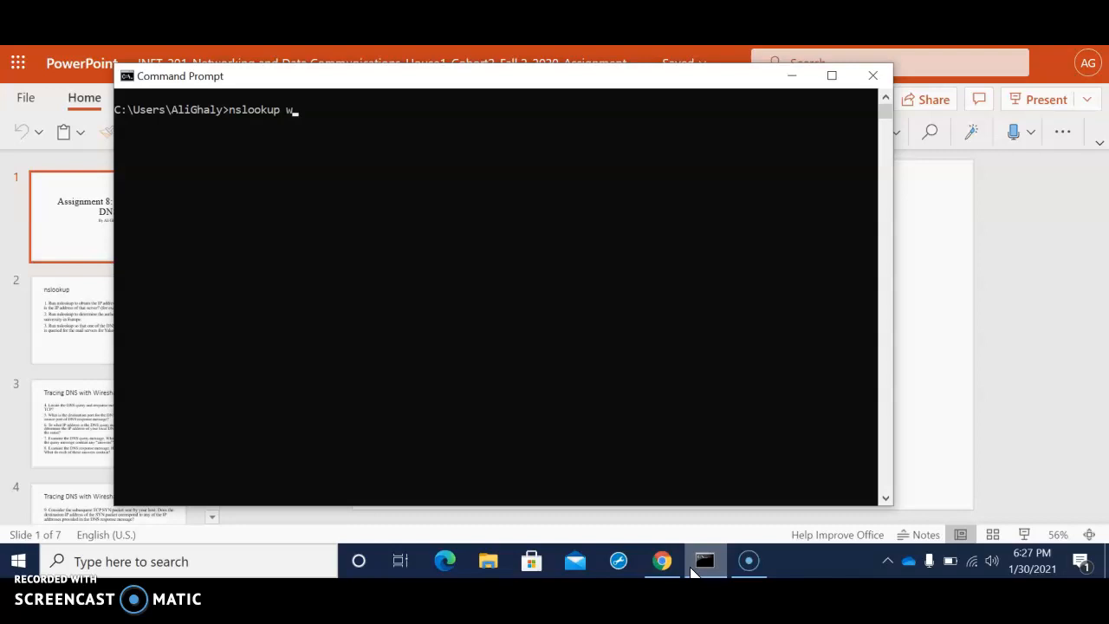
{"action": "type", "text": "ww."}
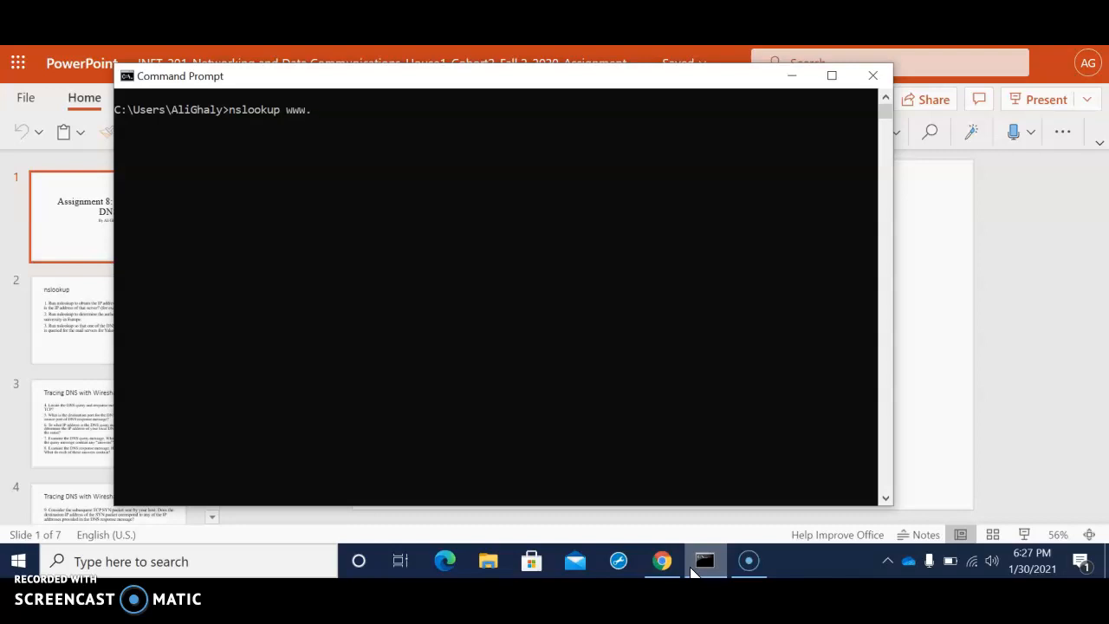
{"action": "type", "text": "mit"}
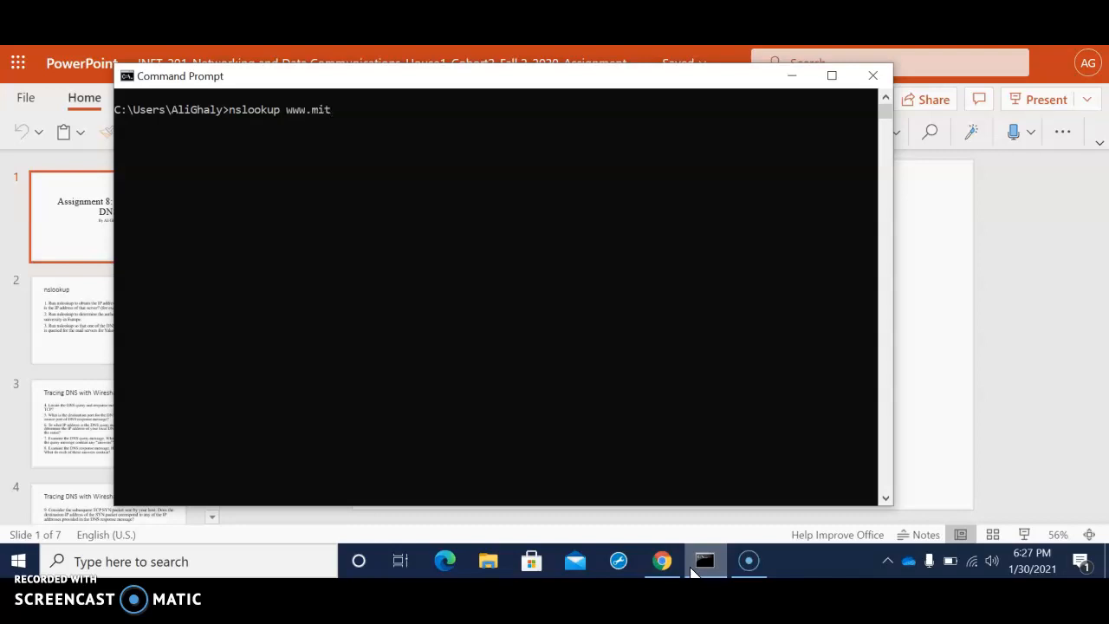
{"action": "type", "text": ".e"}
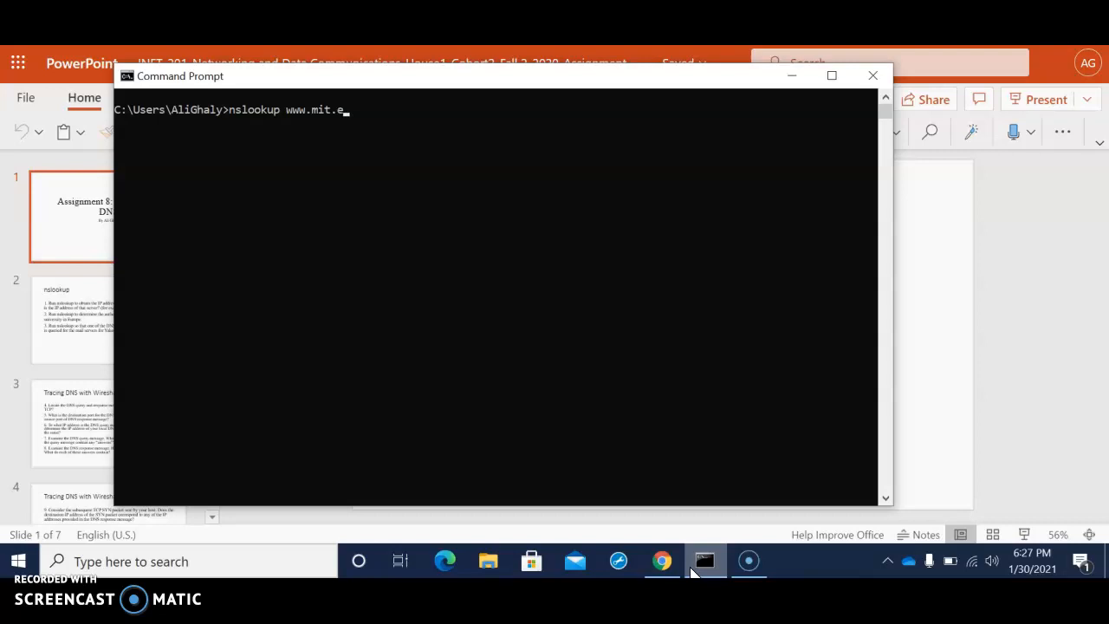
{"action": "key", "text": "enter"}
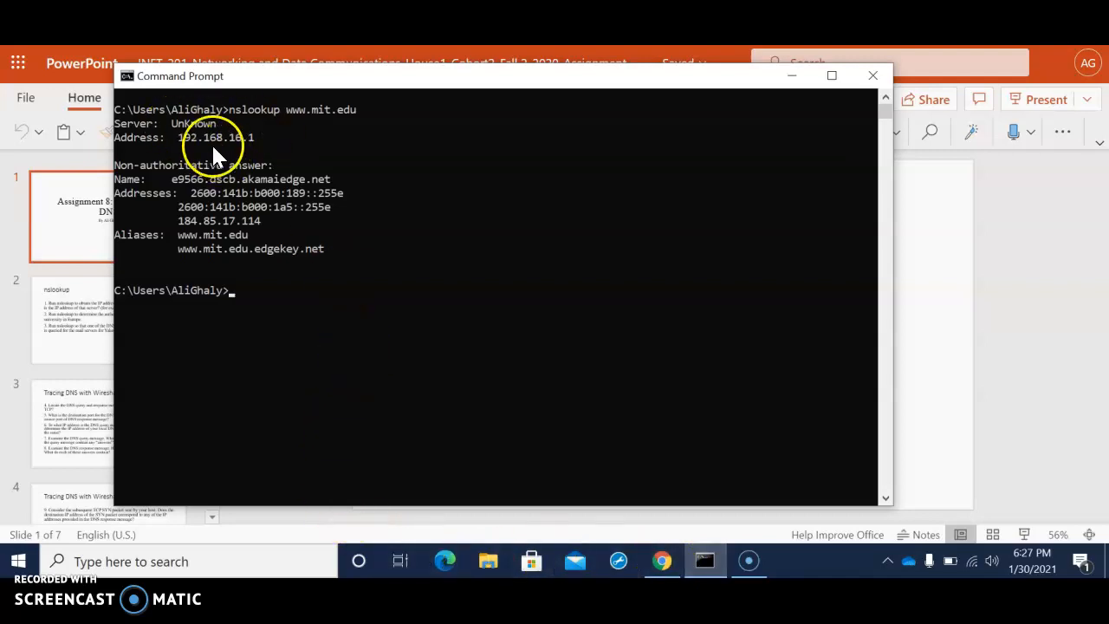
{"action": "mouse_move", "coordinate": [212, 169]}
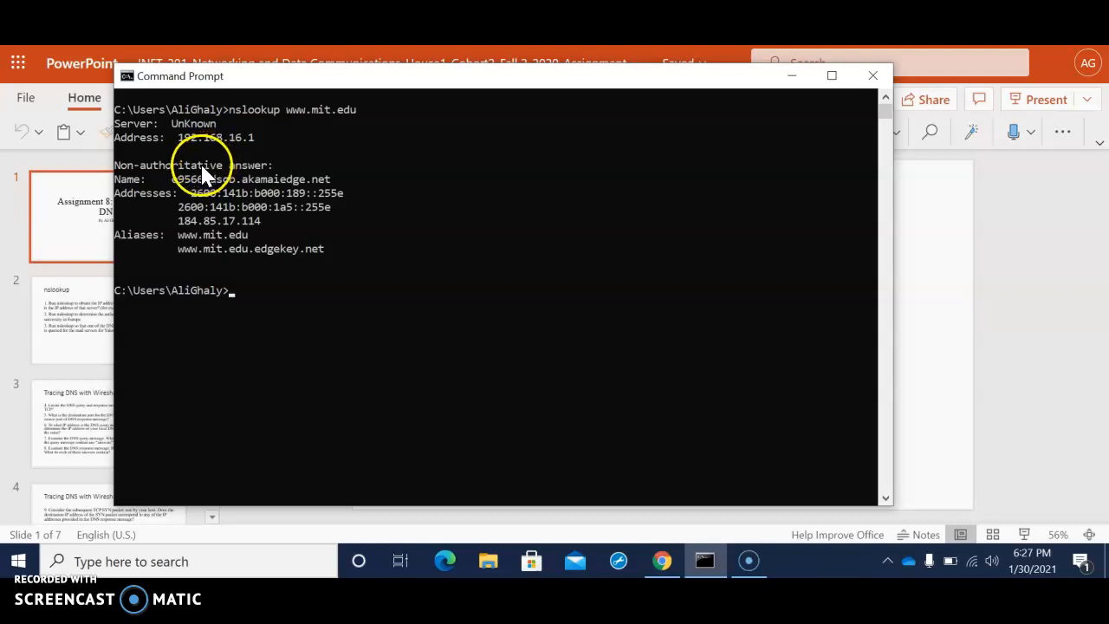
{"action": "mouse_move", "coordinate": [218, 156]}
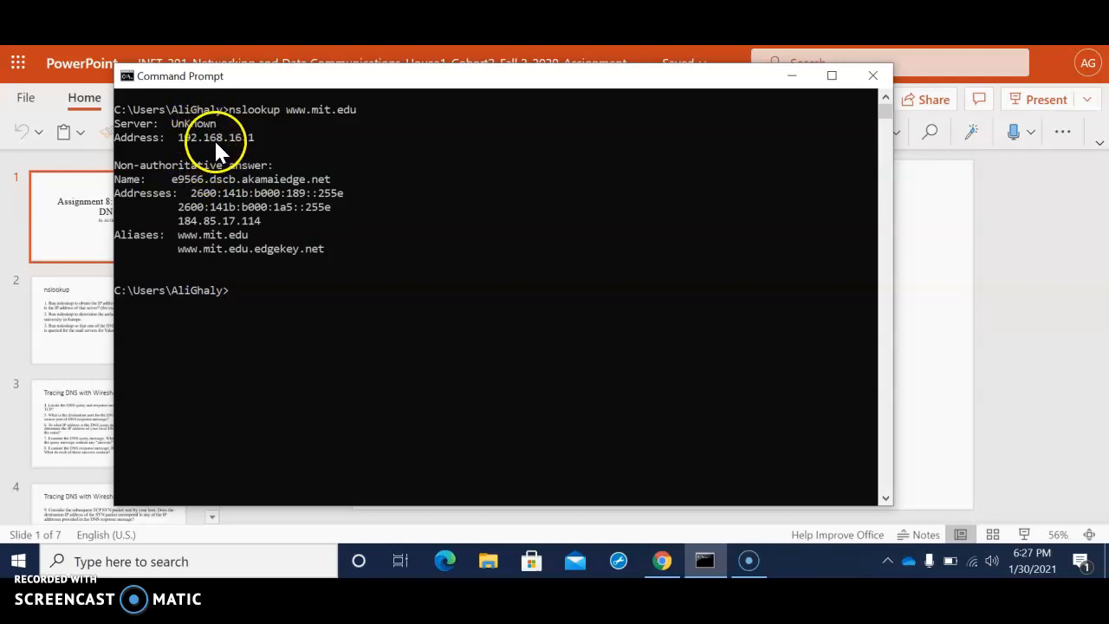
{"action": "mouse_move", "coordinate": [212, 156]}
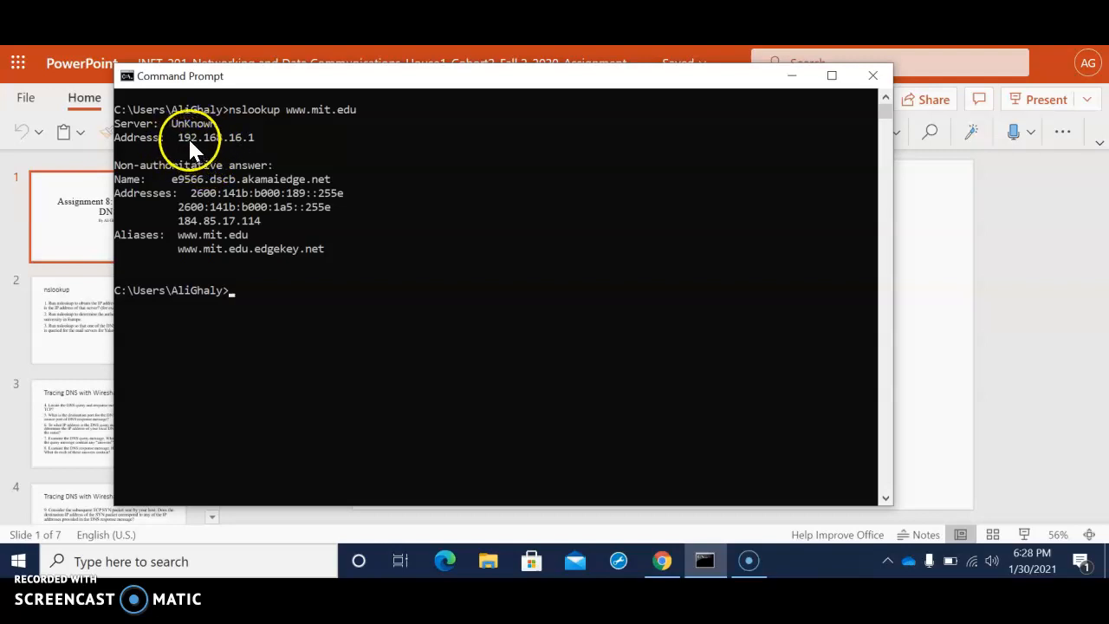
{"action": "mouse_move", "coordinate": [191, 139]}
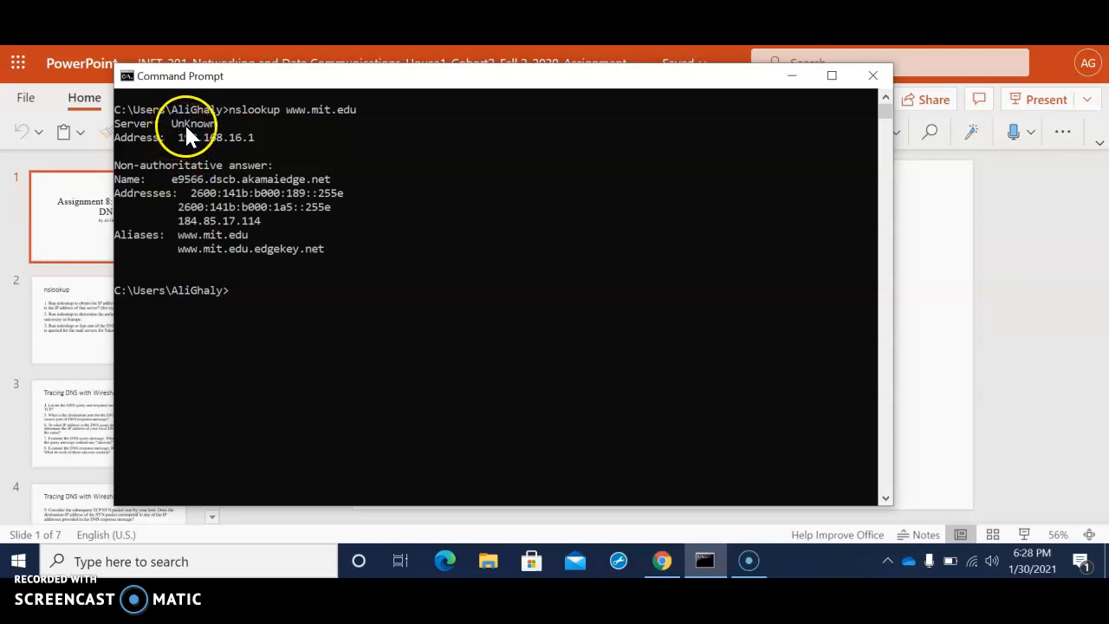
{"action": "mouse_move", "coordinate": [178, 139]}
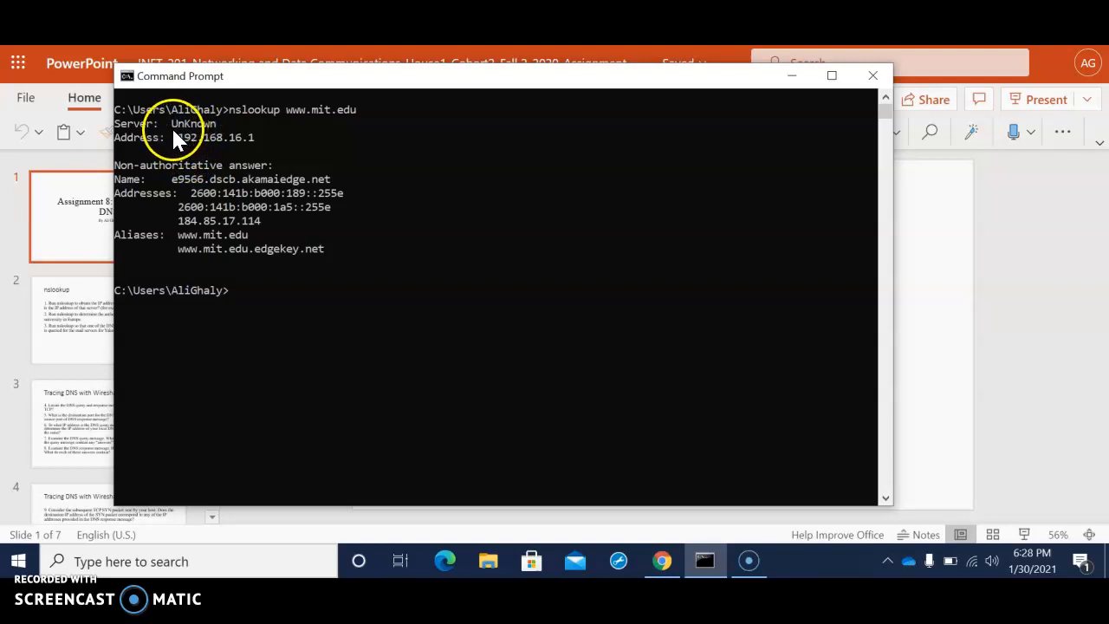
{"action": "mouse_move", "coordinate": [195, 141]}
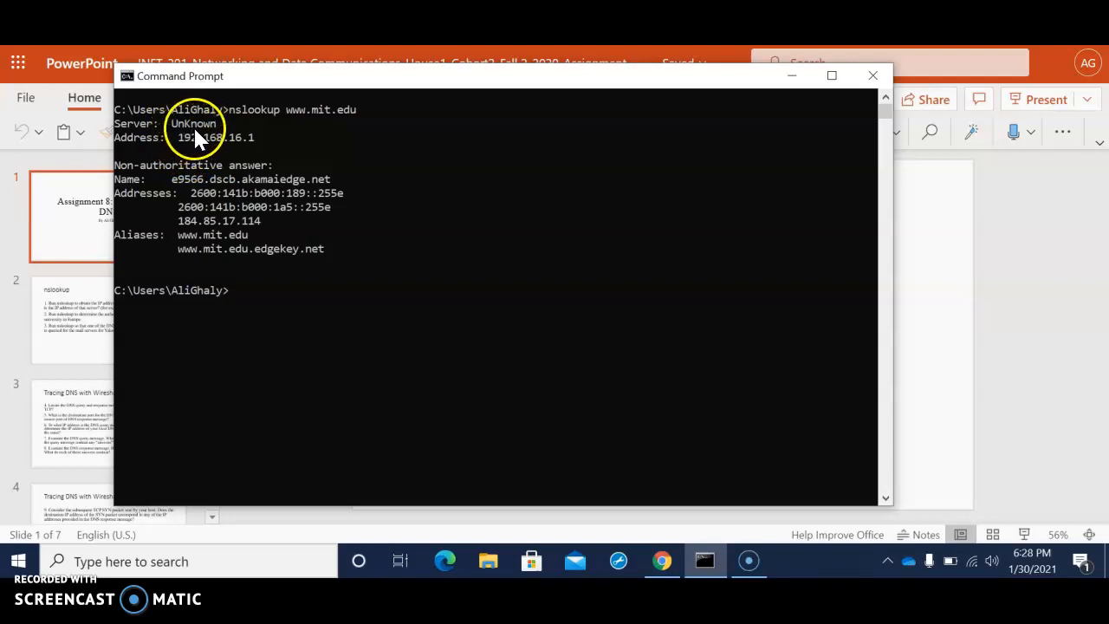
{"action": "mouse_move", "coordinate": [197, 145]}
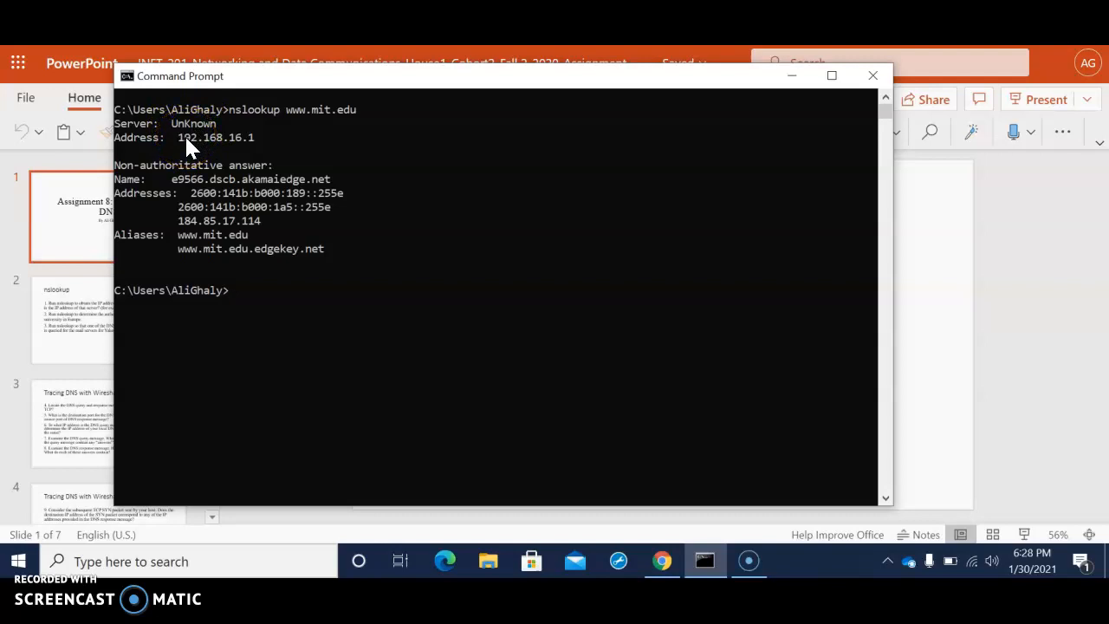
{"action": "mouse_move", "coordinate": [189, 215]}
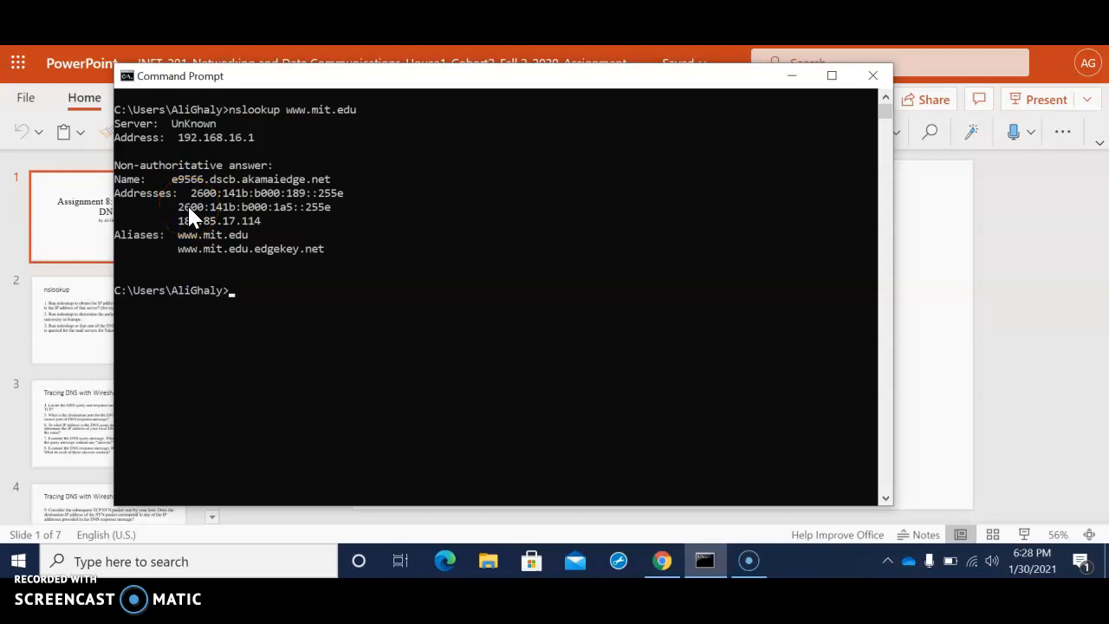
{"action": "type", "text": "n"}
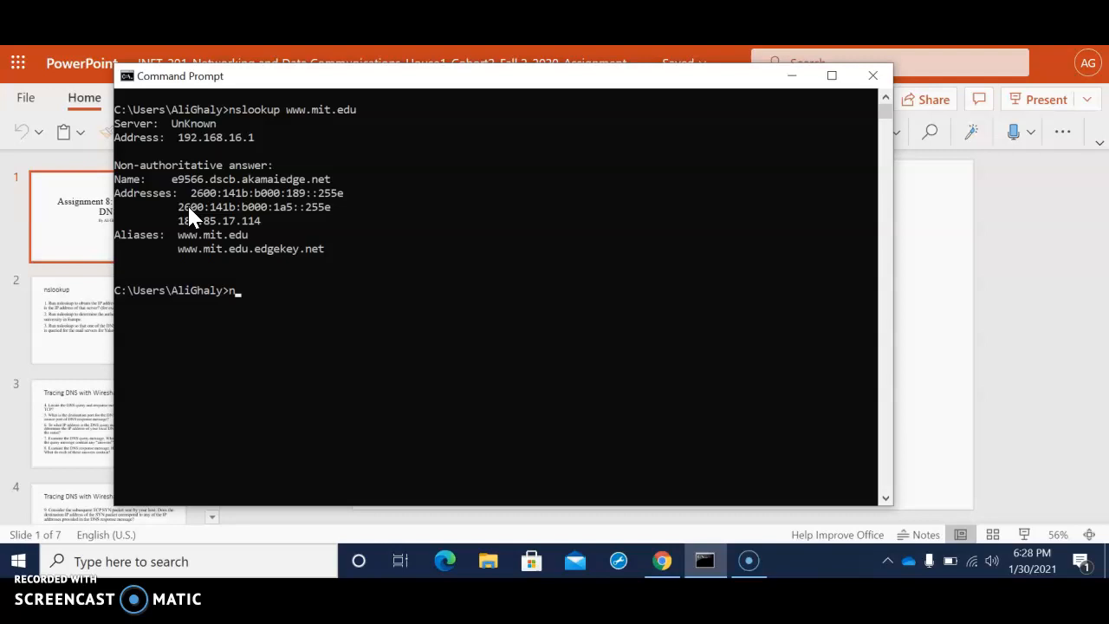
Step: Write the query nslookup -type=NS mit.edu asking for mit.edu's name servers
{"action": "type", "text": "s"}
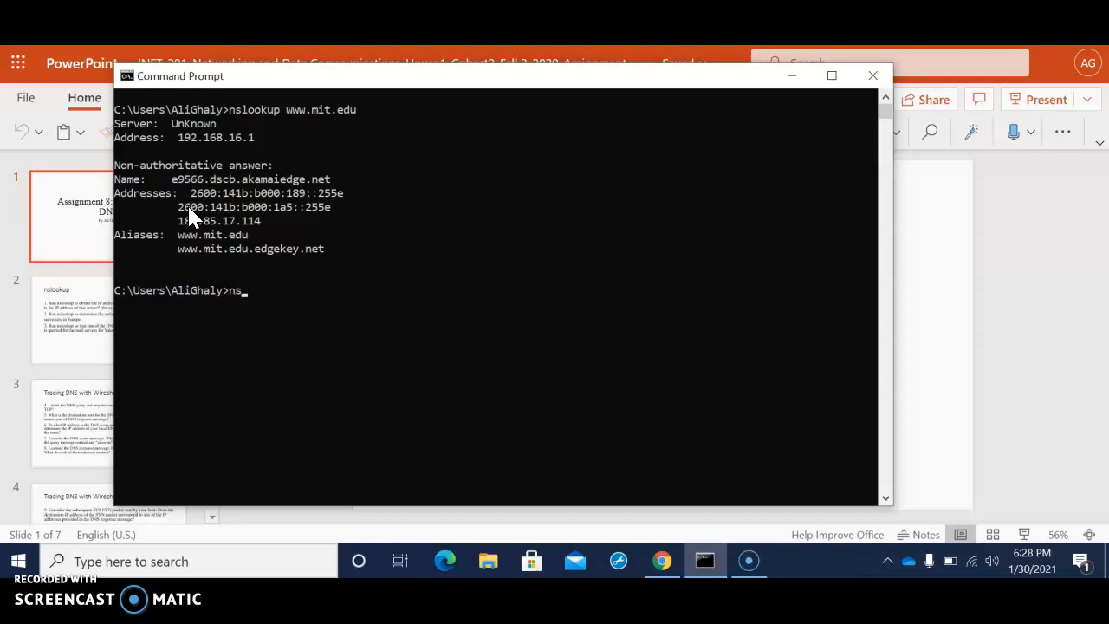
{"action": "type", "text": "look"}
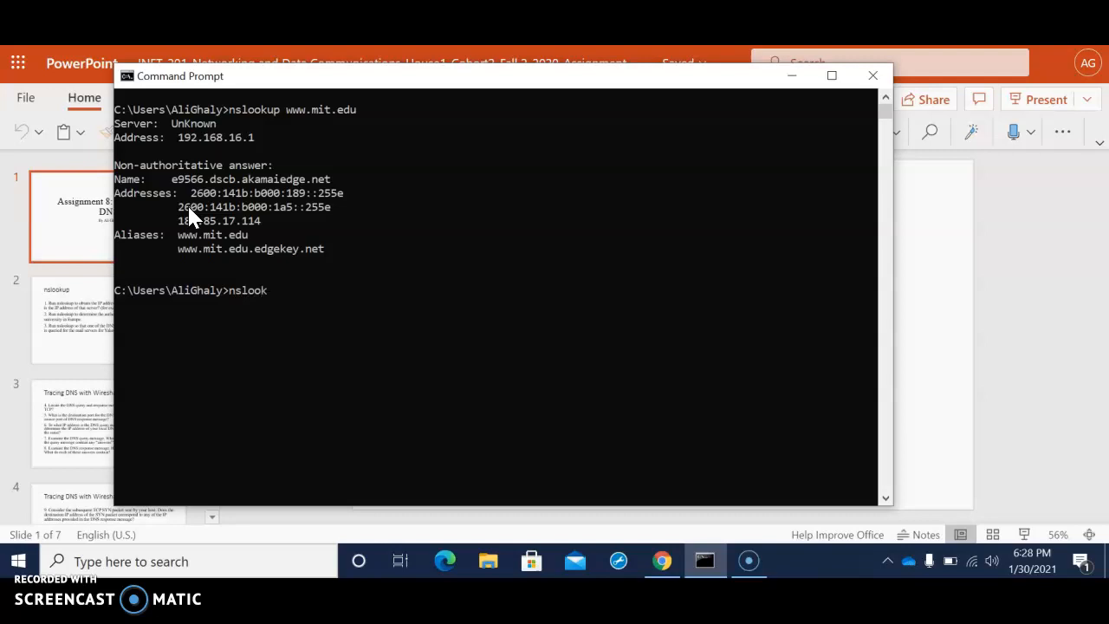
{"action": "type", "text": "up"}
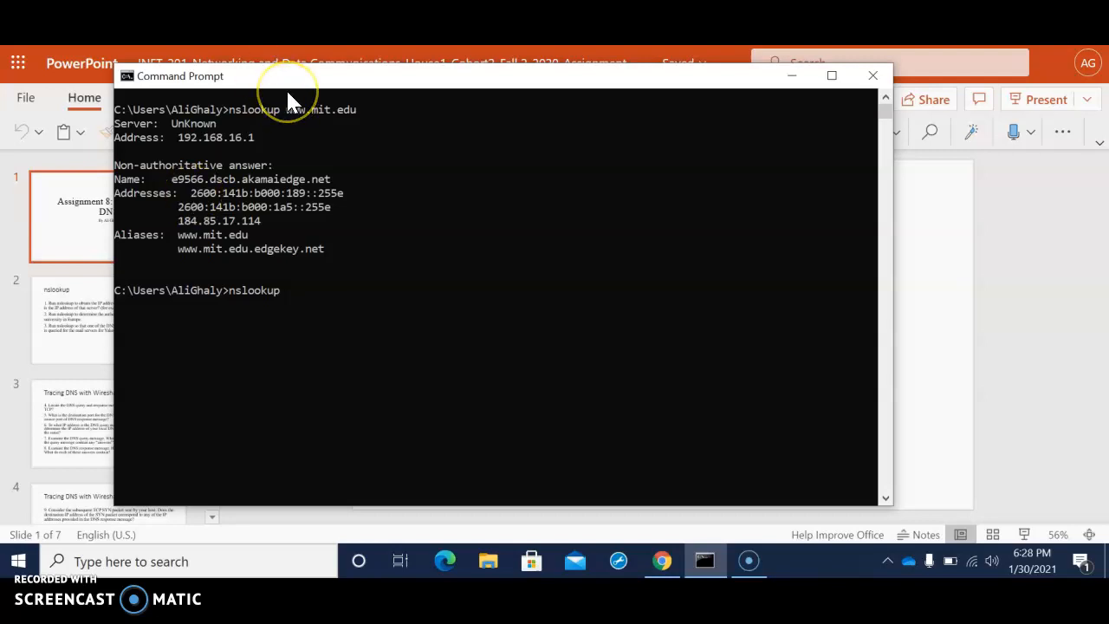
{"action": "type", "text": "-"}
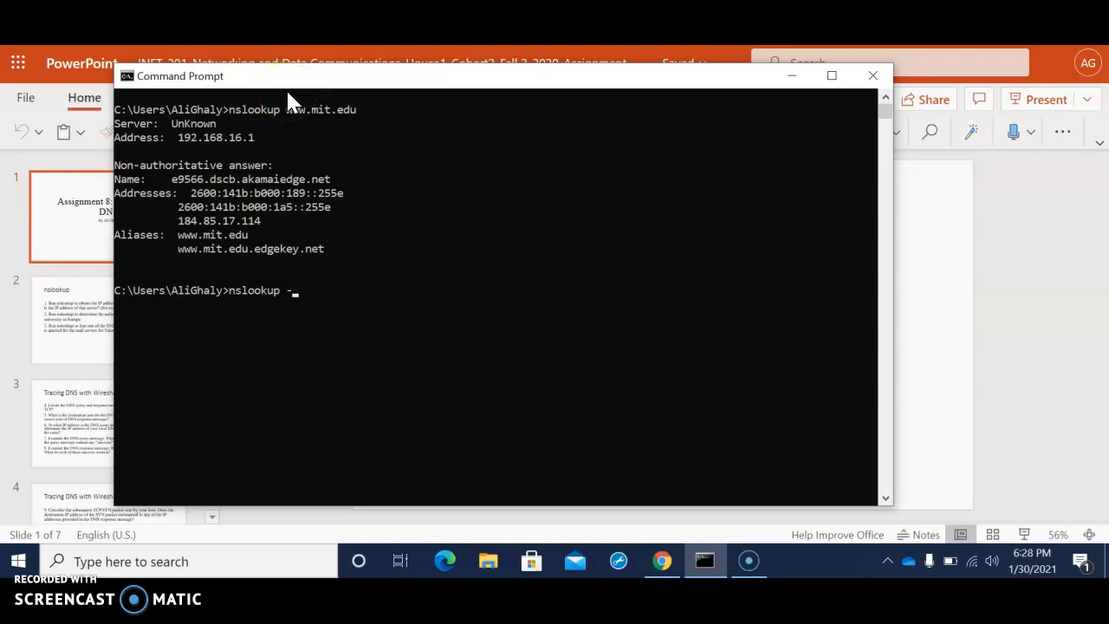
{"action": "type", "text": "type="}
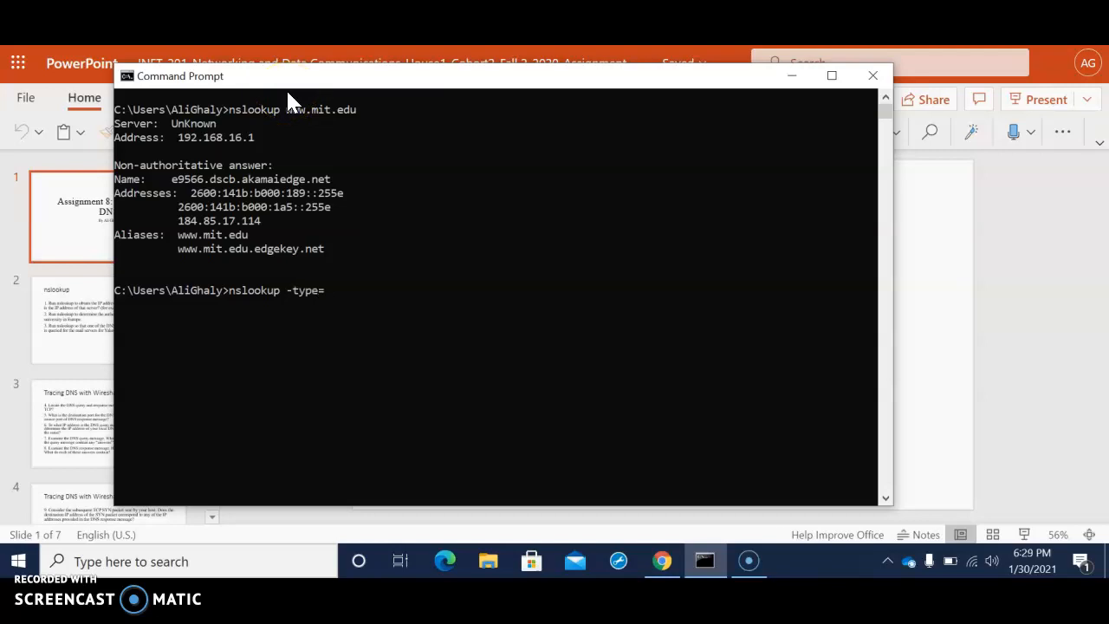
{"action": "type", "text": "NS"}
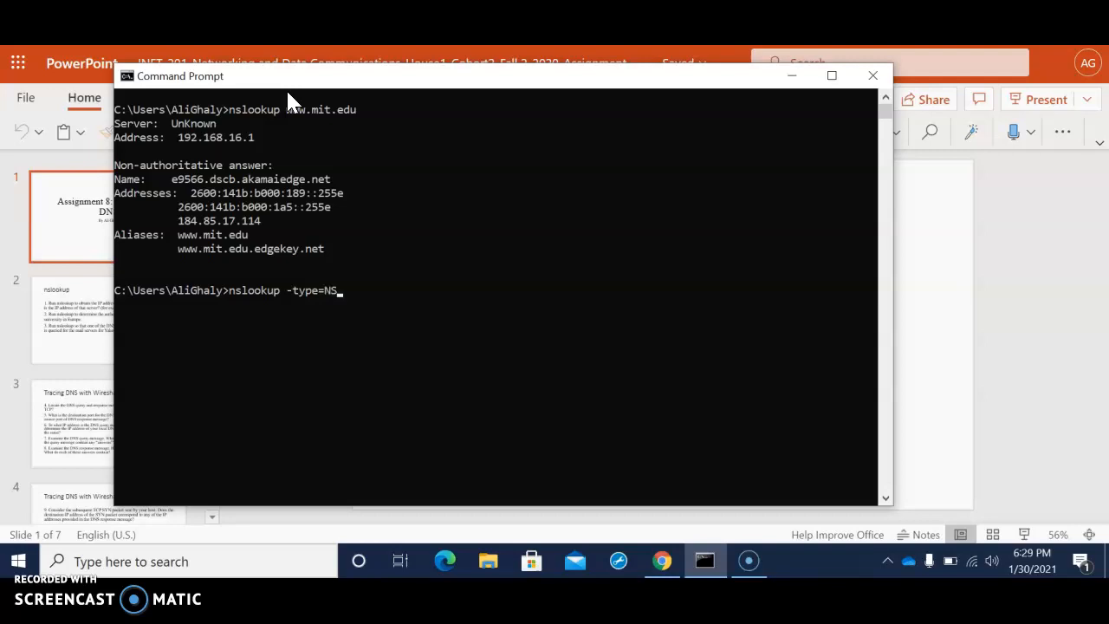
{"action": "type", "text": "mit."}
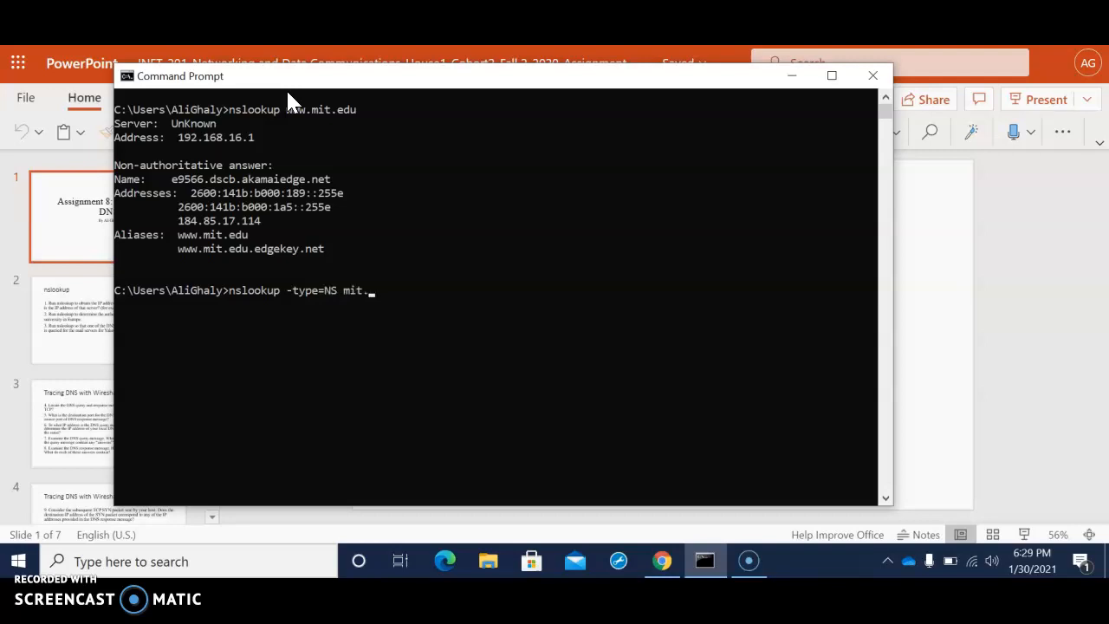
{"action": "type", "text": "edu"}
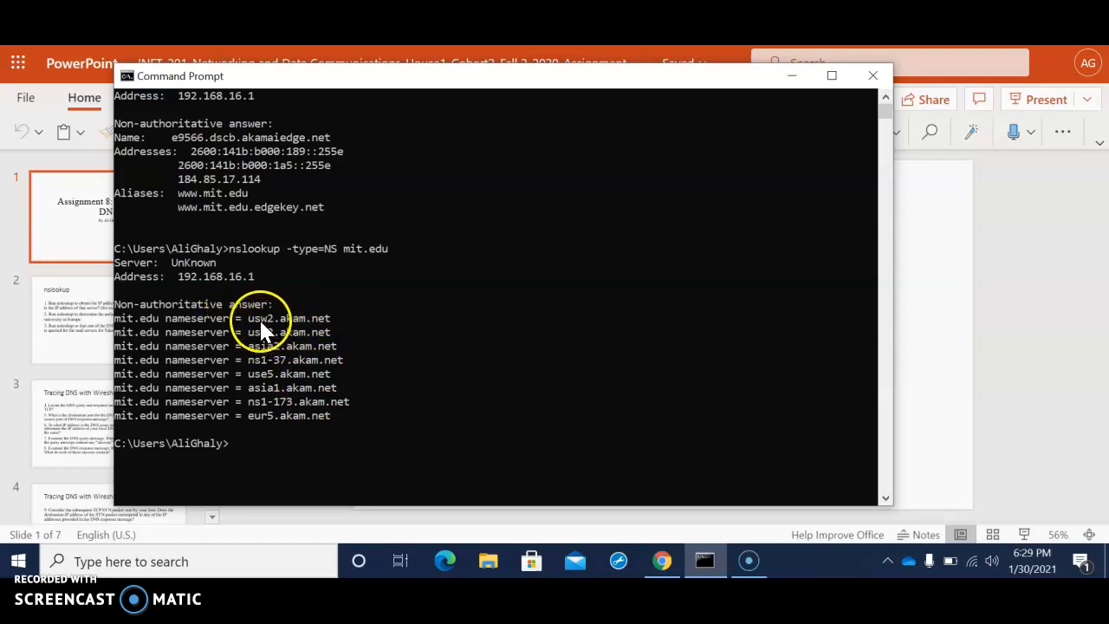
{"action": "mouse_move", "coordinate": [316, 338]}
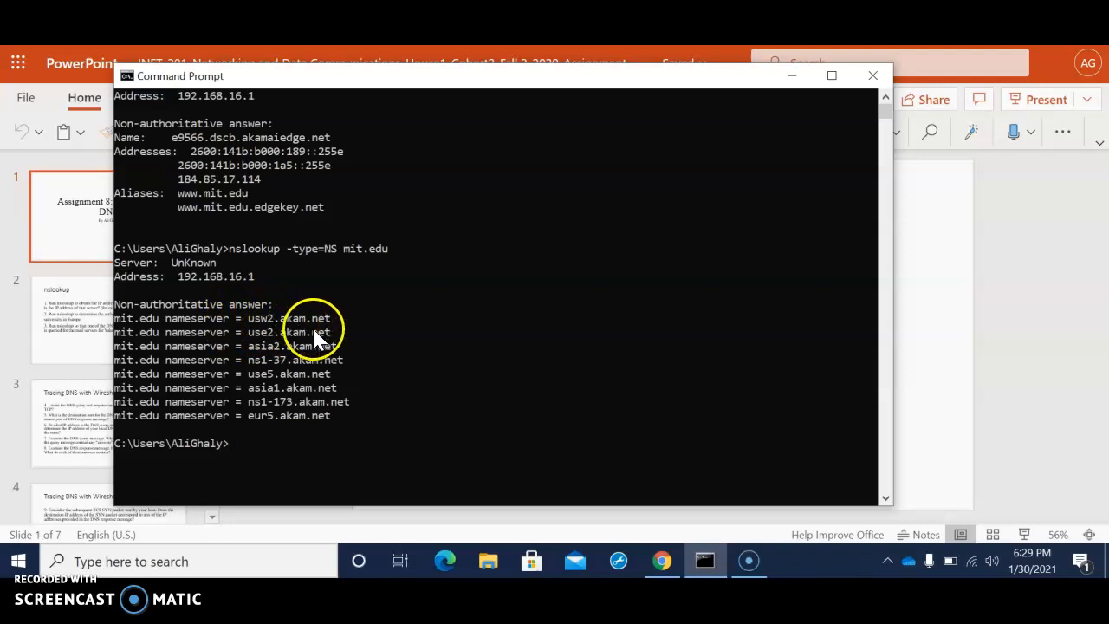
{"action": "mouse_move", "coordinate": [334, 375]}
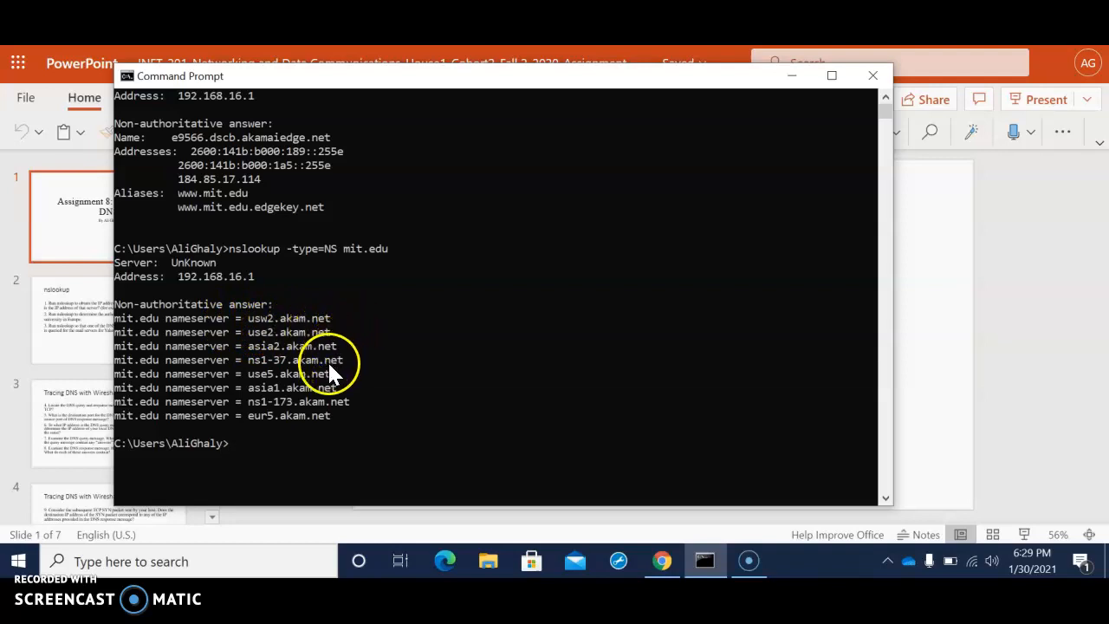
{"action": "mouse_move", "coordinate": [269, 437]}
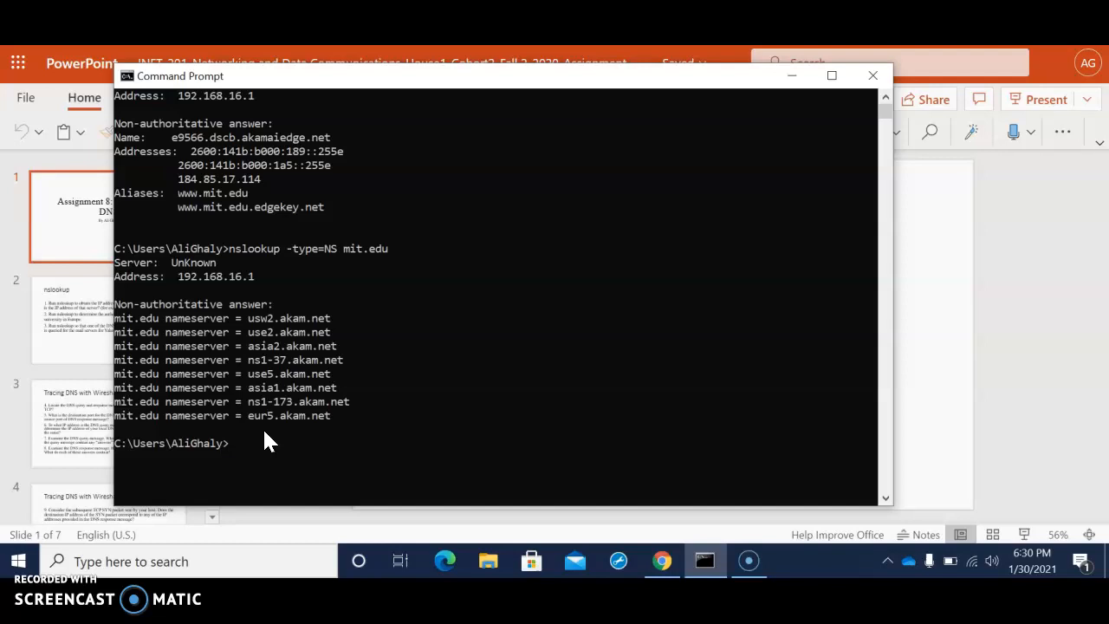
Step: Begin a new nslookup command below the mit.edu nameserver listing
{"action": "type", "text": "n"}
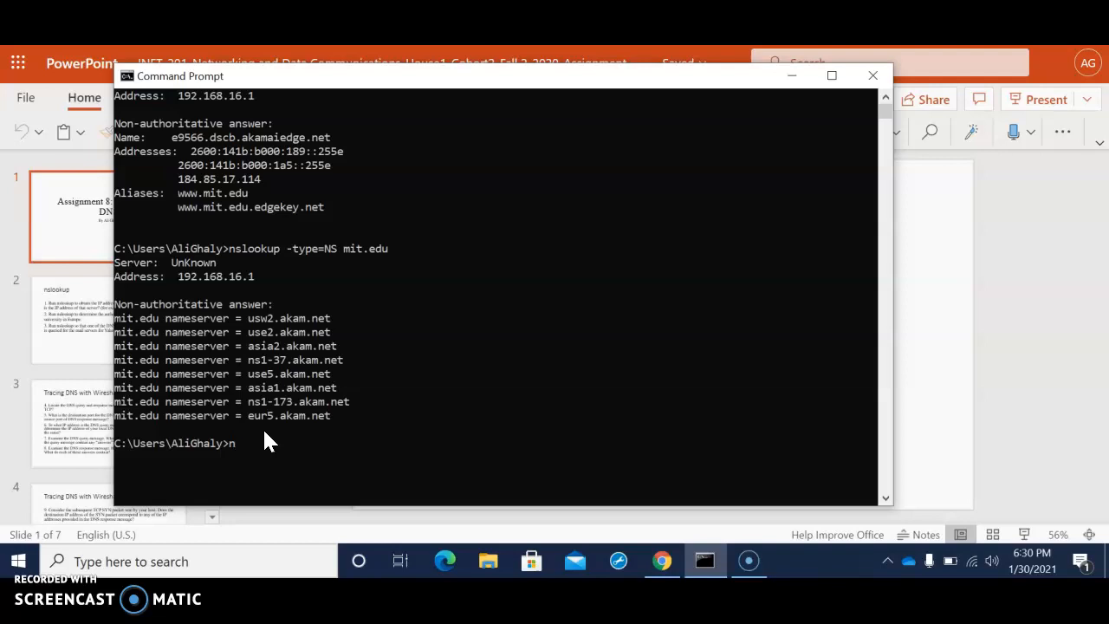
{"action": "type", "text": "n"}
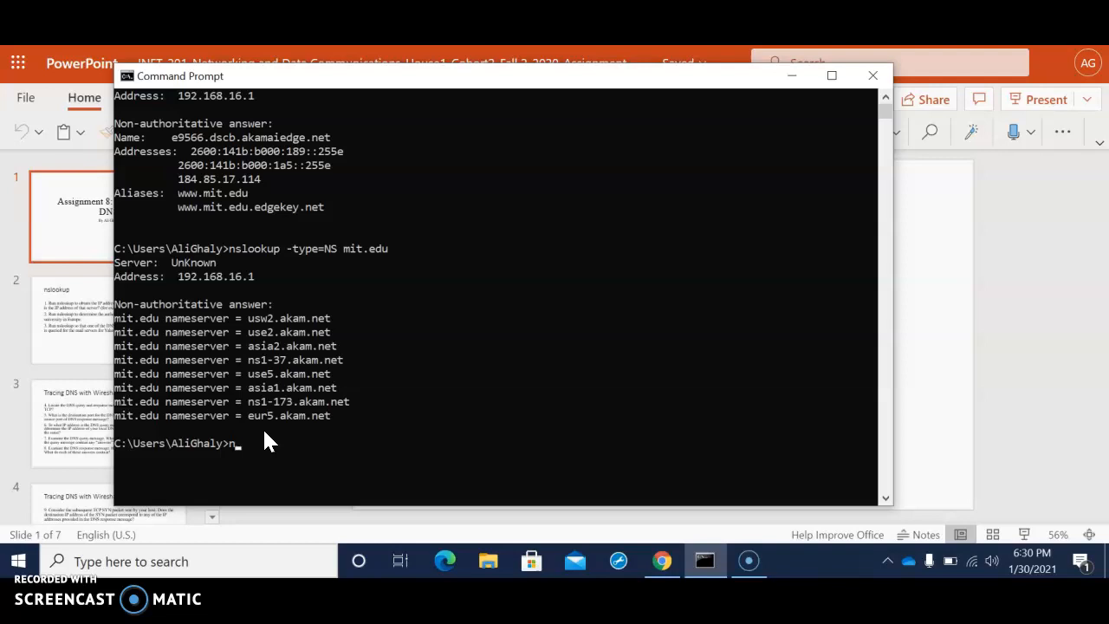
{"action": "type", "text": "slookup"}
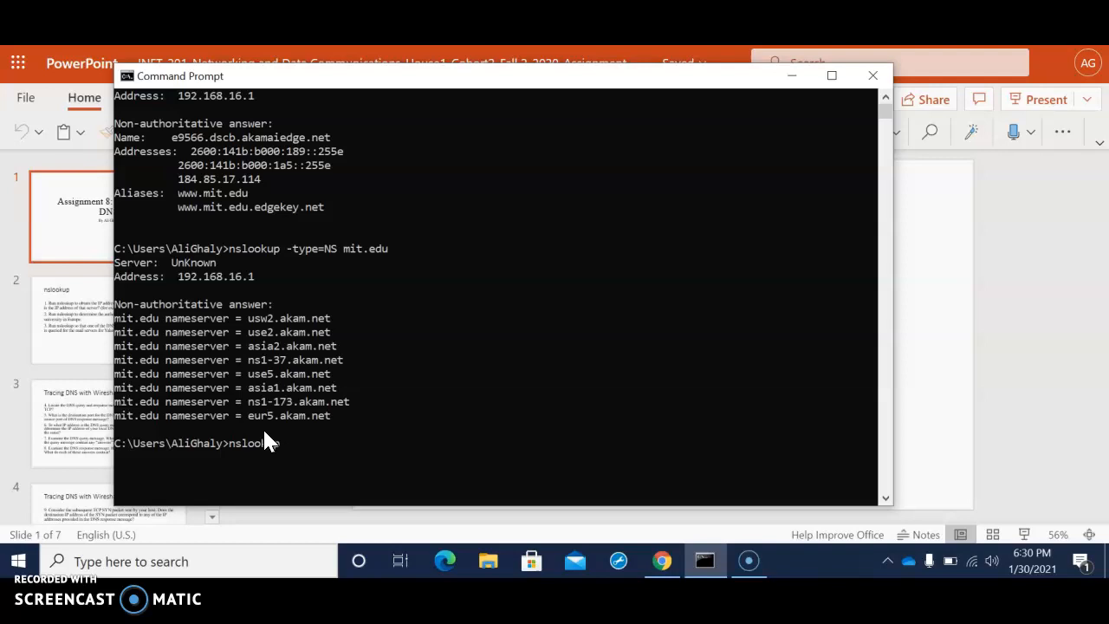
{"action": "type", "text": "www"}
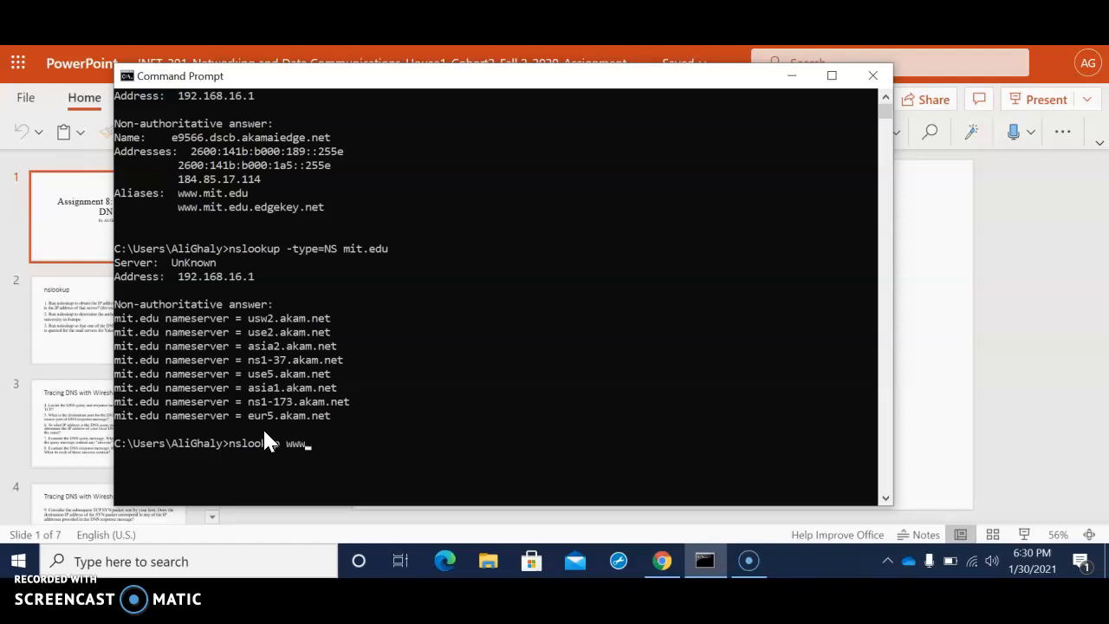
{"action": "type", "text": "ai"}
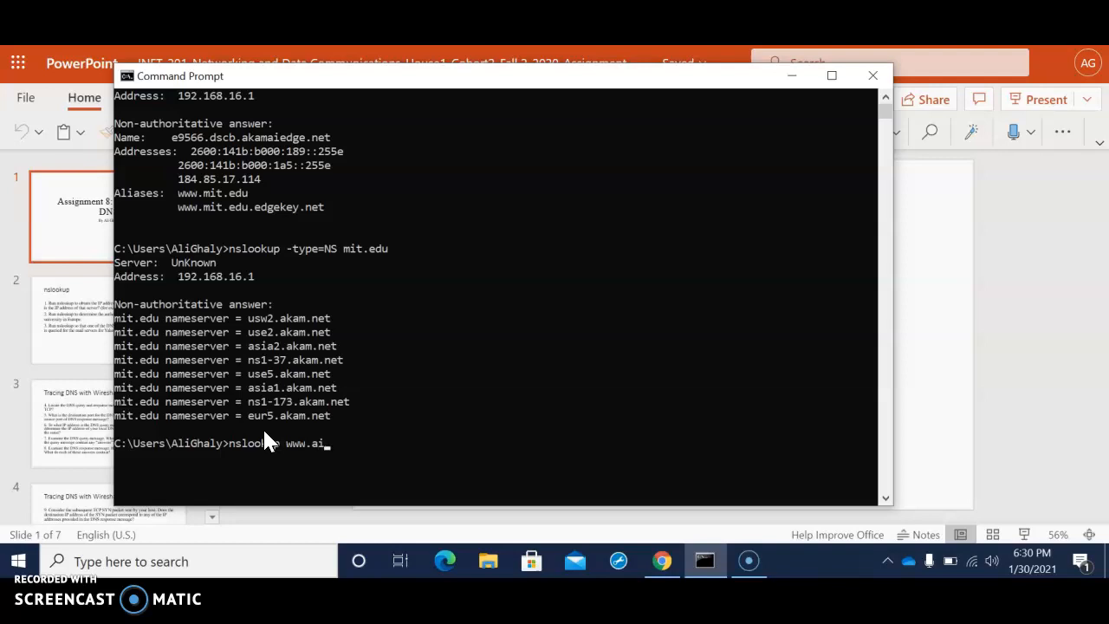
{"action": "type", "text": "it"}
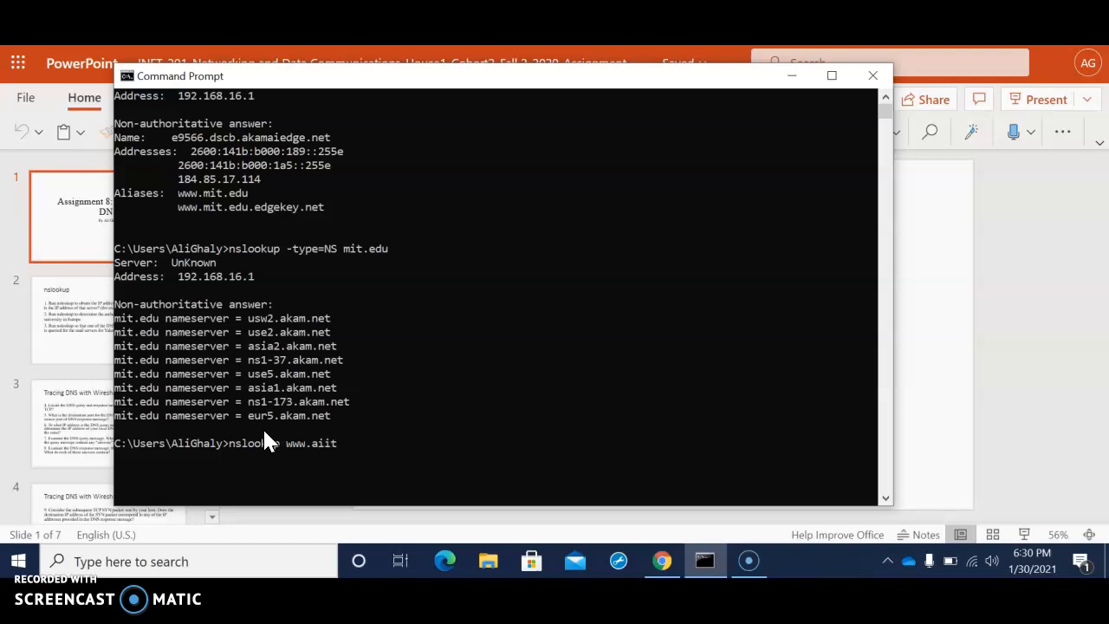
{"action": "type", "text": ".or"}
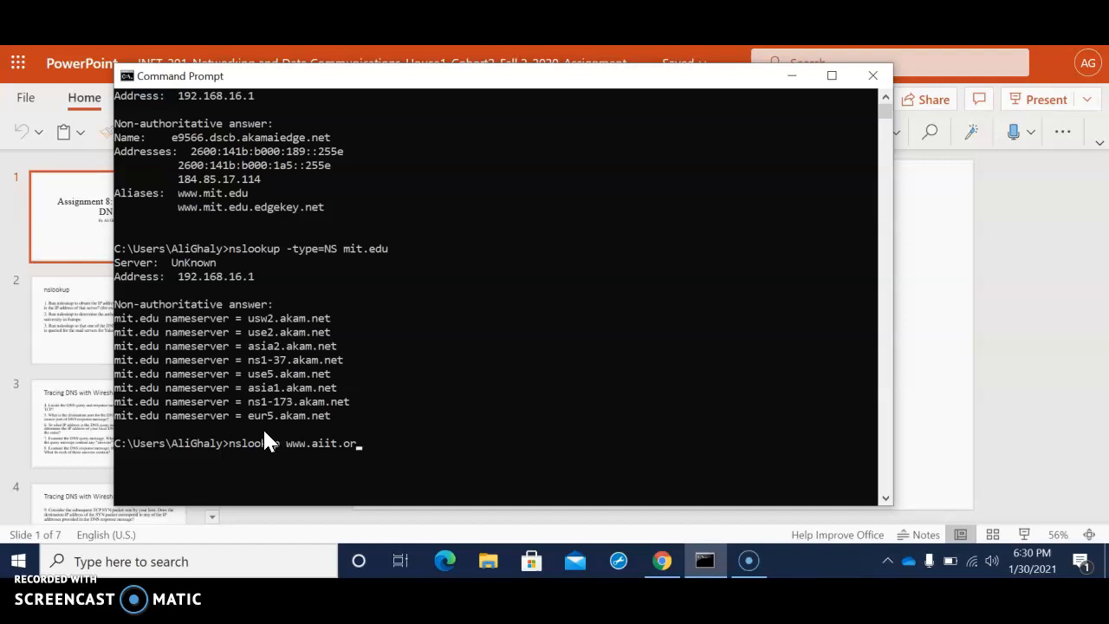
{"action": "type", "text": "kr 8"}
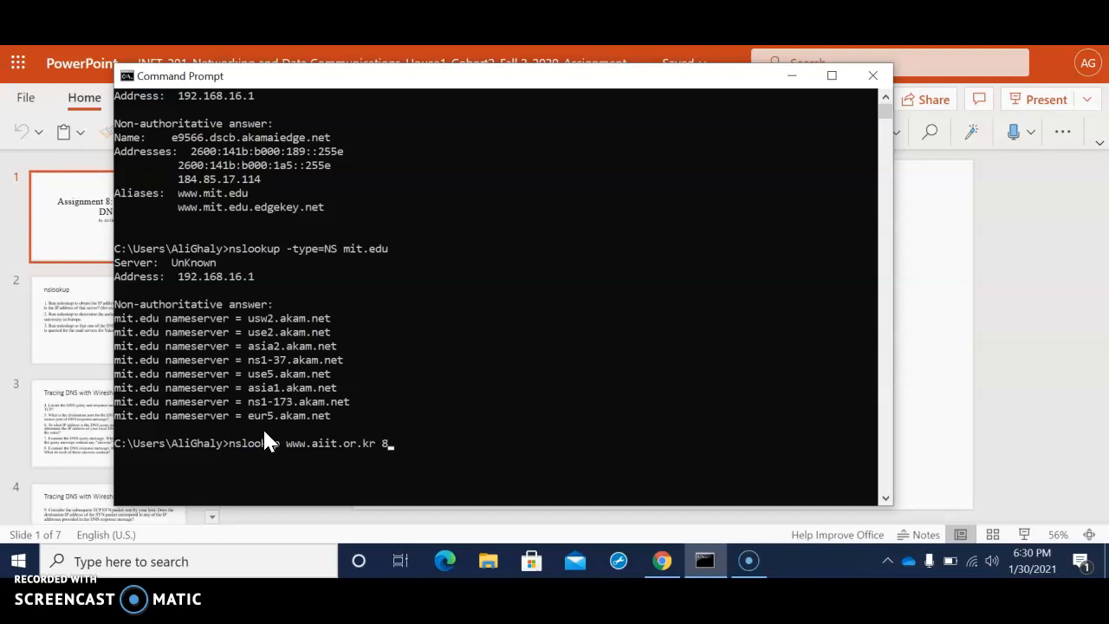
{"action": "type", "text": ".8"}
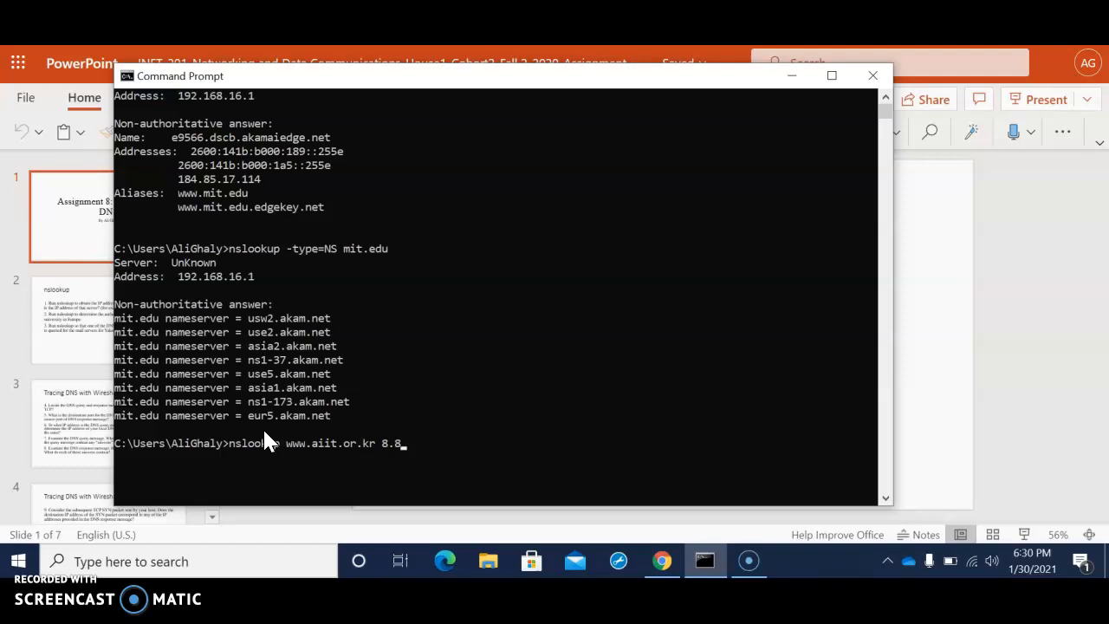
{"action": "type", "text": ".8.8"}
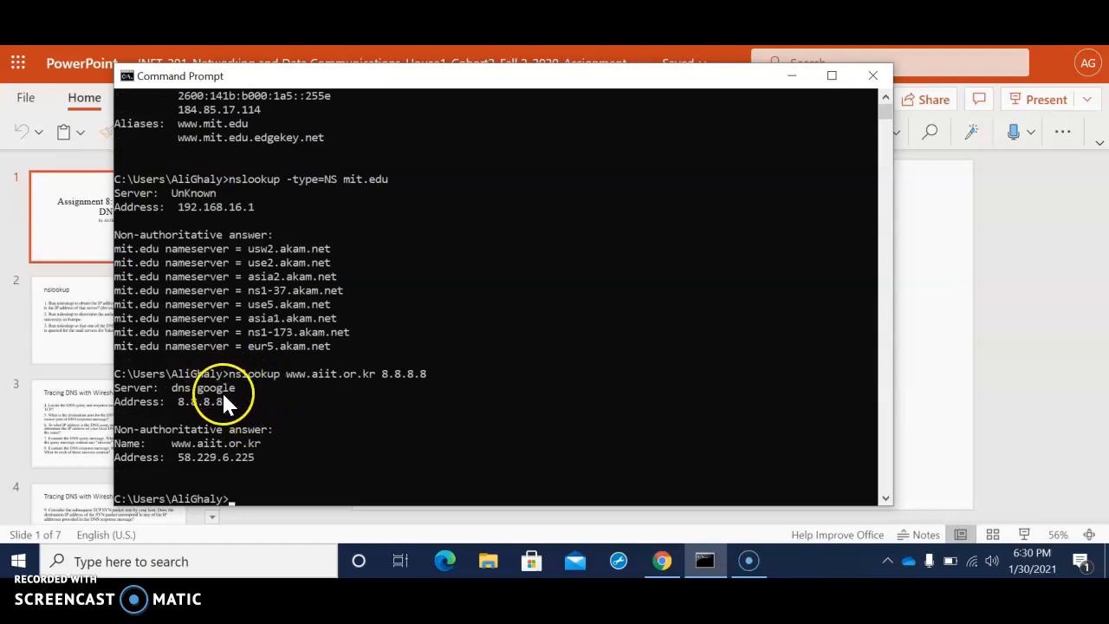
{"action": "mouse_move", "coordinate": [215, 423]}
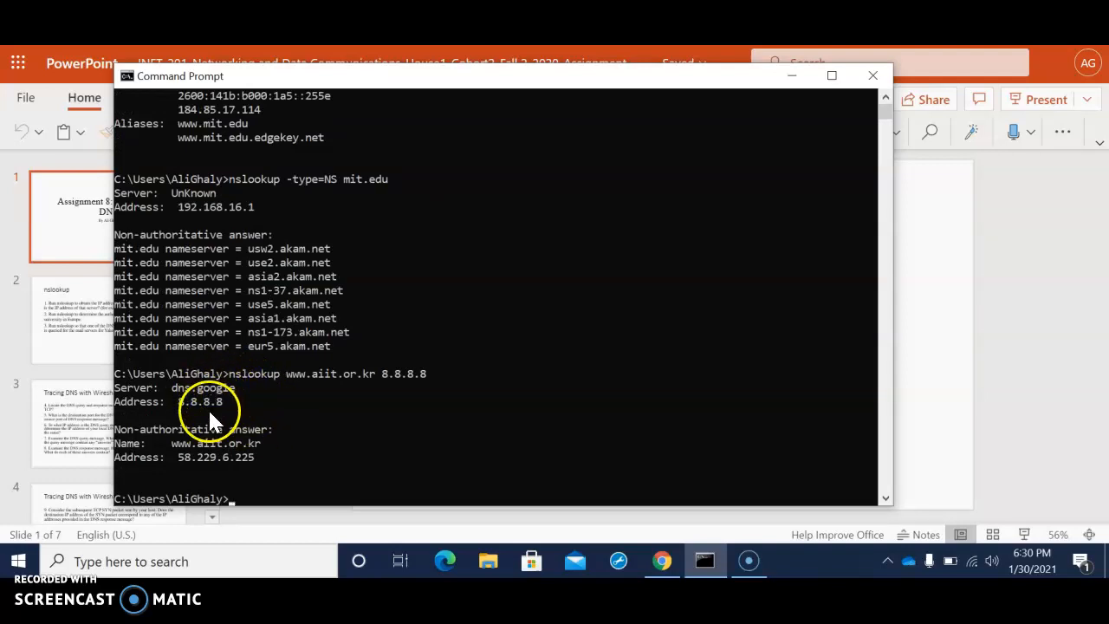
{"action": "mouse_move", "coordinate": [206, 410]}
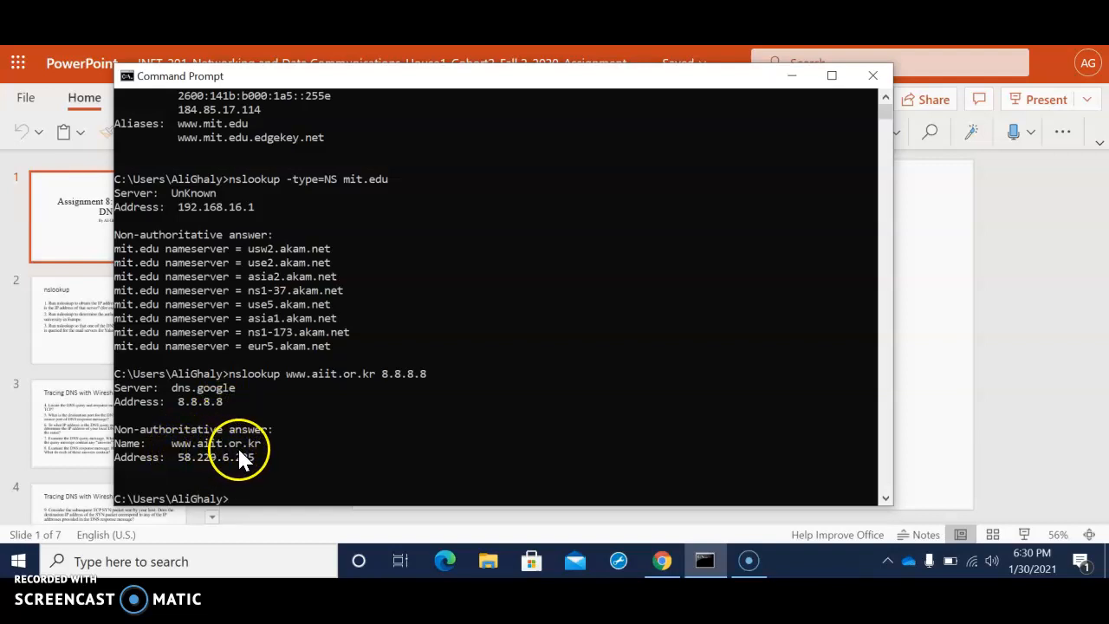
{"action": "mouse_move", "coordinate": [208, 470]}
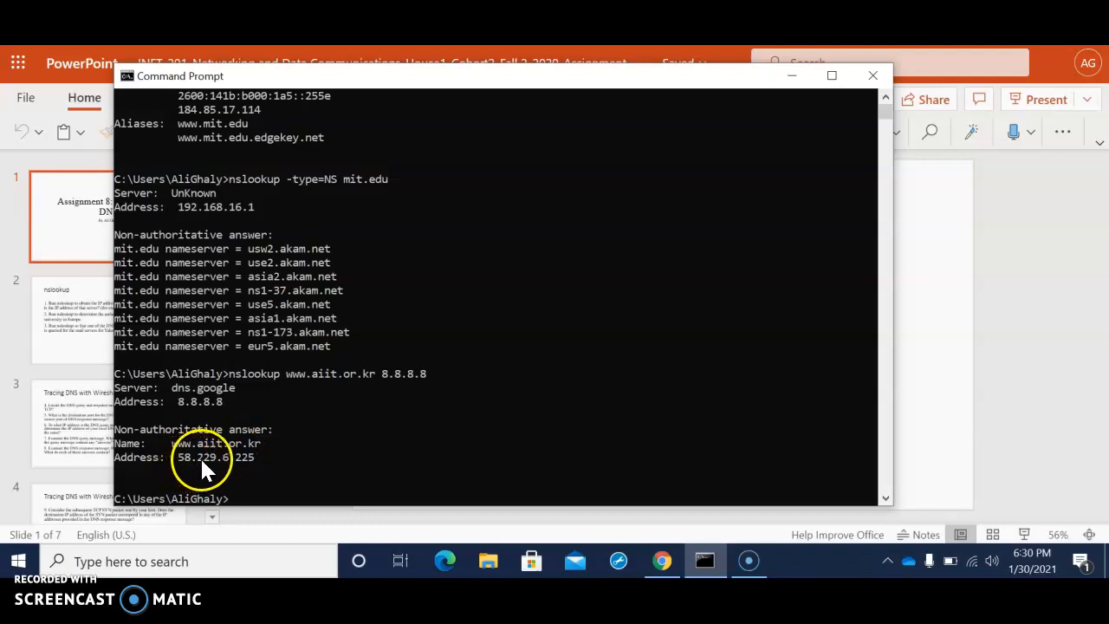
{"action": "mouse_move", "coordinate": [264, 475]}
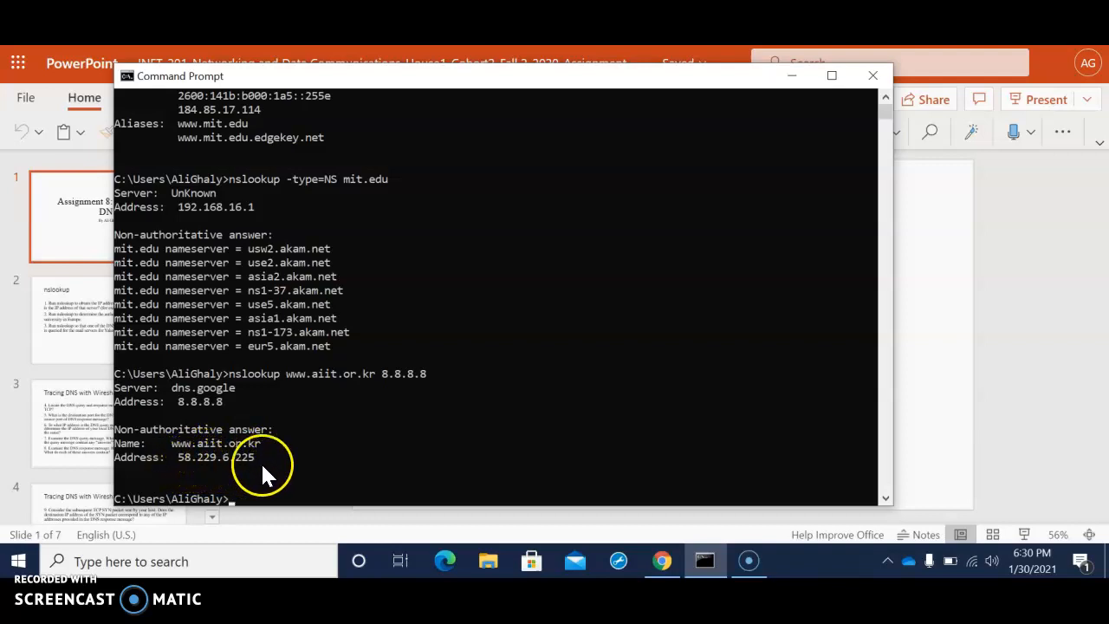
{"action": "mouse_move", "coordinate": [277, 484]}
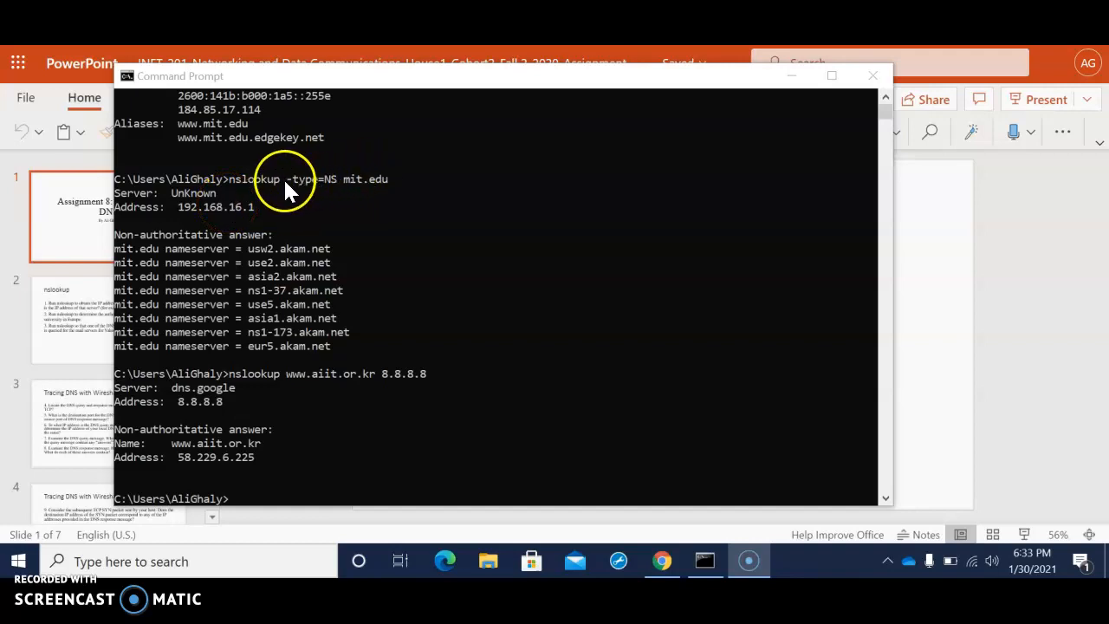
{"action": "mouse_move", "coordinate": [371, 190]}
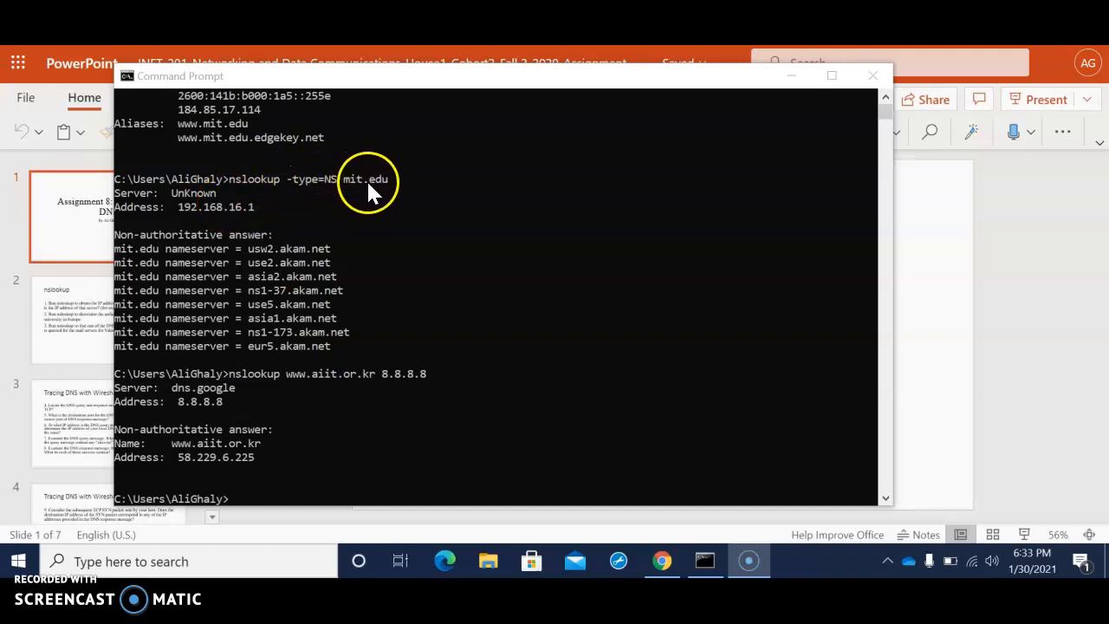
{"action": "mouse_move", "coordinate": [163, 260]}
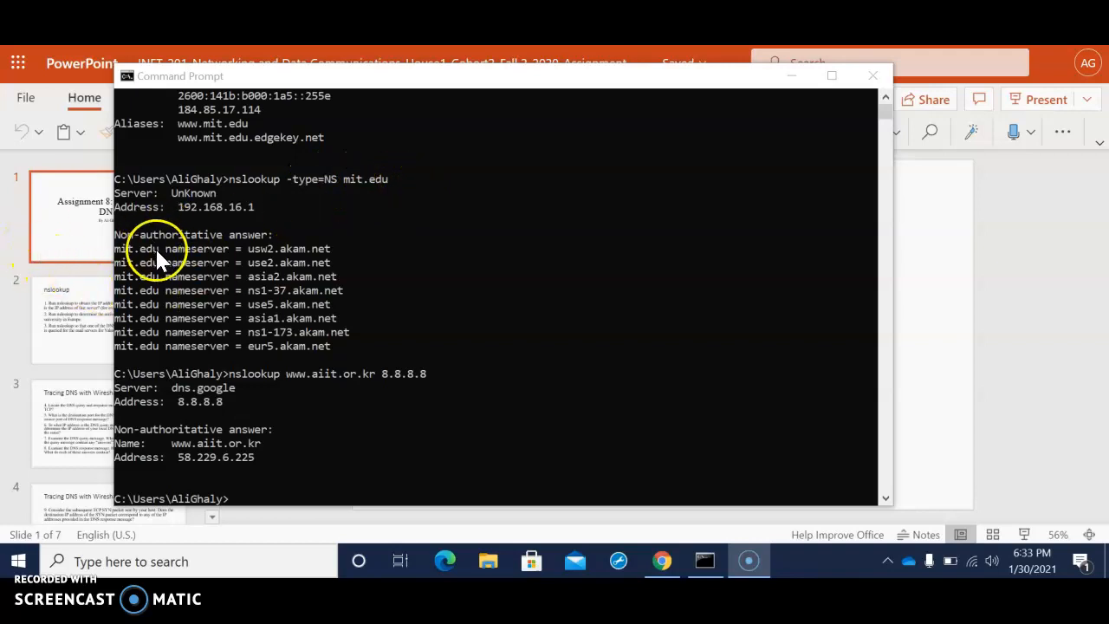
{"action": "mouse_move", "coordinate": [139, 254]}
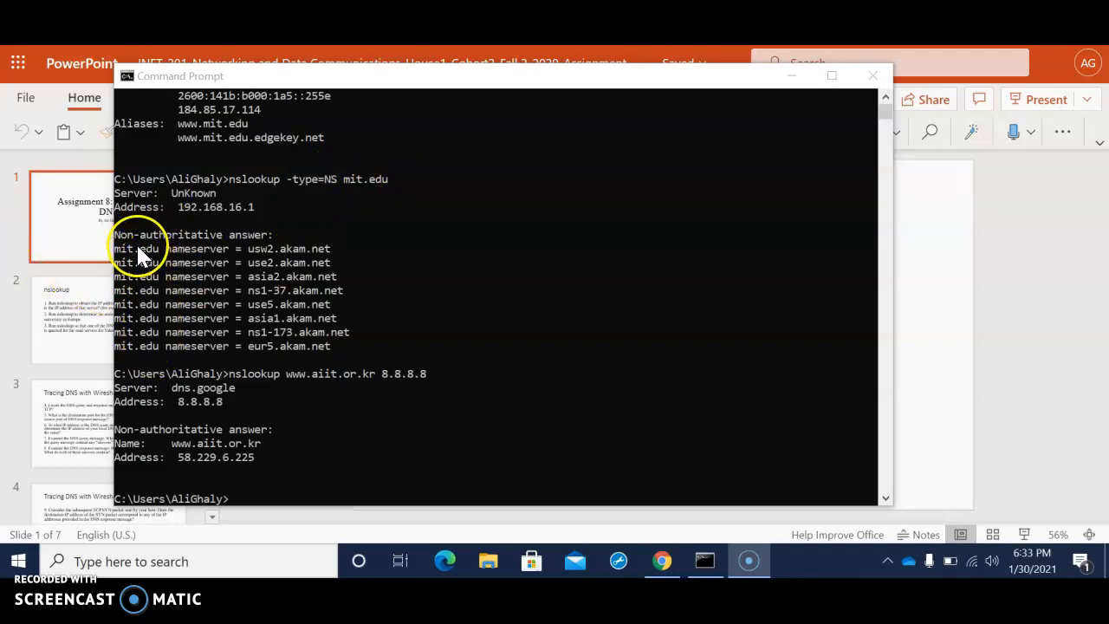
{"action": "mouse_move", "coordinate": [156, 277]}
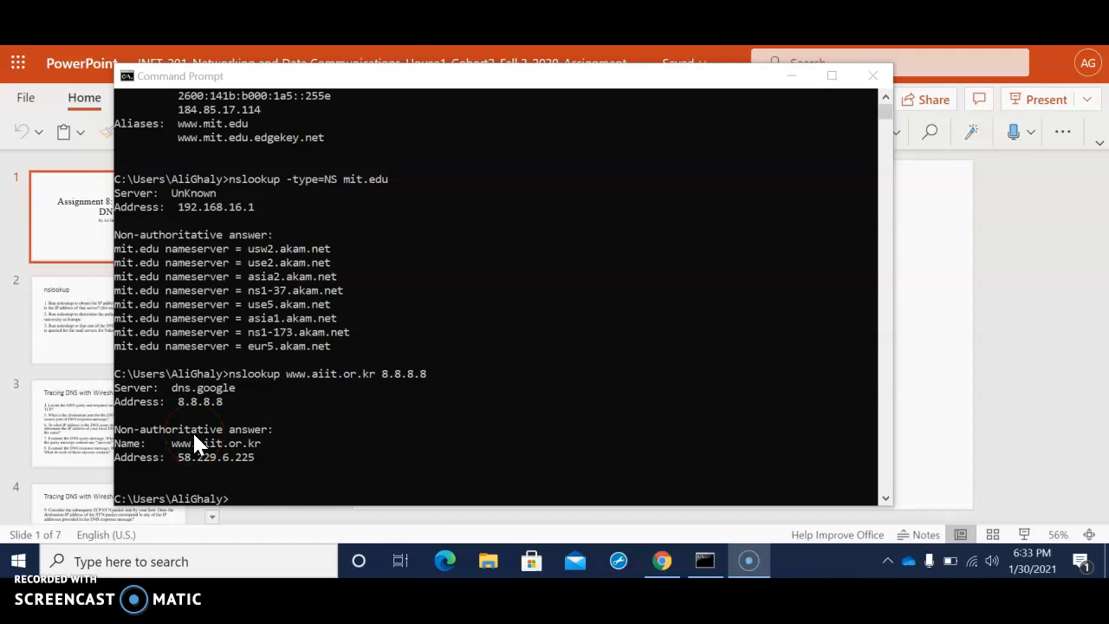
{"action": "mouse_move", "coordinate": [186, 472]}
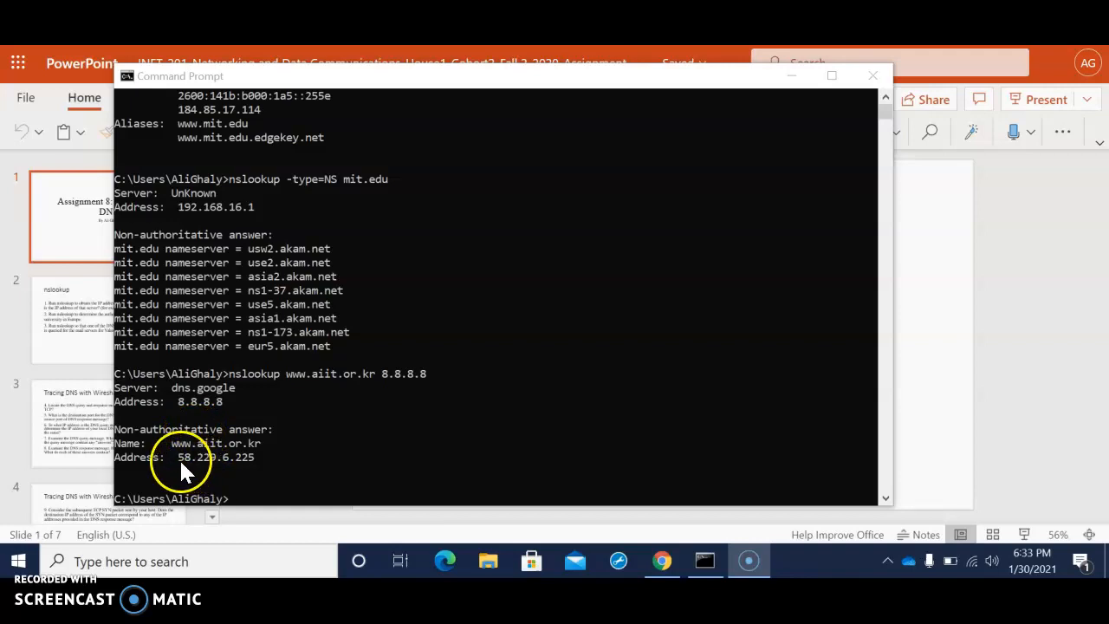
{"action": "mouse_move", "coordinate": [256, 477]}
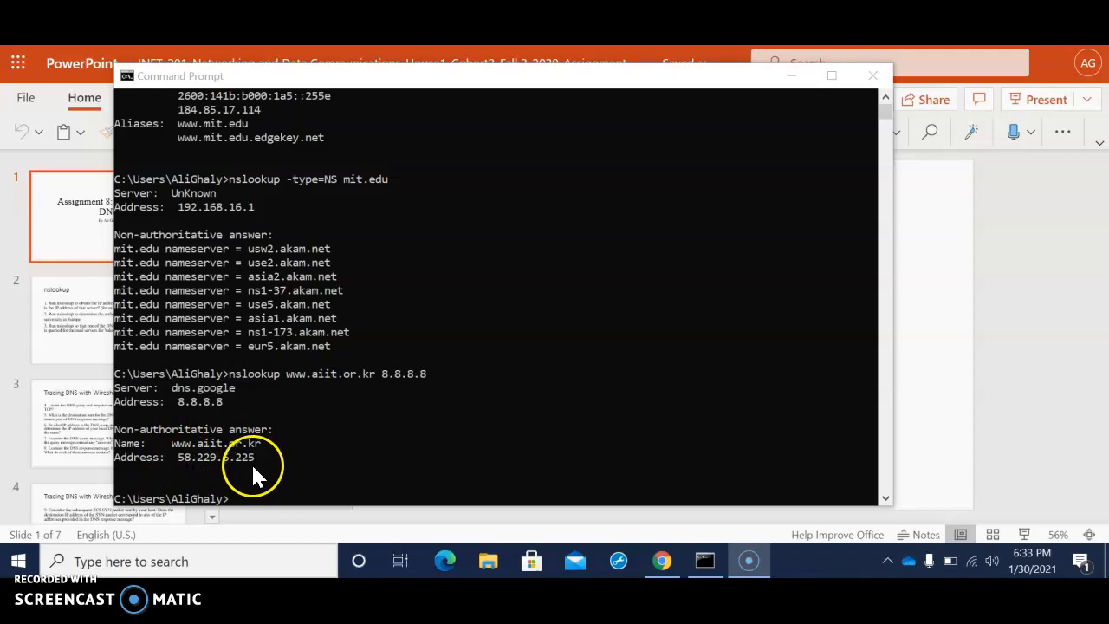
{"action": "mouse_move", "coordinate": [139, 399]}
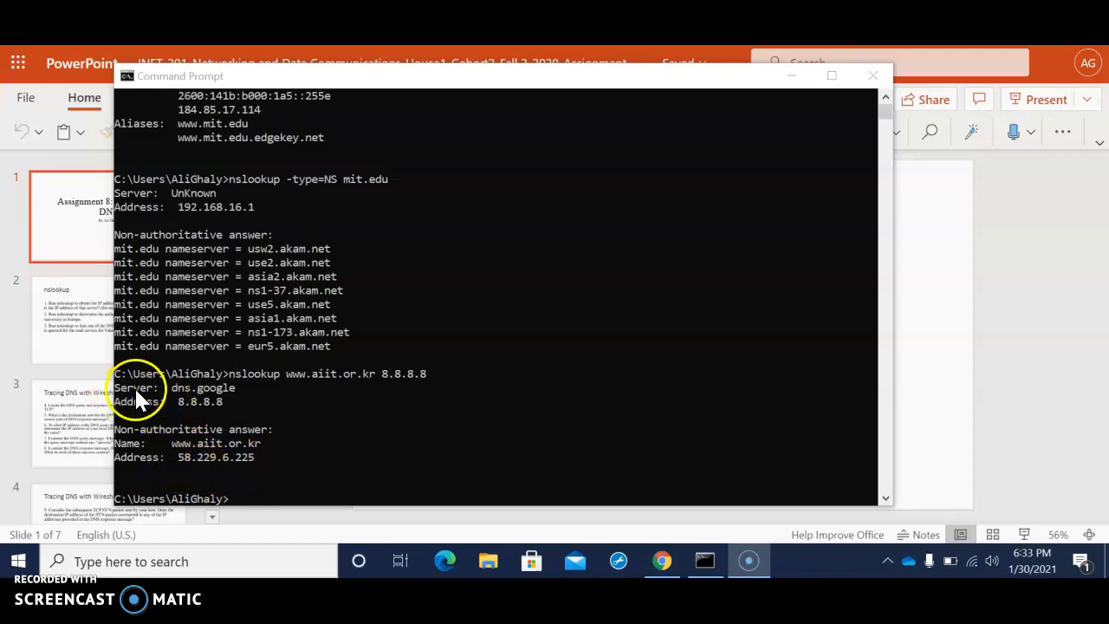
{"action": "mouse_move", "coordinate": [238, 363]}
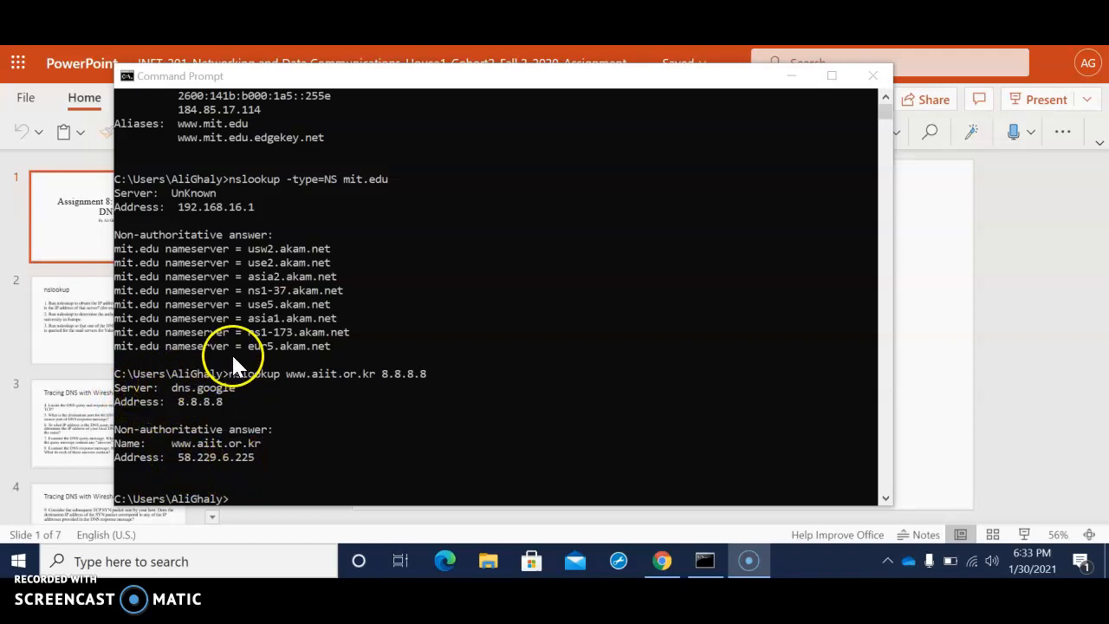
{"action": "mouse_move", "coordinate": [216, 408]}
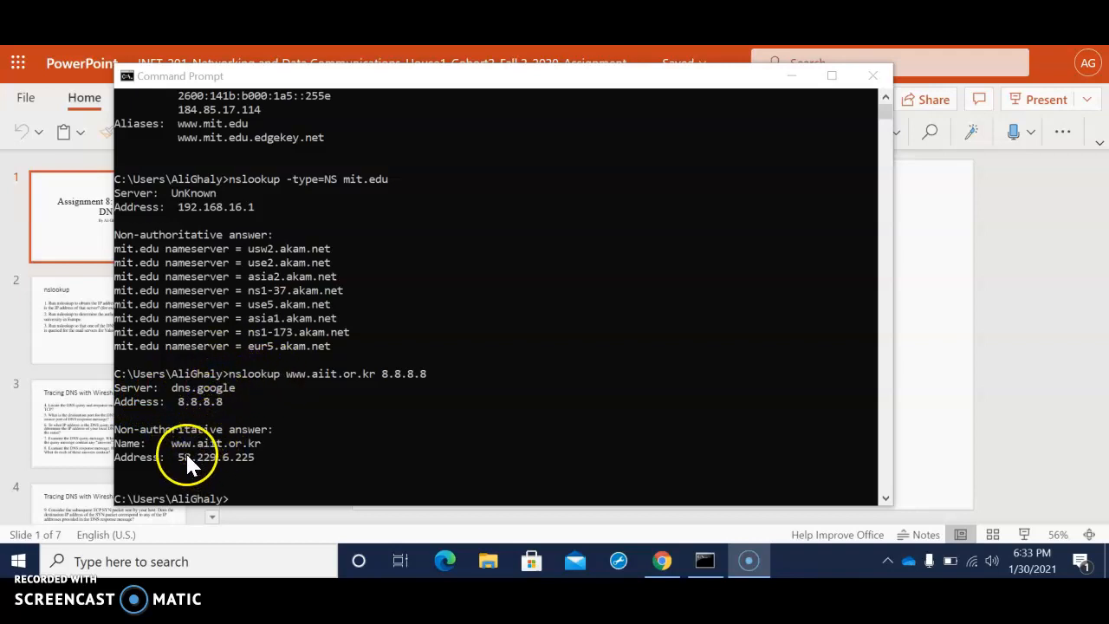
{"action": "mouse_move", "coordinate": [190, 468]}
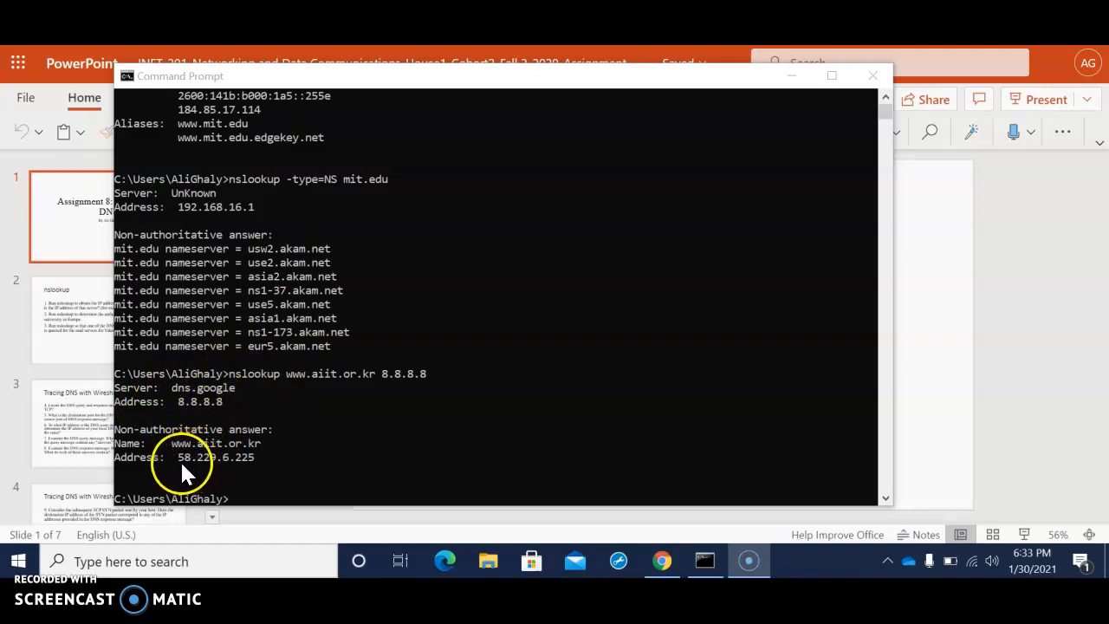
{"action": "mouse_move", "coordinate": [188, 471]}
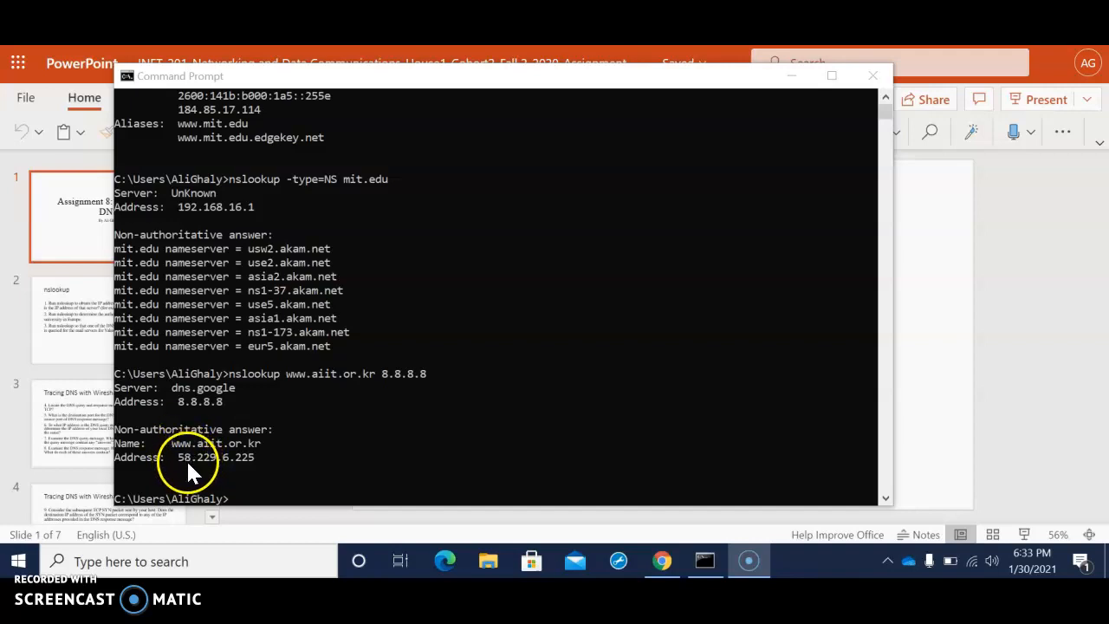
{"action": "mouse_move", "coordinate": [217, 468]}
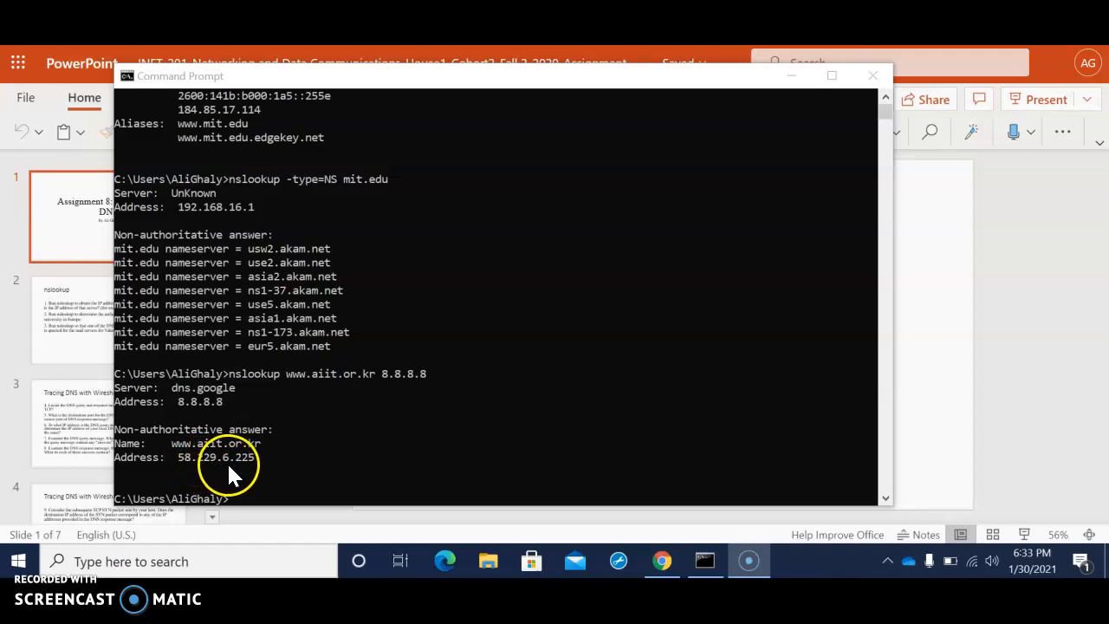
{"action": "scroll", "scroll_direction": "down", "scroll_amount": 3}
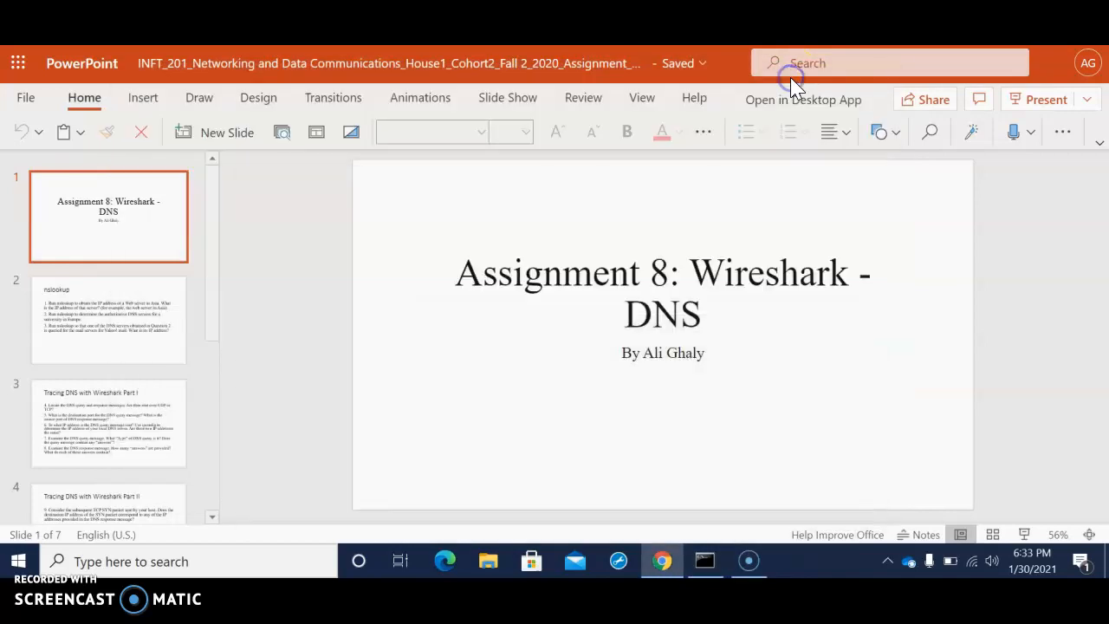
Step: Show slide 2 'nslookup' with the three lookup questions
{"action": "left_click", "coordinate": [108, 321]}
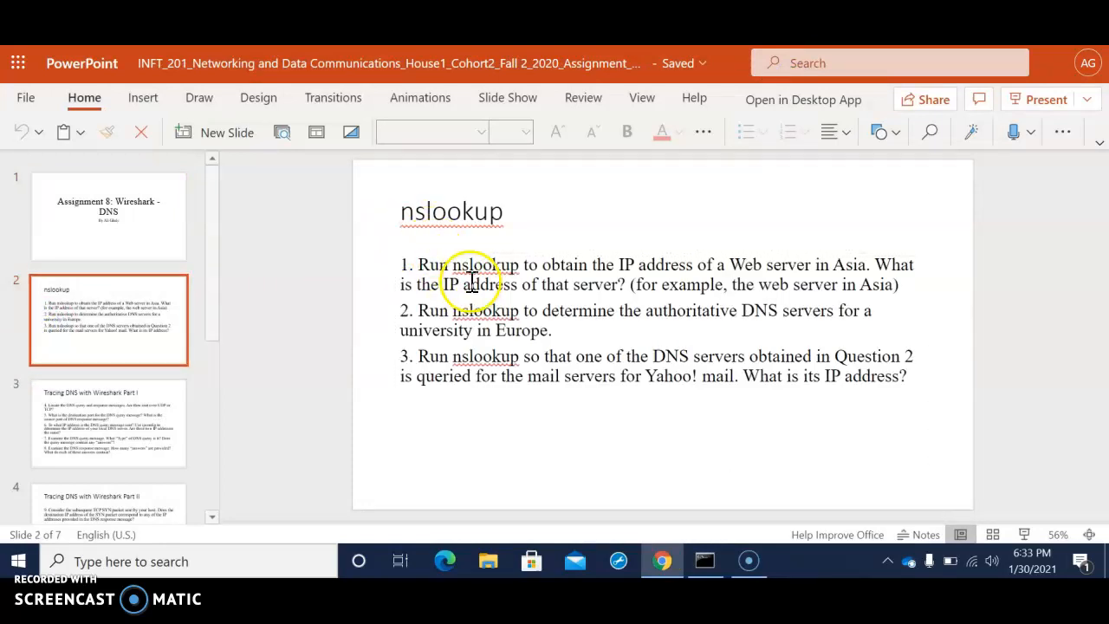
{"action": "mouse_move", "coordinate": [538, 275]}
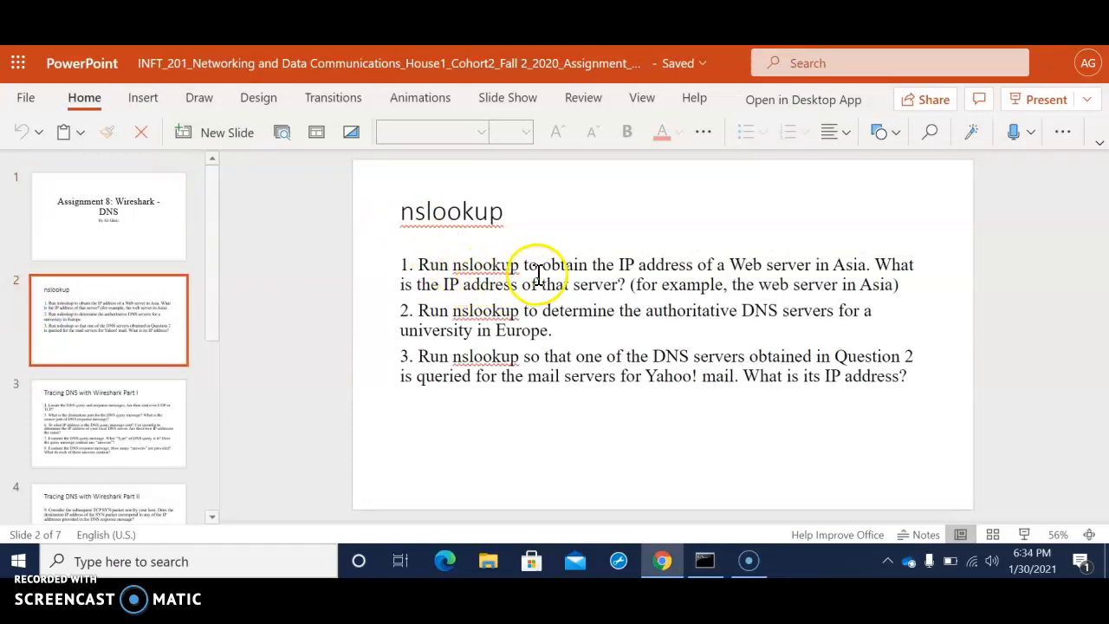
{"action": "mouse_move", "coordinate": [587, 275]}
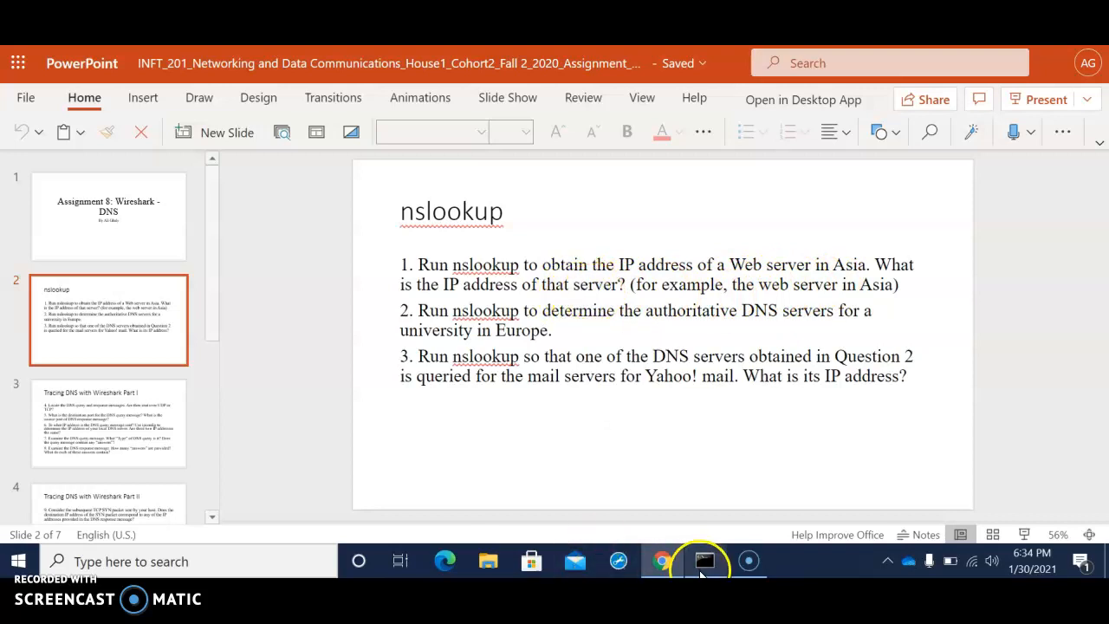
{"action": "left_click", "coordinate": [704, 560]}
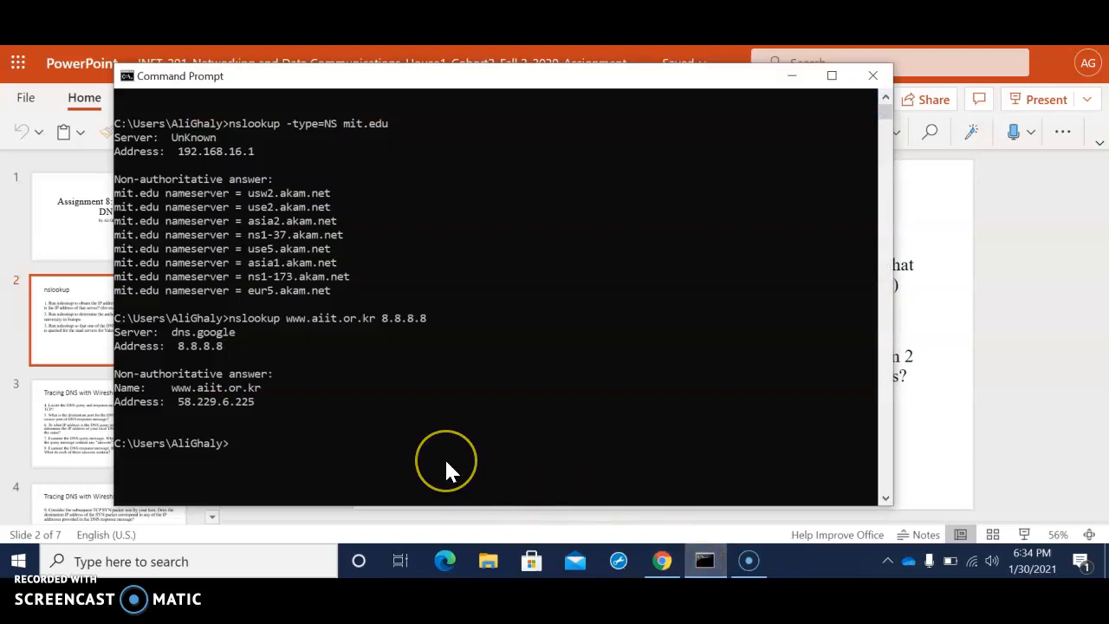
{"action": "type", "text": "nsloo"}
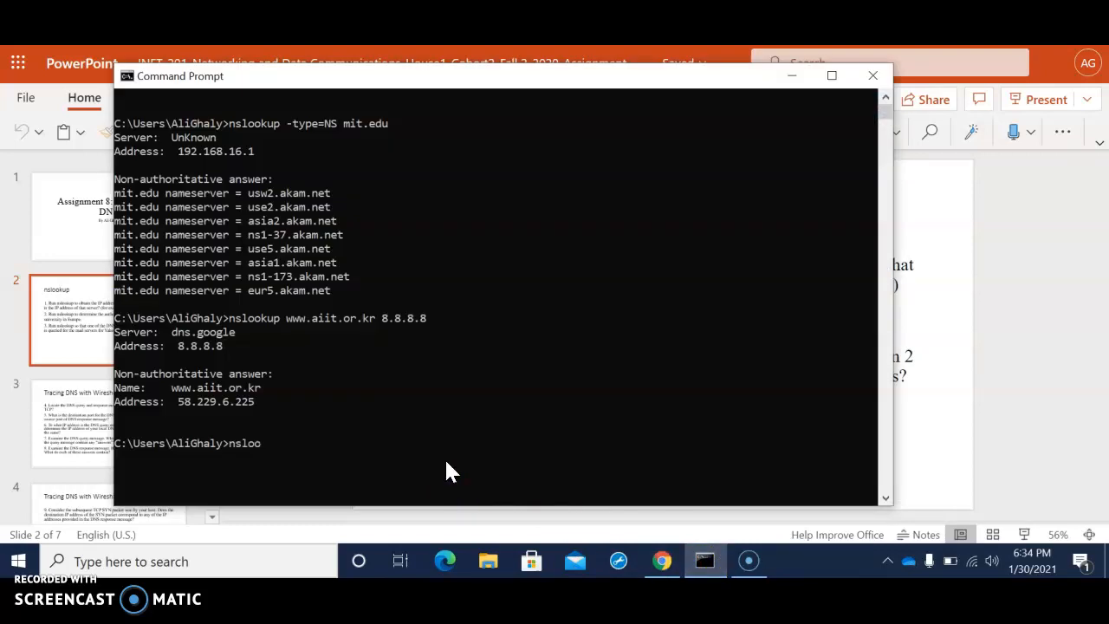
{"action": "type", "text": "kup"}
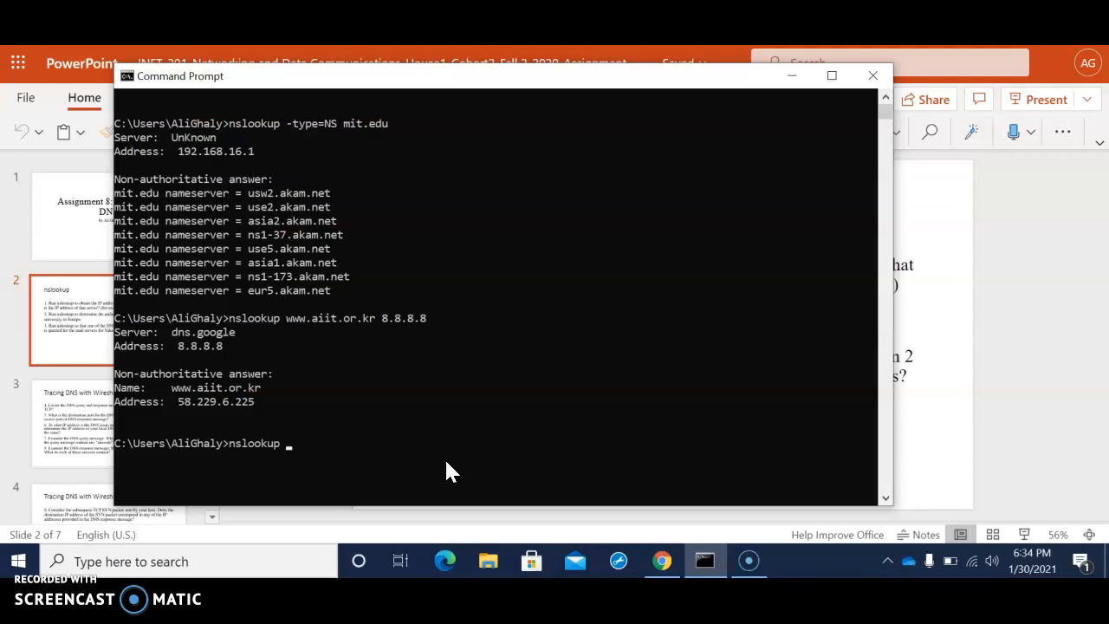
{"action": "type", "text": "www."}
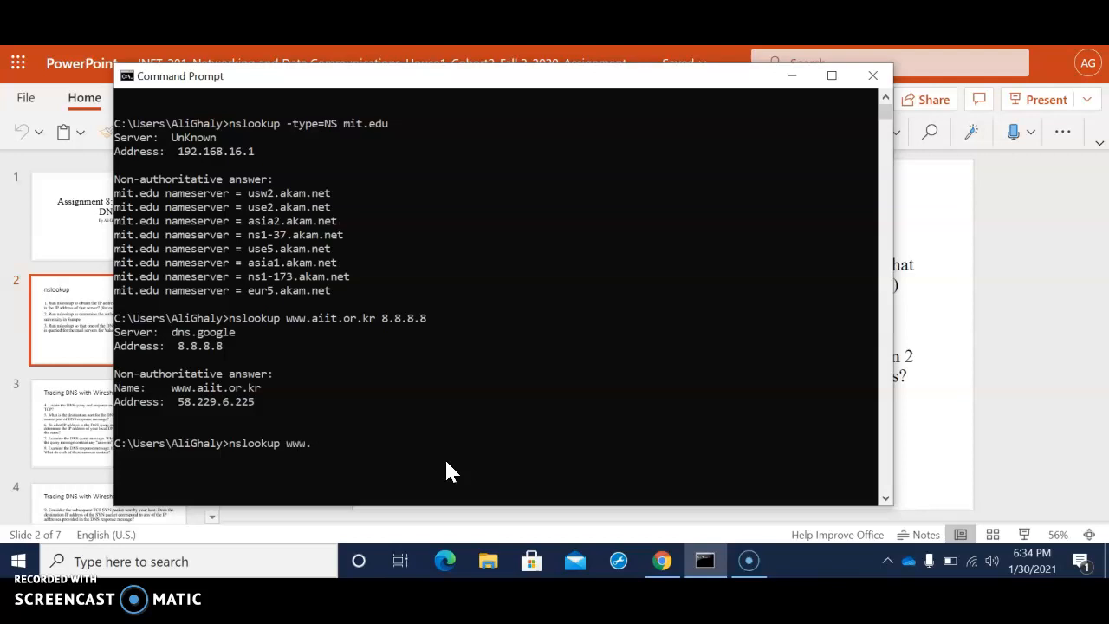
{"action": "type", "text": "reddiy.com"}
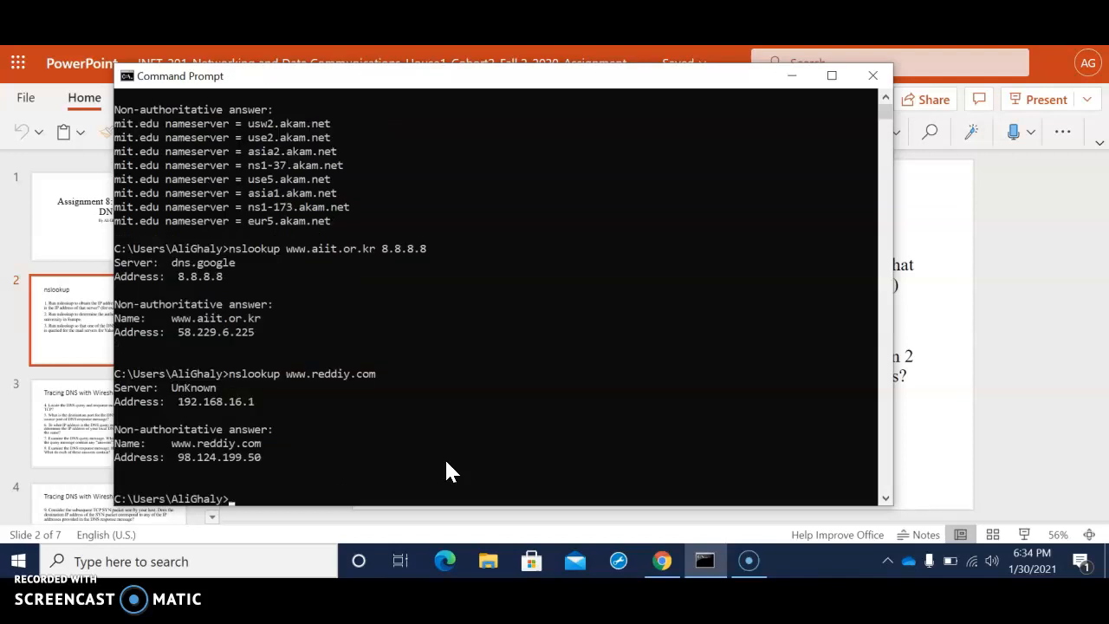
{"action": "mouse_move", "coordinate": [362, 401]}
{"action": "type", "text": "nslookup www.rediff.com"}
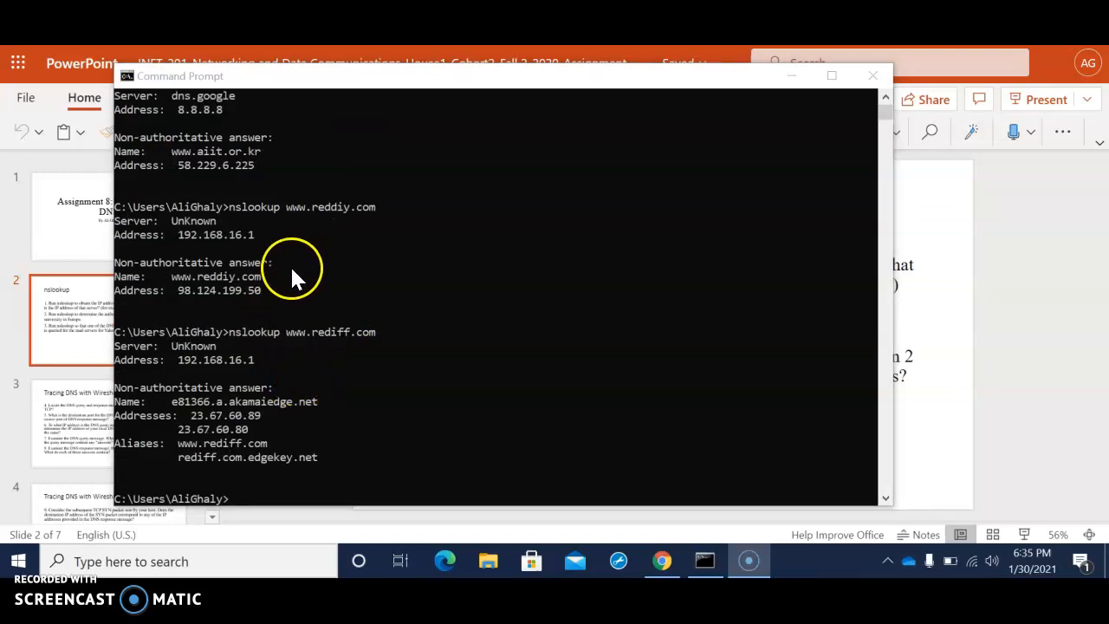
{"action": "mouse_move", "coordinate": [282, 342]}
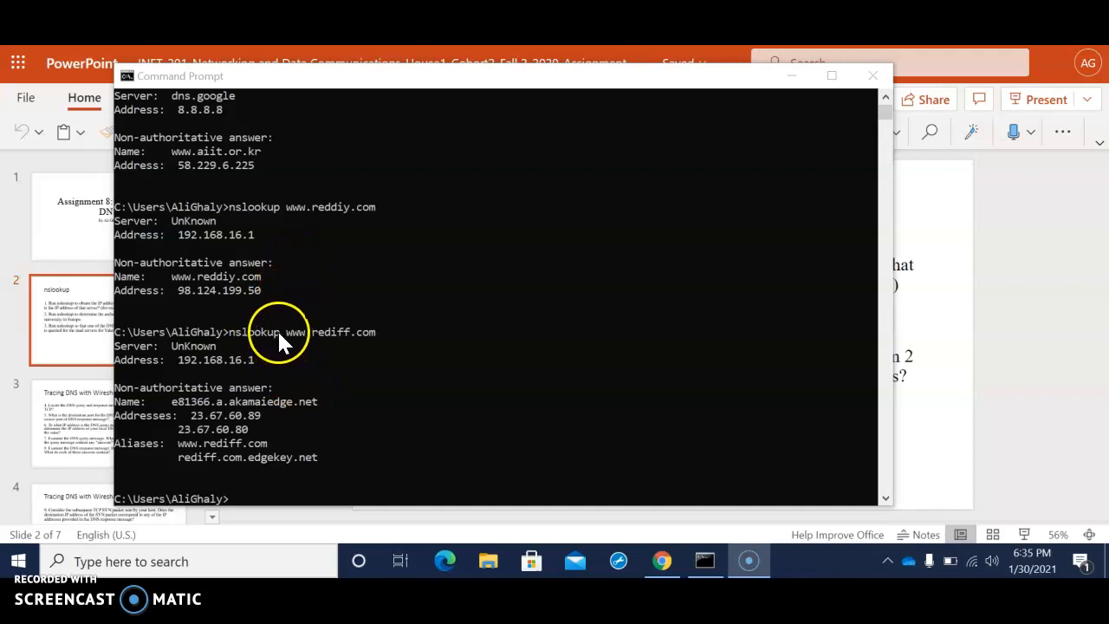
{"action": "mouse_move", "coordinate": [325, 347]}
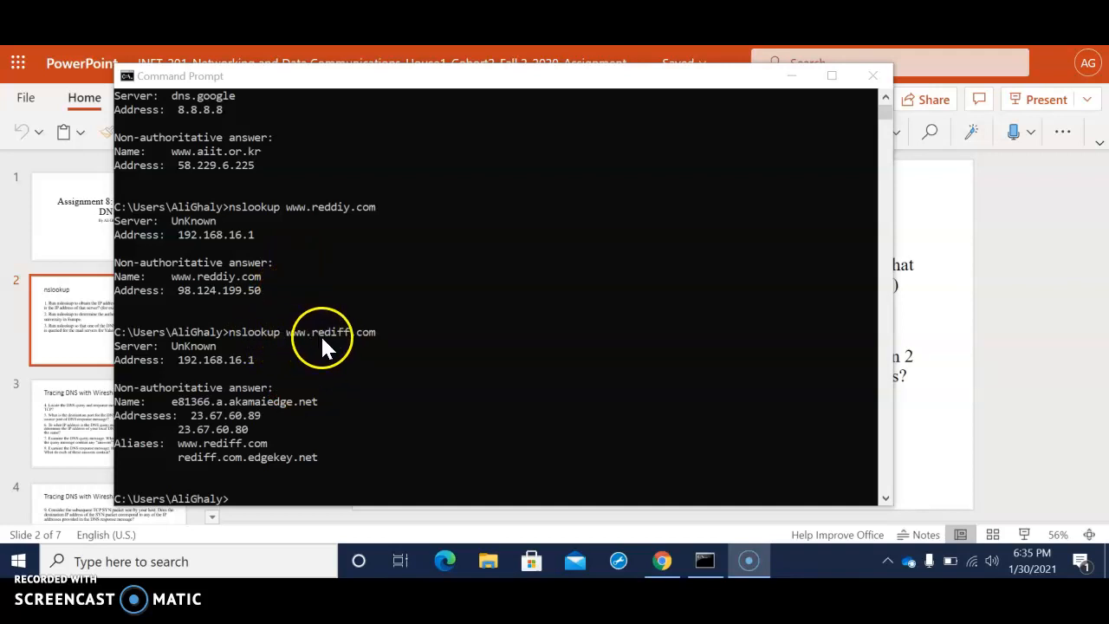
{"action": "mouse_move", "coordinate": [351, 346]}
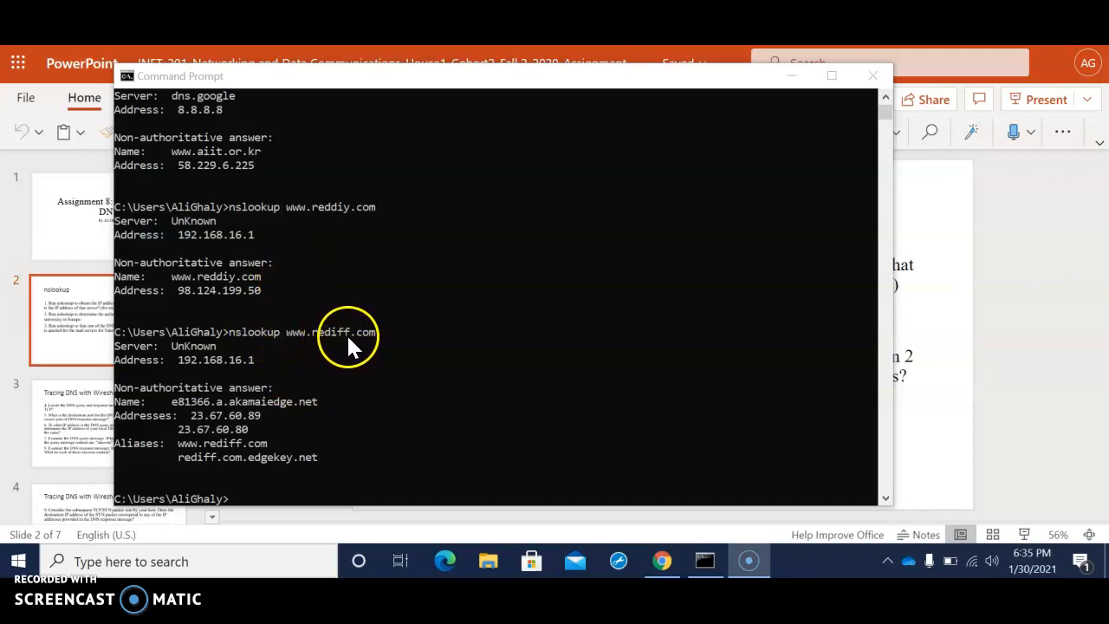
{"action": "mouse_move", "coordinate": [234, 390]}
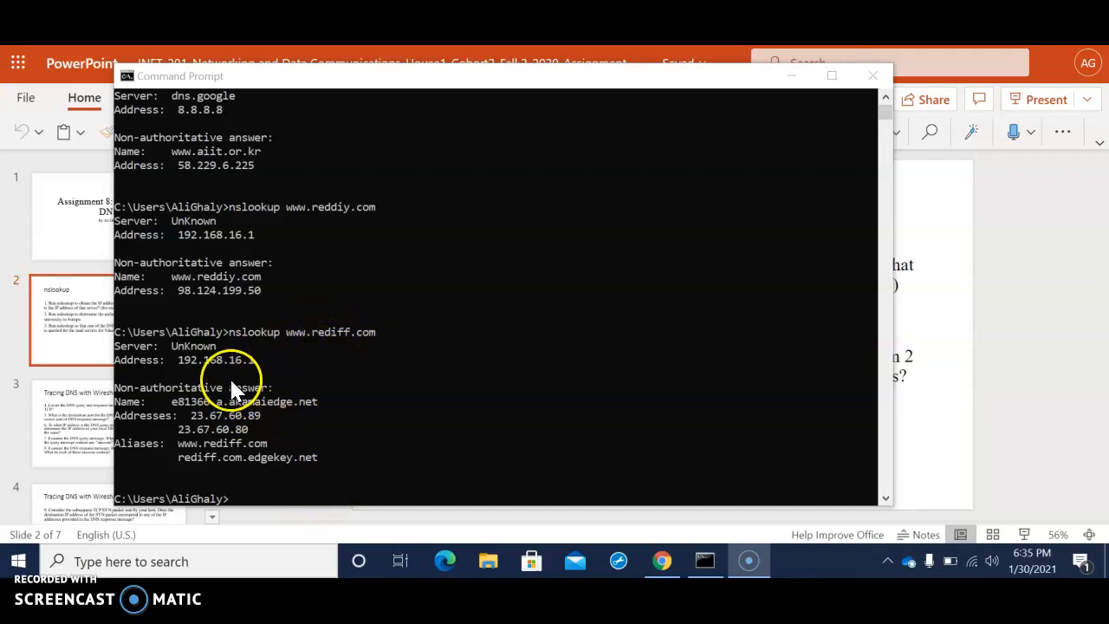
{"action": "mouse_move", "coordinate": [208, 401]}
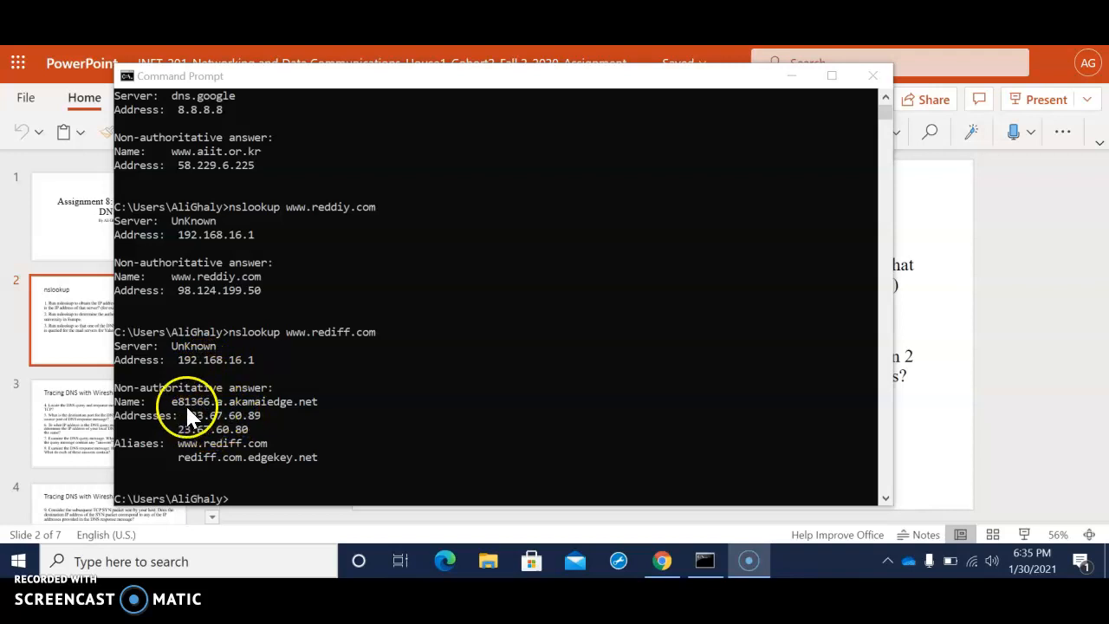
{"action": "mouse_move", "coordinate": [204, 431]}
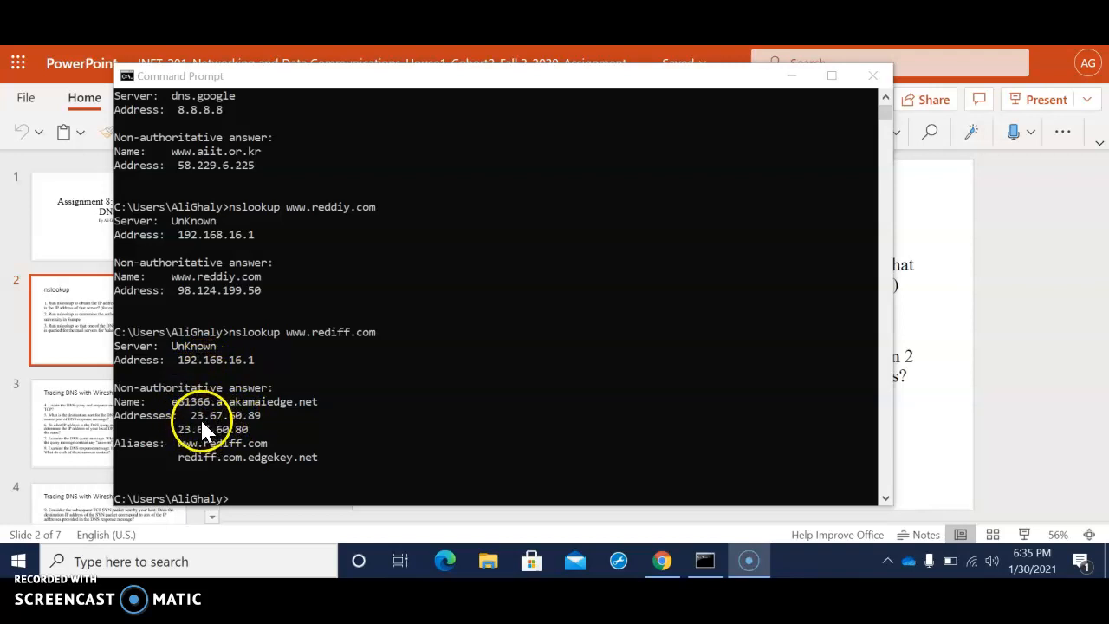
{"action": "mouse_move", "coordinate": [245, 433]}
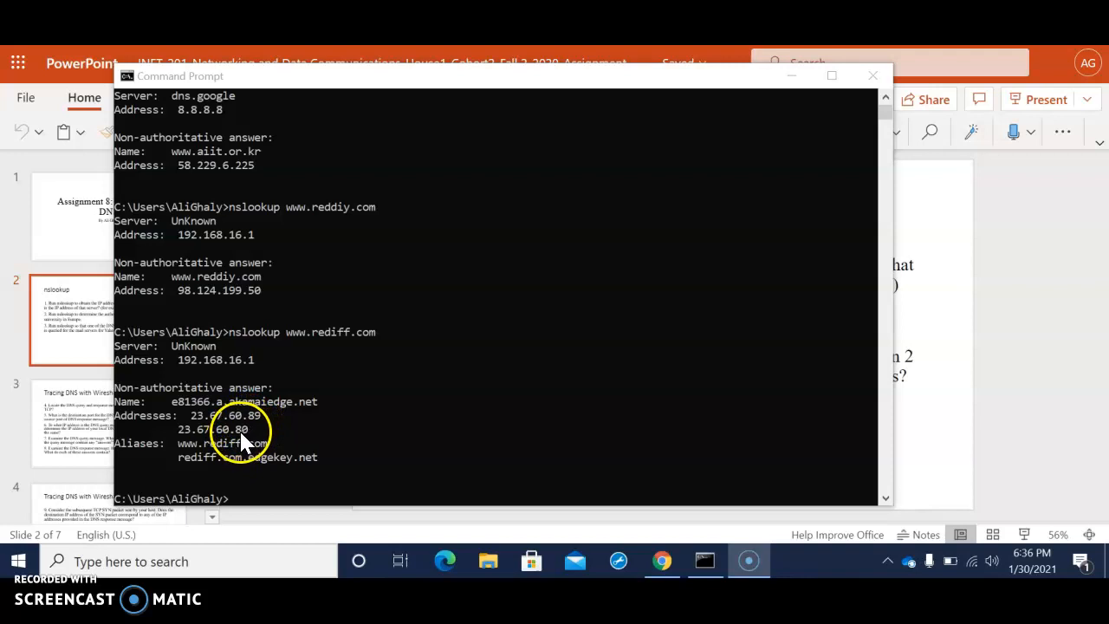
{"action": "mouse_move", "coordinate": [916, 380]}
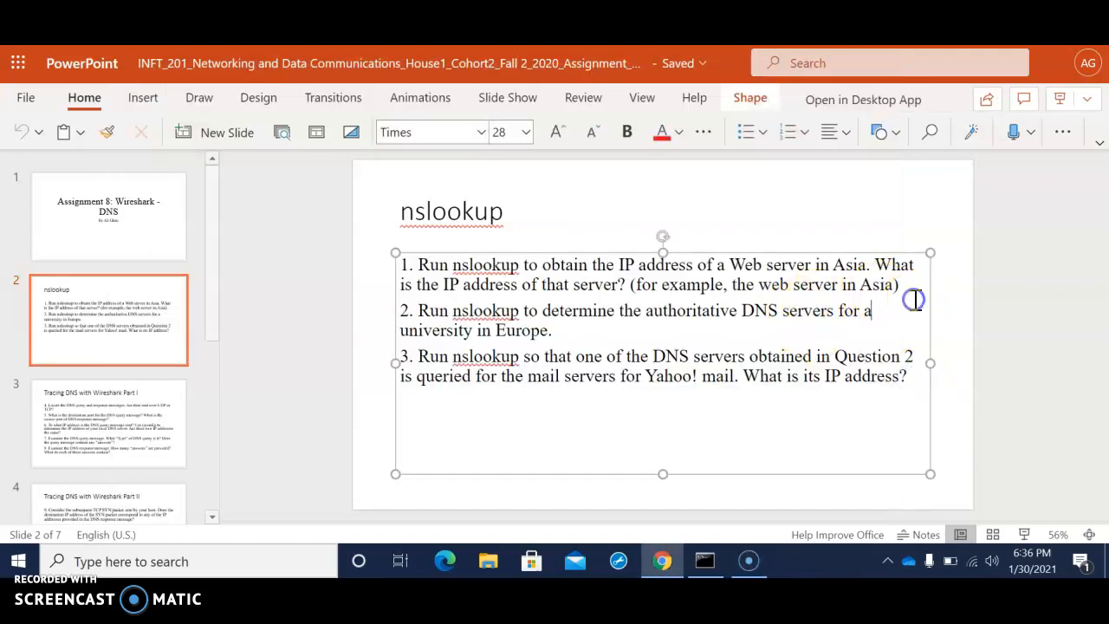
{"action": "mouse_move", "coordinate": [930, 290]}
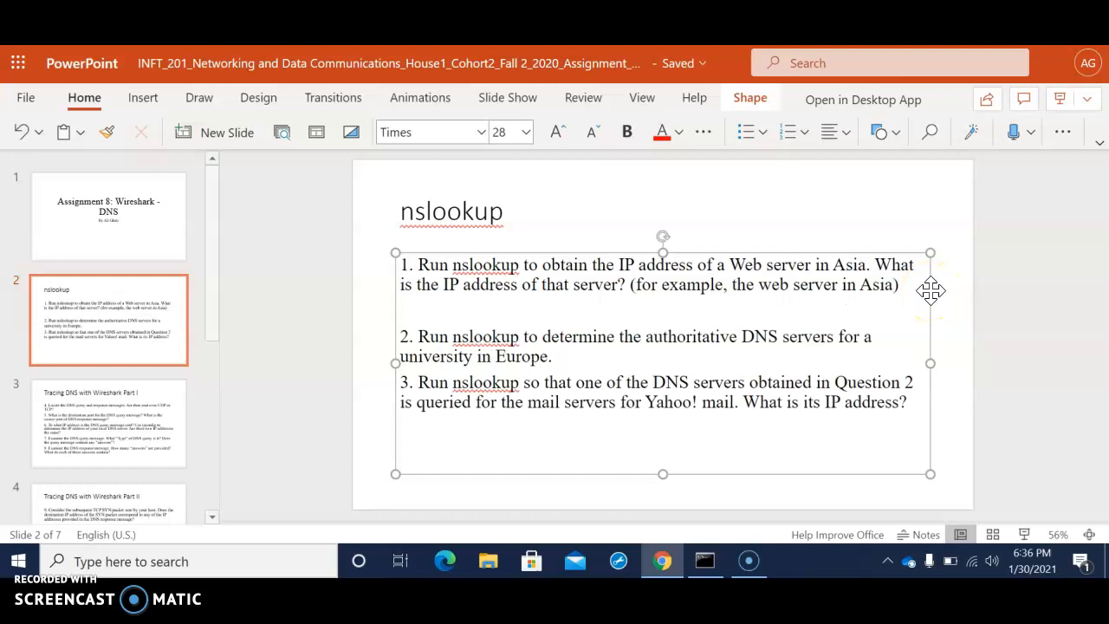
Step: Write under question 1: 'The IP address of the web server in Asia is'
{"action": "type", "text": "The"}
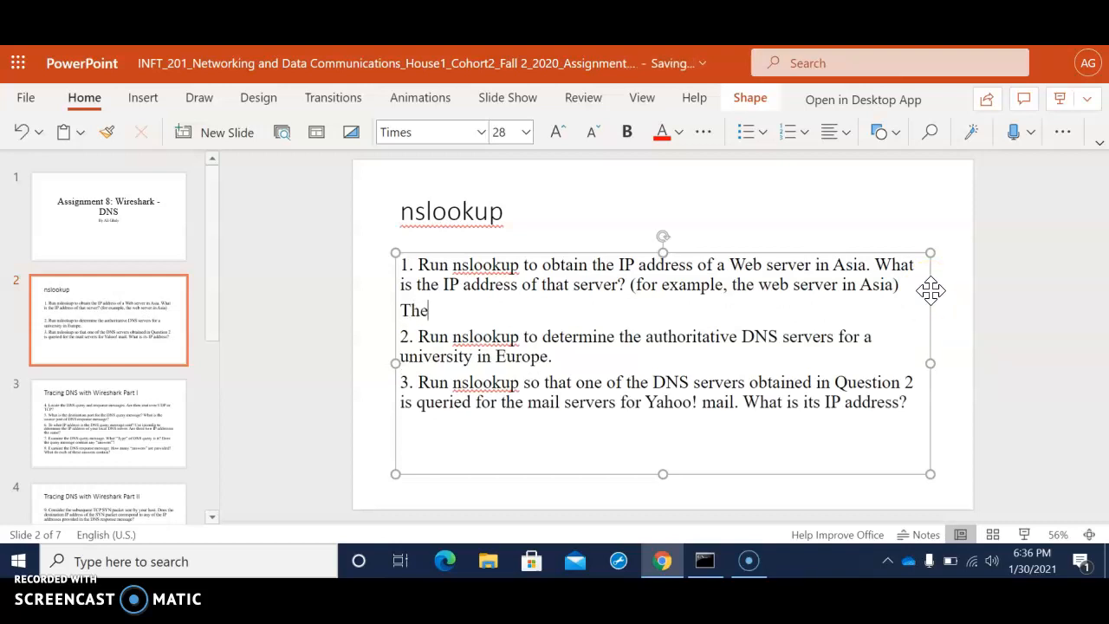
{"action": "type", "text": "IP"}
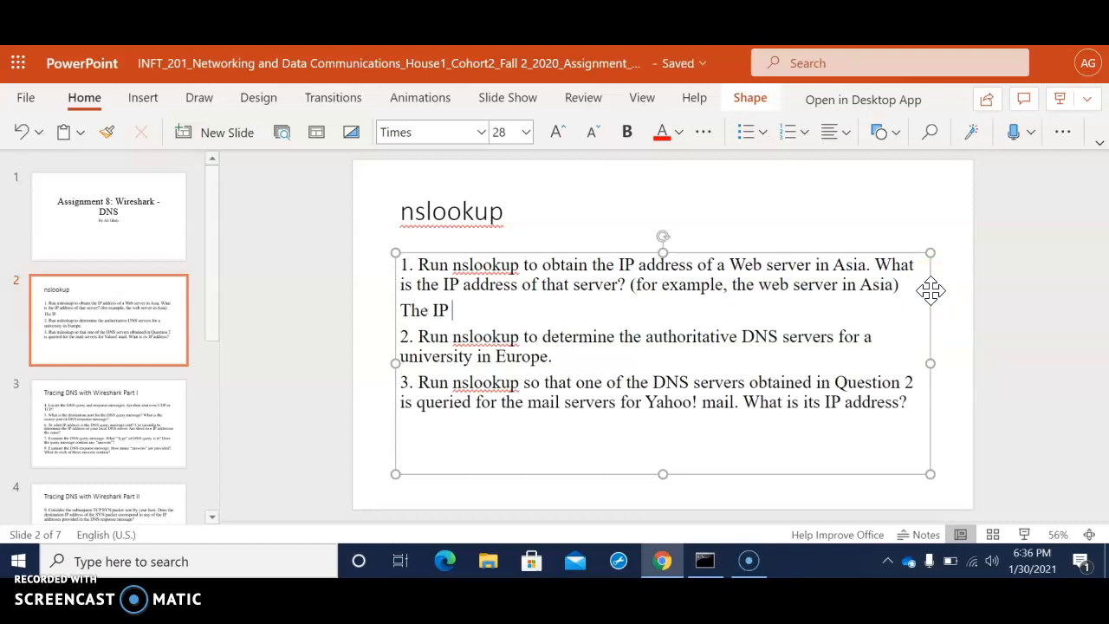
{"action": "type", "text": "addr"}
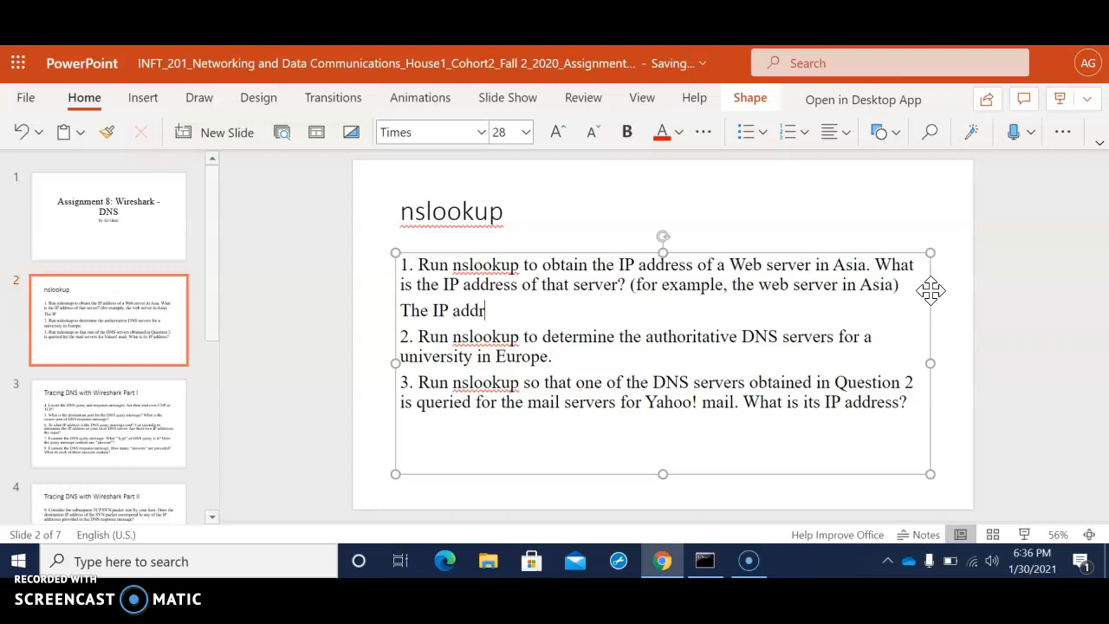
{"action": "type", "text": "ess of the"}
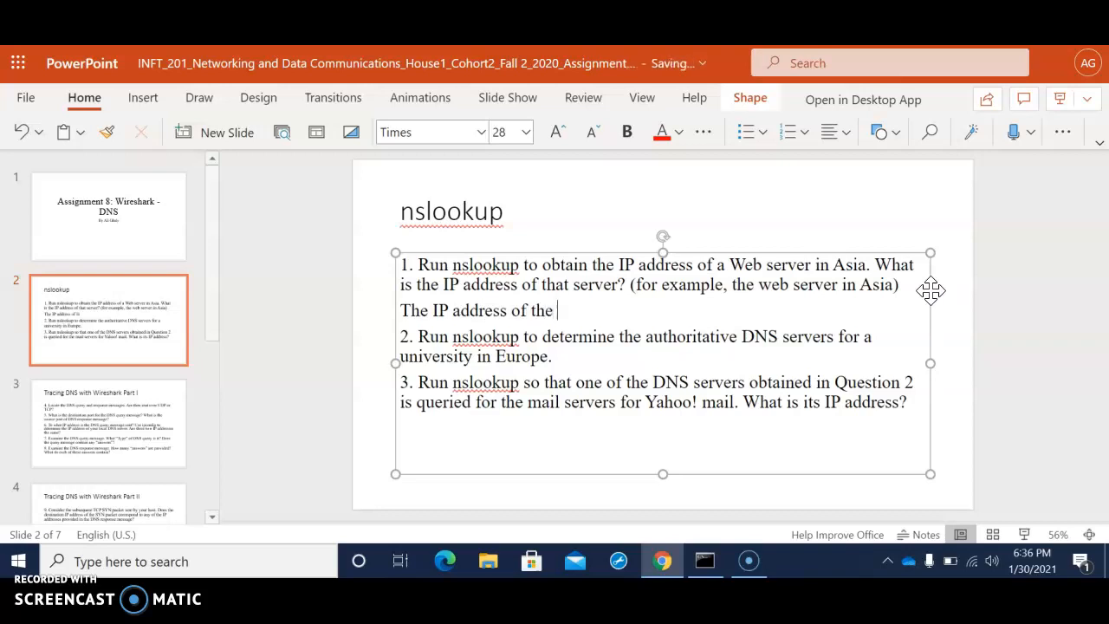
{"action": "type", "text": "web s"}
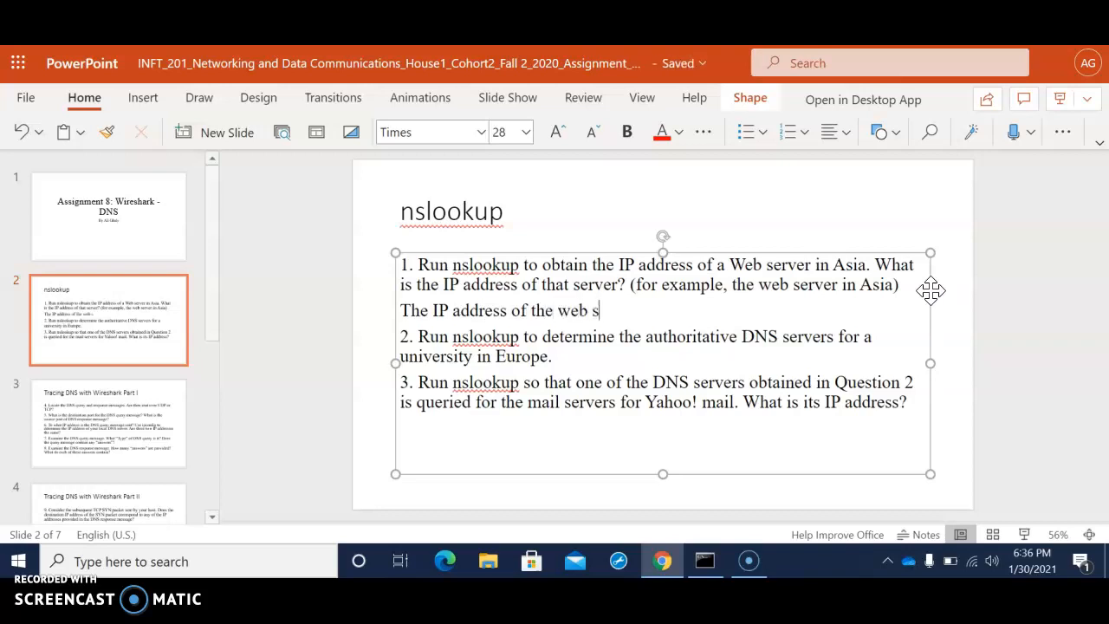
{"action": "type", "text": "er"}
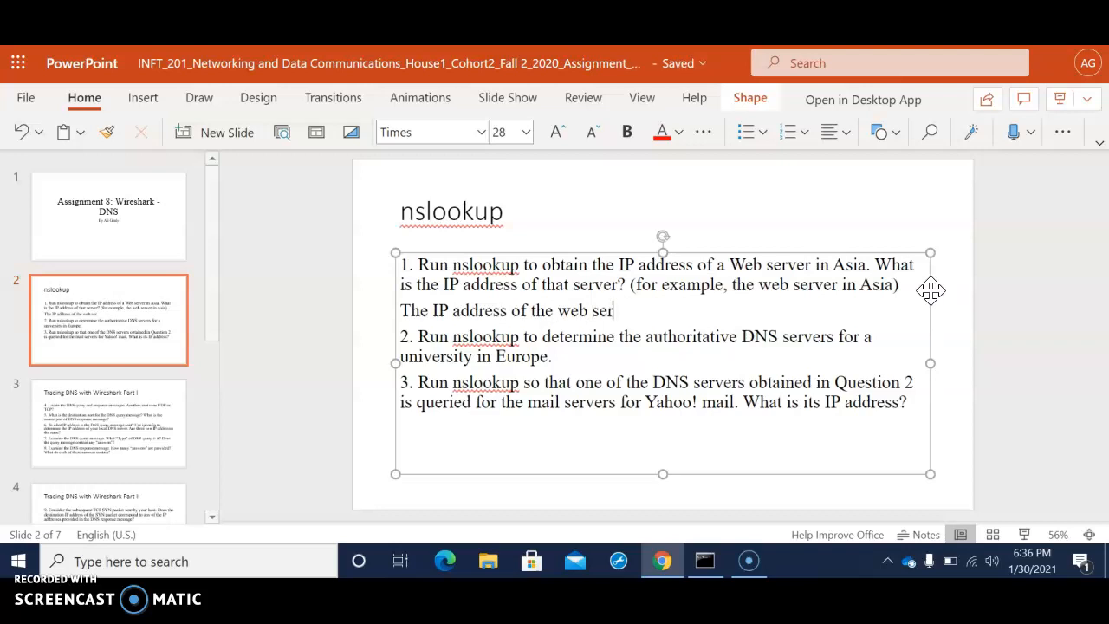
{"action": "type", "text": "ver in"}
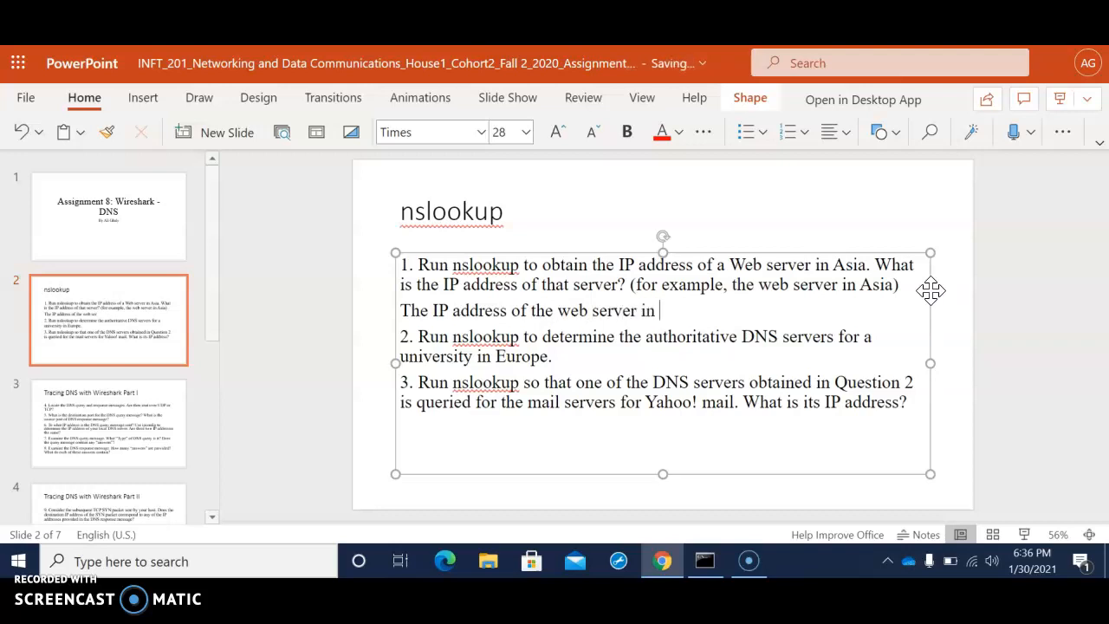
{"action": "type", "text": "Asia is"}
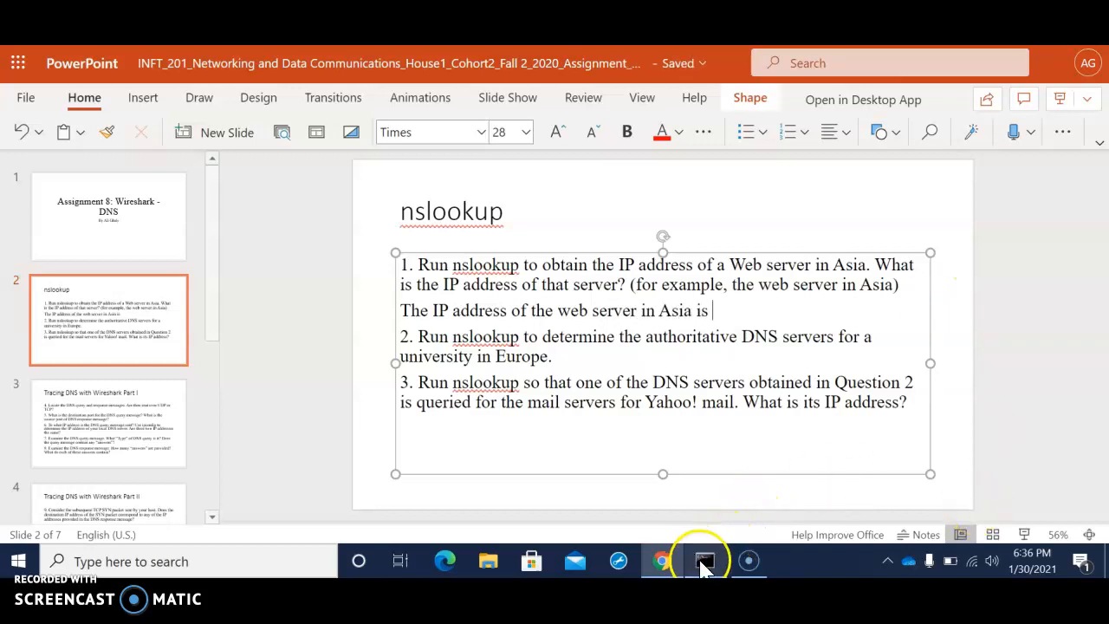
Step: Check the lookup results and add the partial address 23.67.60 to the answer
{"action": "left_click", "coordinate": [703, 561]}
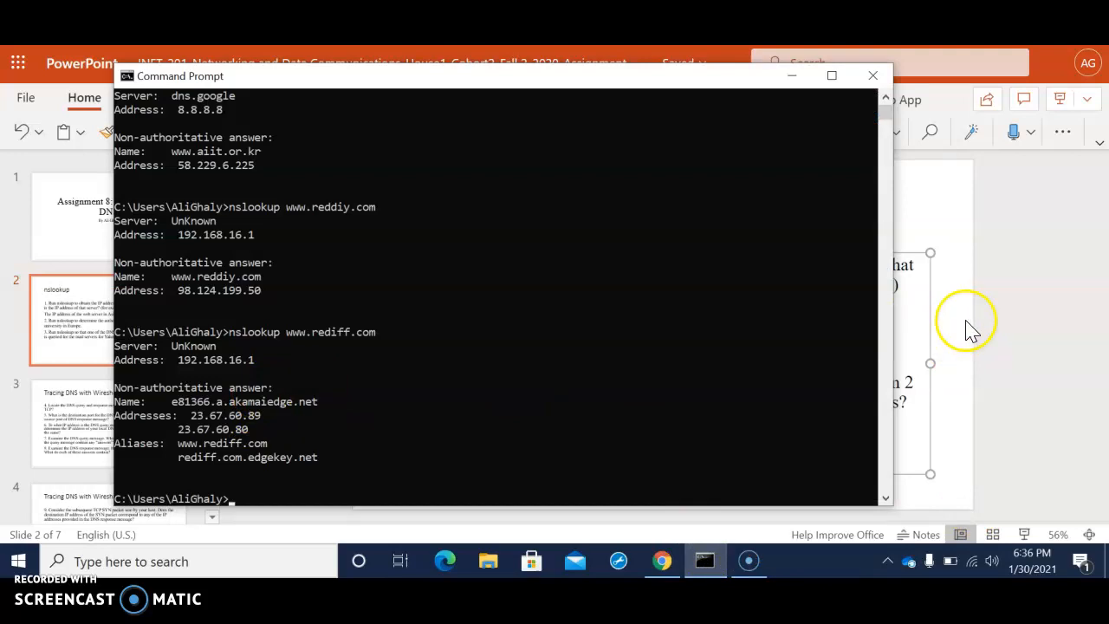
{"action": "mouse_move", "coordinate": [920, 328]}
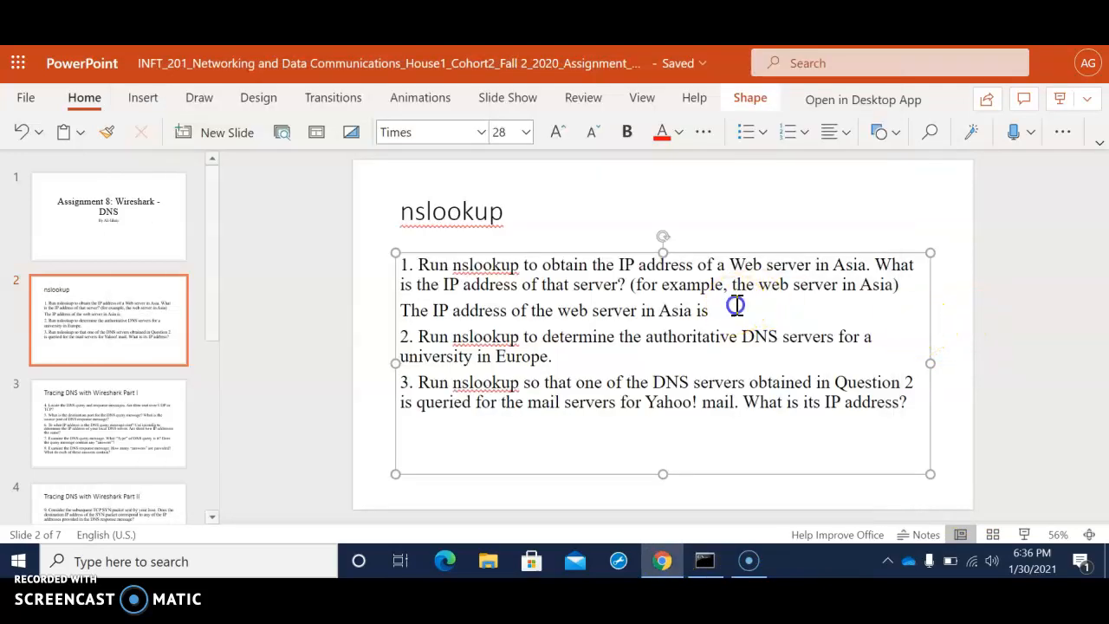
{"action": "type", "text": "23."}
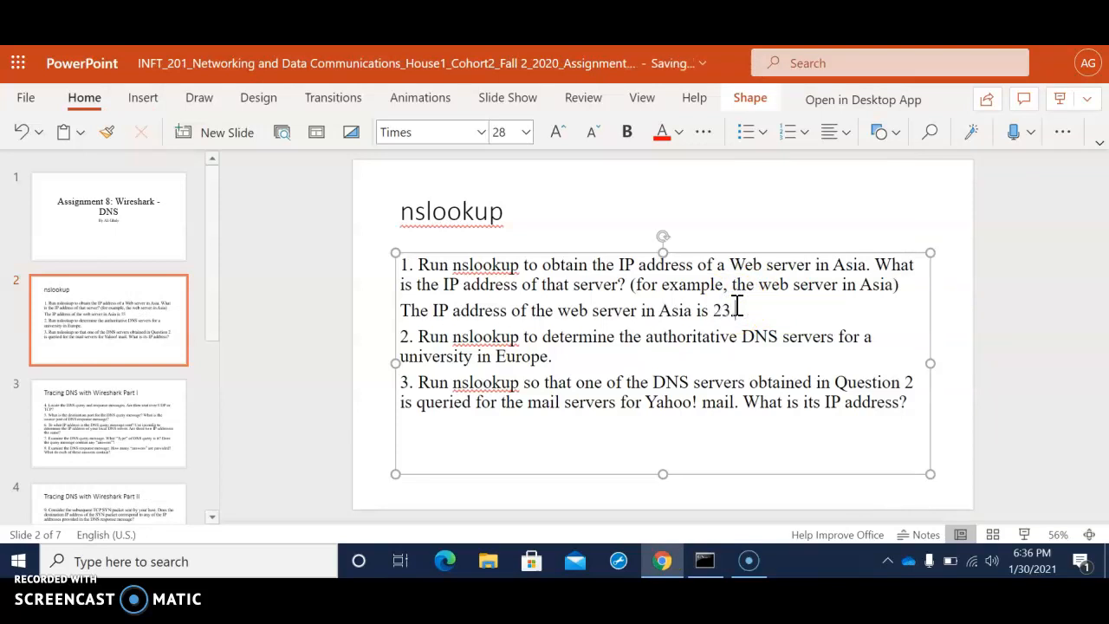
{"action": "type", "text": "57.6"}
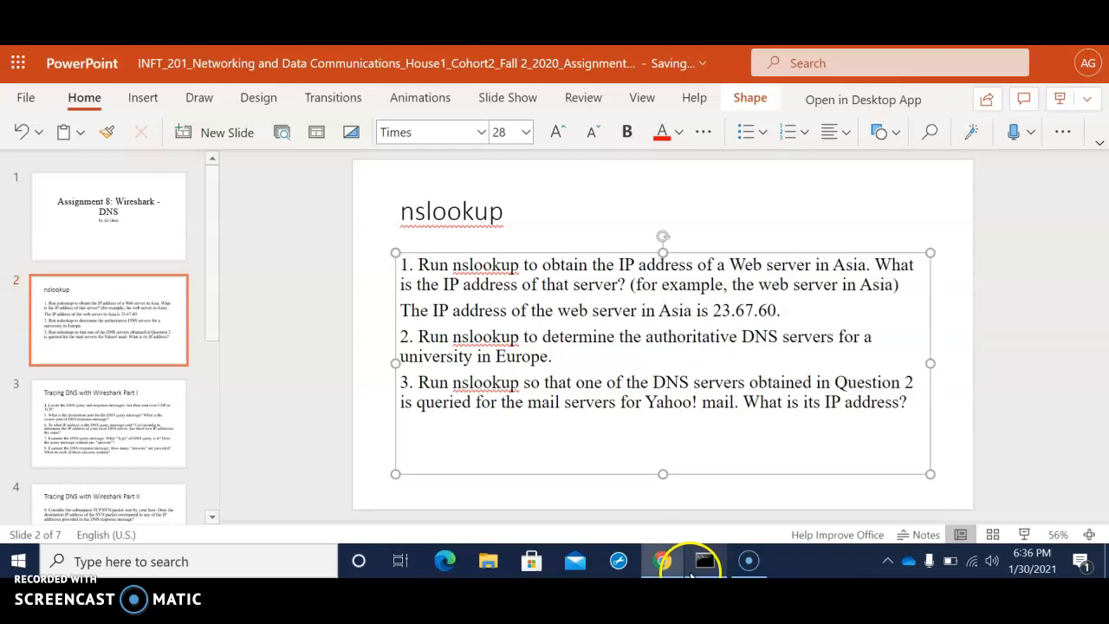
{"action": "left_click", "coordinate": [704, 560]}
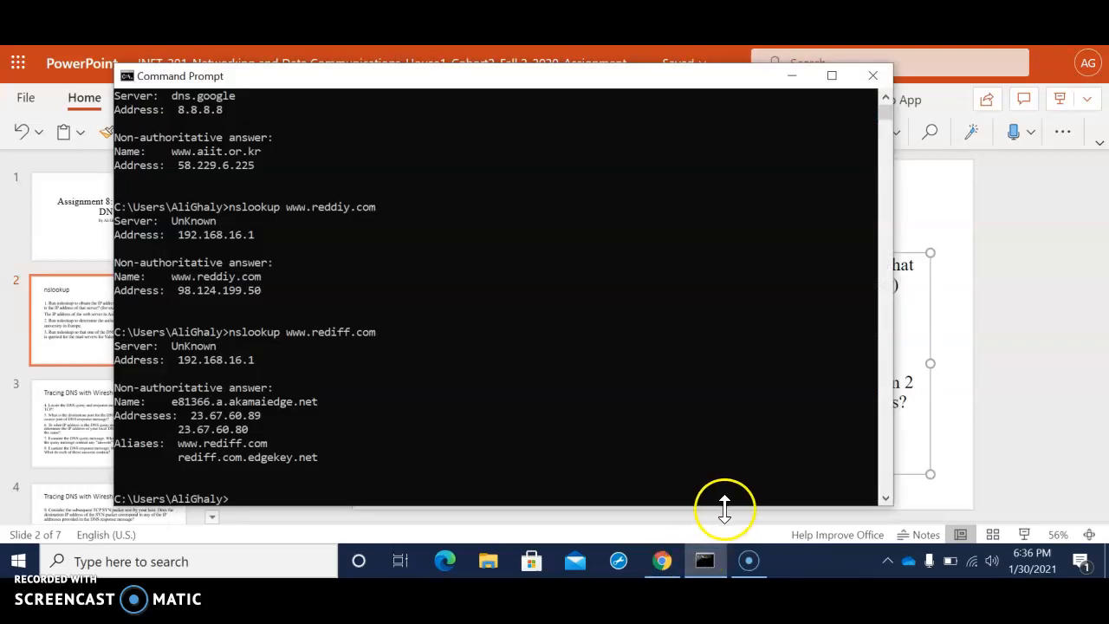
{"action": "mouse_move", "coordinate": [920, 319]}
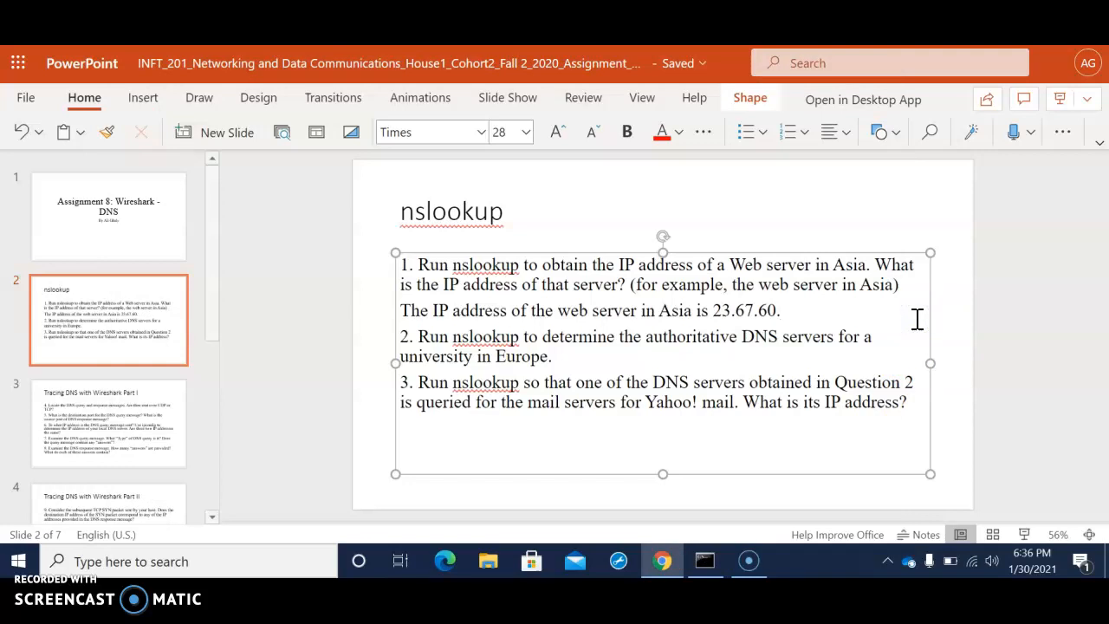
Step: Complete the answer's IP address as 23.67.60.80
{"action": "type", "text": ".80."}
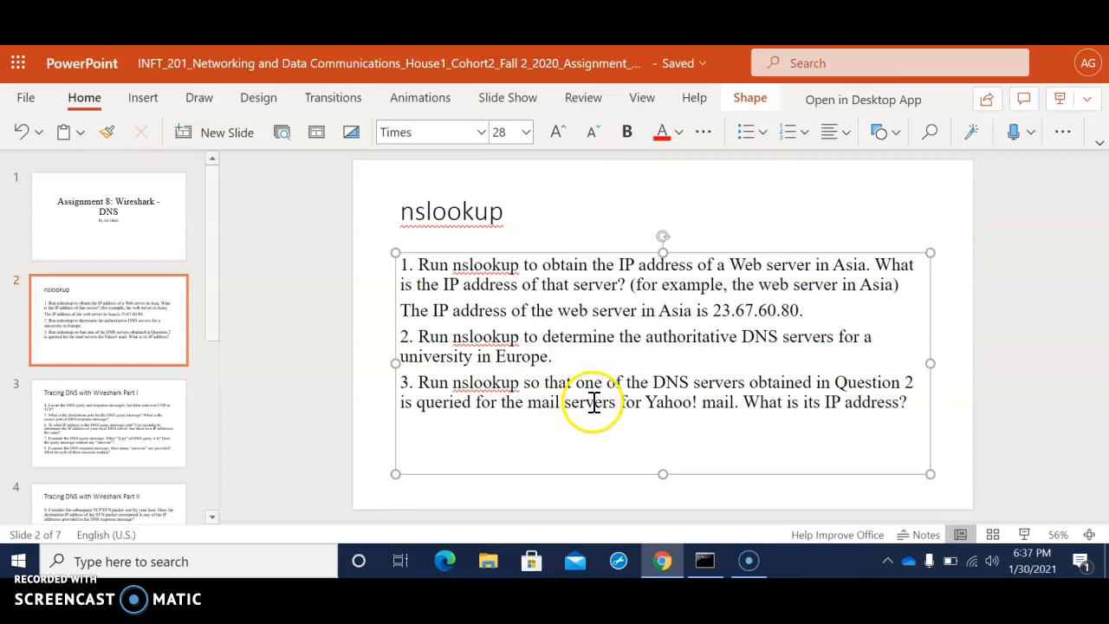
{"action": "mouse_move", "coordinate": [742, 399]}
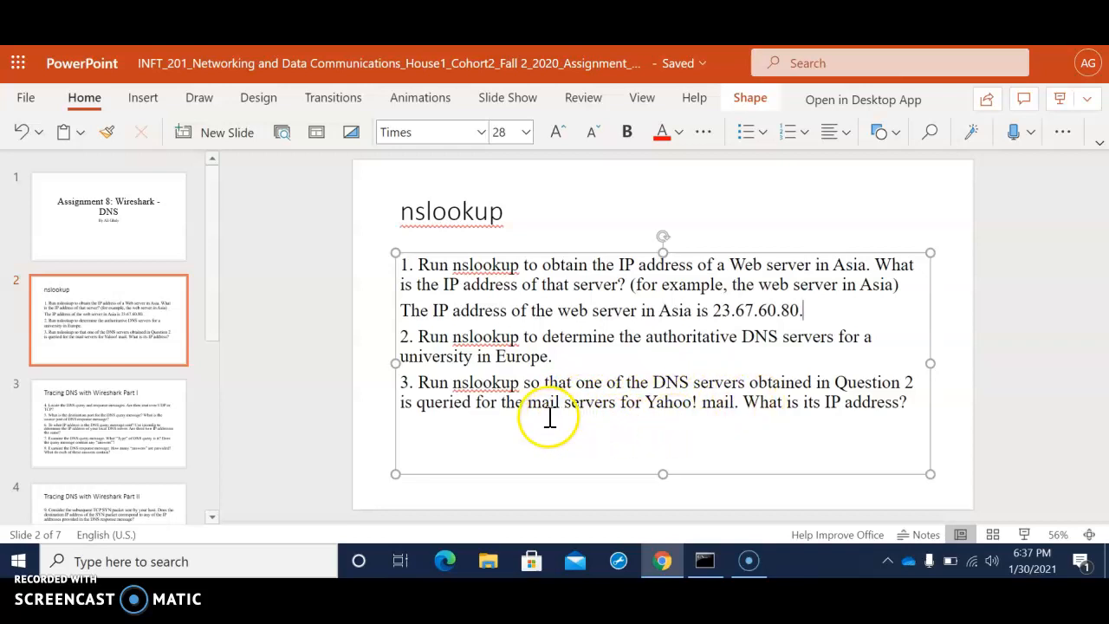
{"action": "mouse_move", "coordinate": [550, 416]}
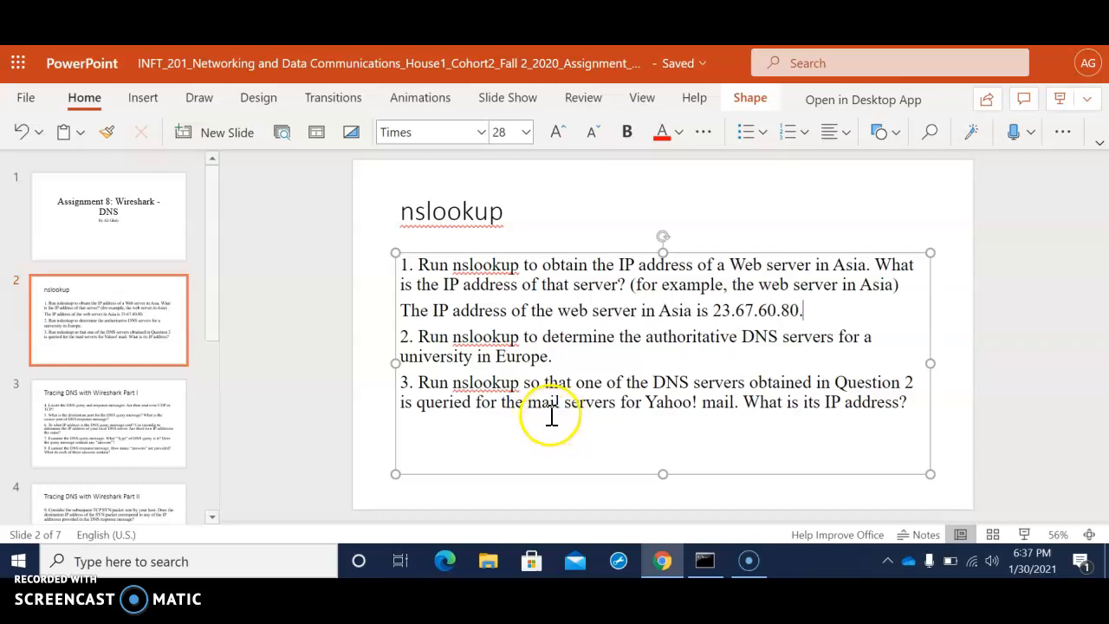
{"action": "mouse_move", "coordinate": [646, 422]}
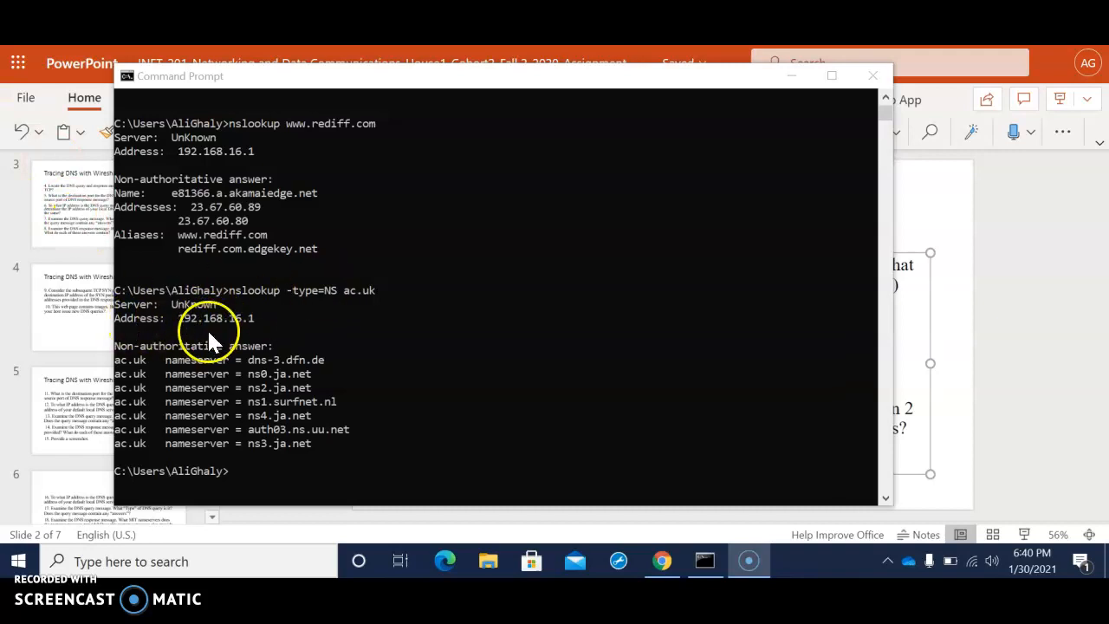
{"action": "mouse_move", "coordinate": [258, 308]}
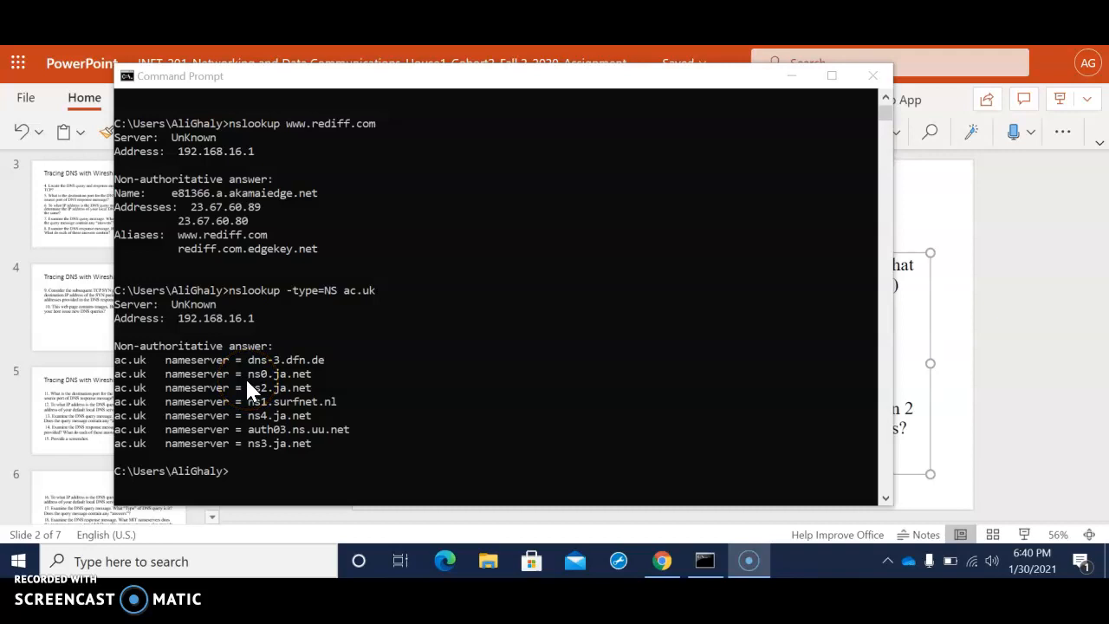
{"action": "mouse_move", "coordinate": [206, 370]}
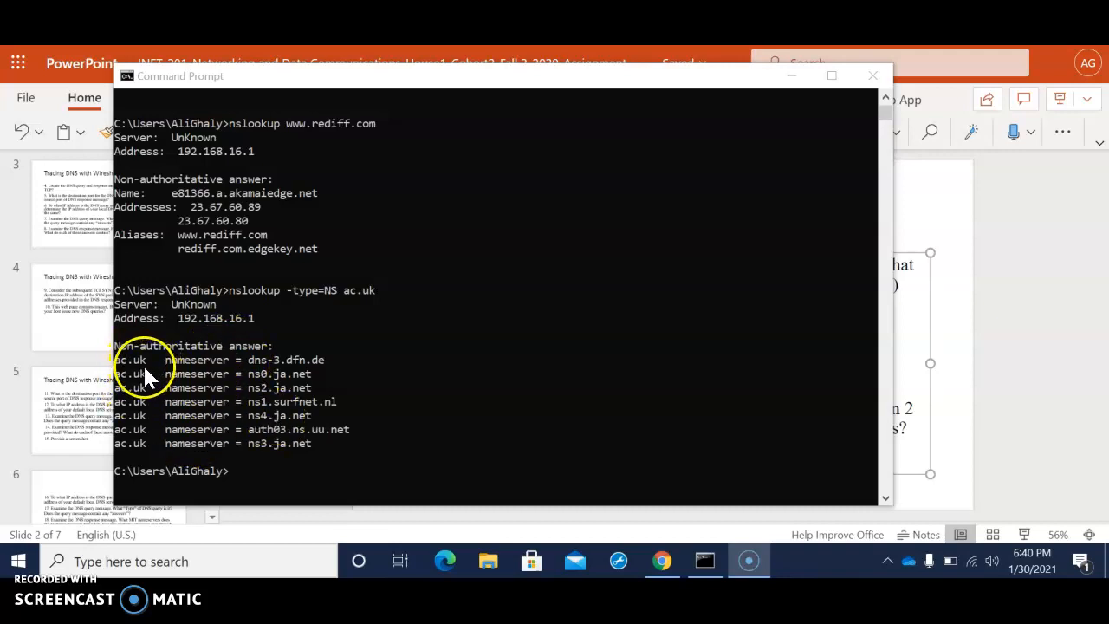
{"action": "mouse_move", "coordinate": [223, 380]}
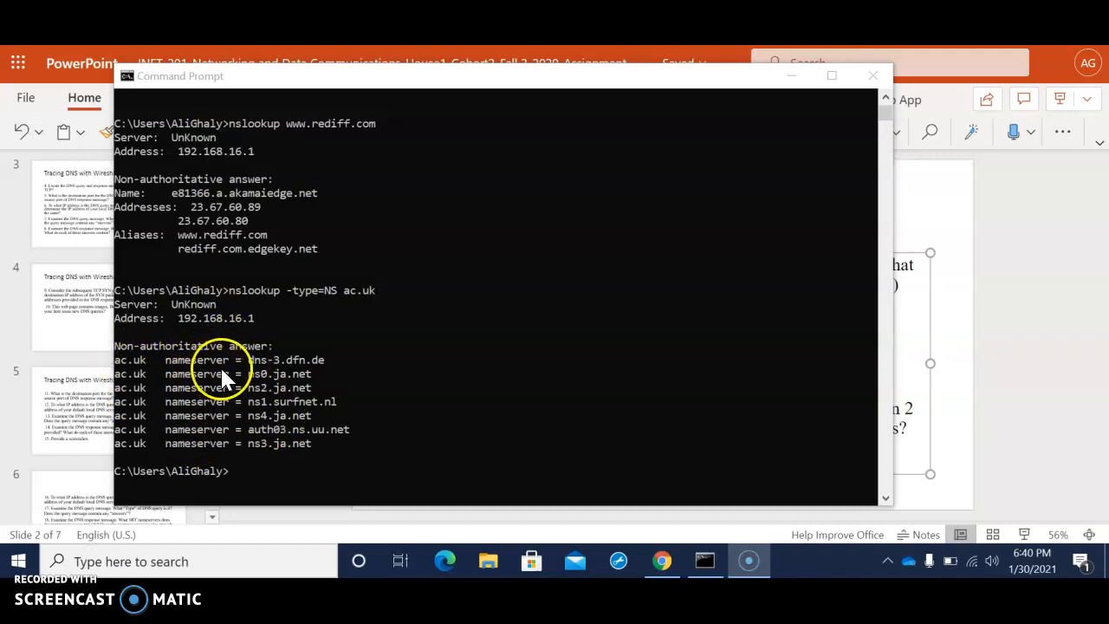
{"action": "mouse_move", "coordinate": [256, 374]}
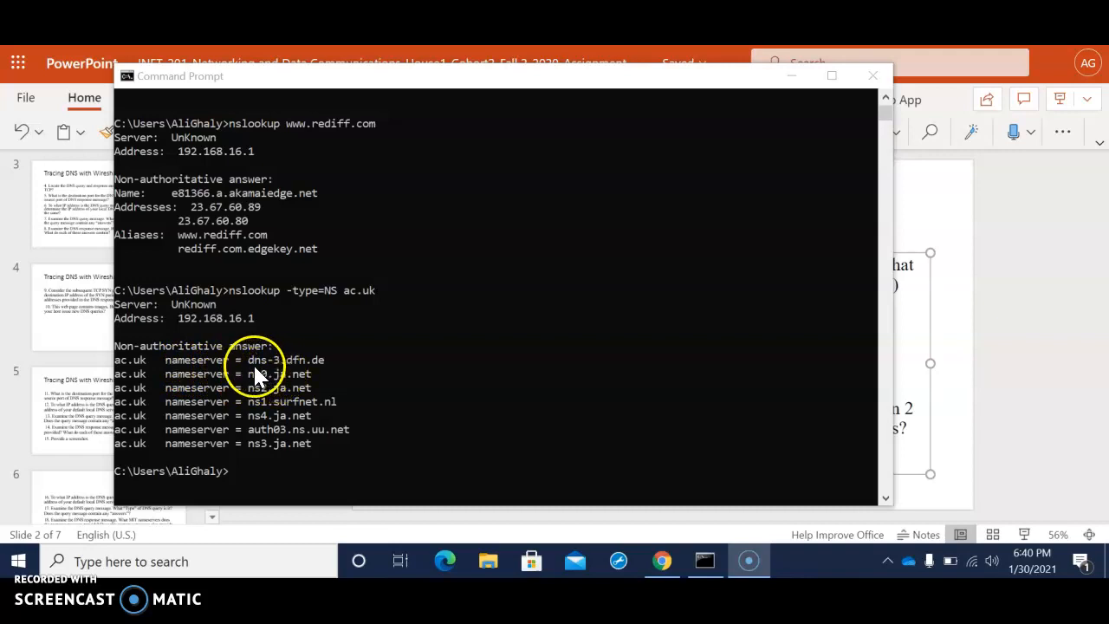
{"action": "mouse_move", "coordinate": [282, 368]}
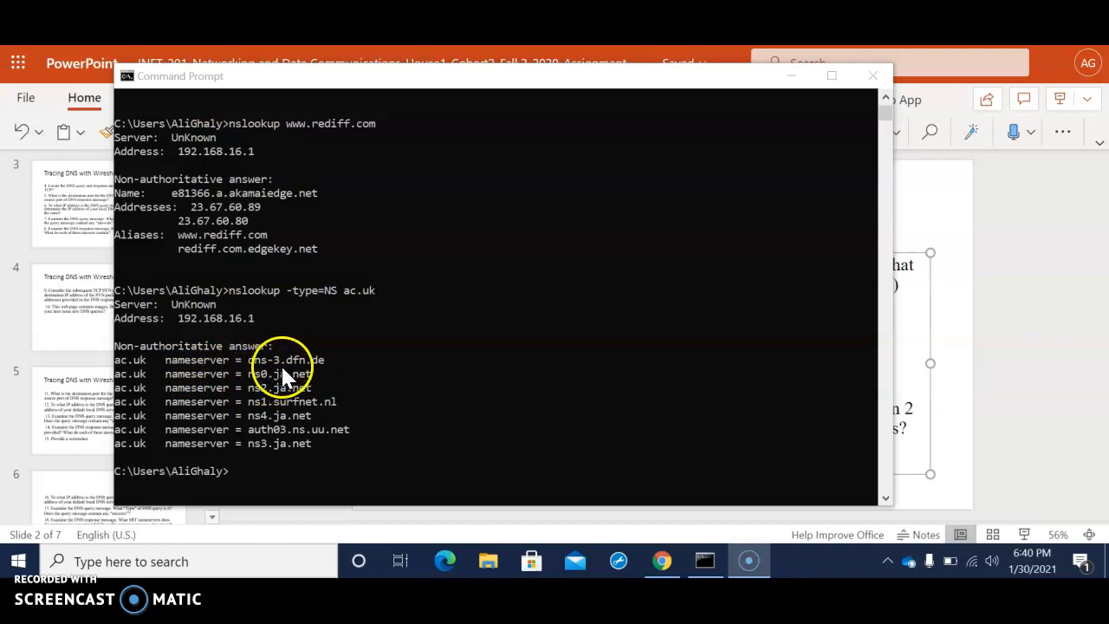
{"action": "mouse_move", "coordinate": [299, 386]}
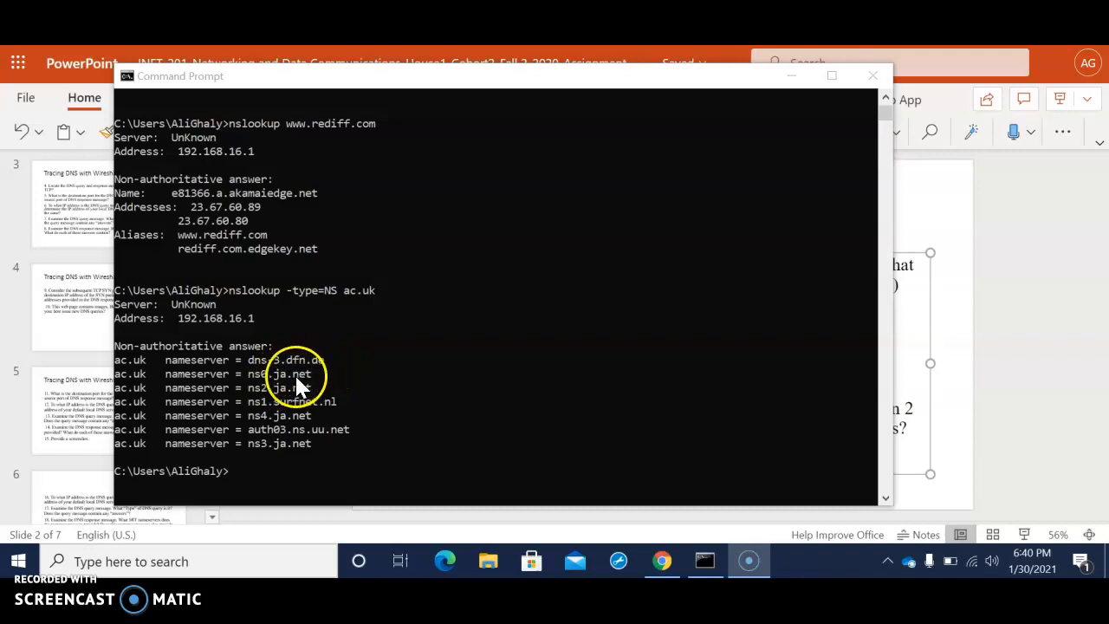
{"action": "mouse_move", "coordinate": [256, 390]}
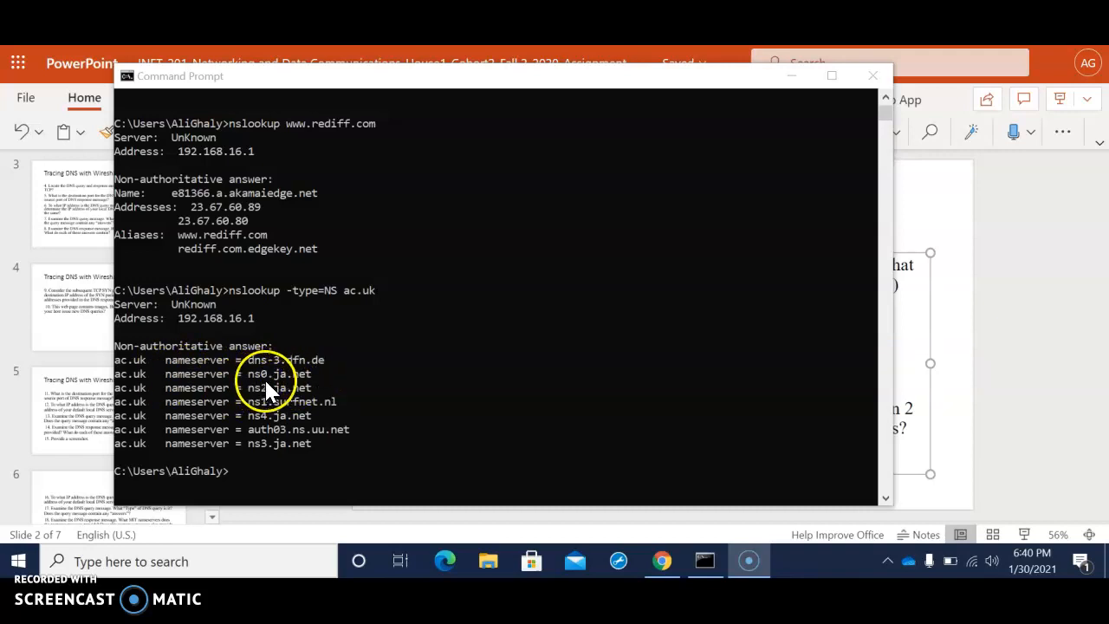
{"action": "mouse_move", "coordinate": [265, 401]}
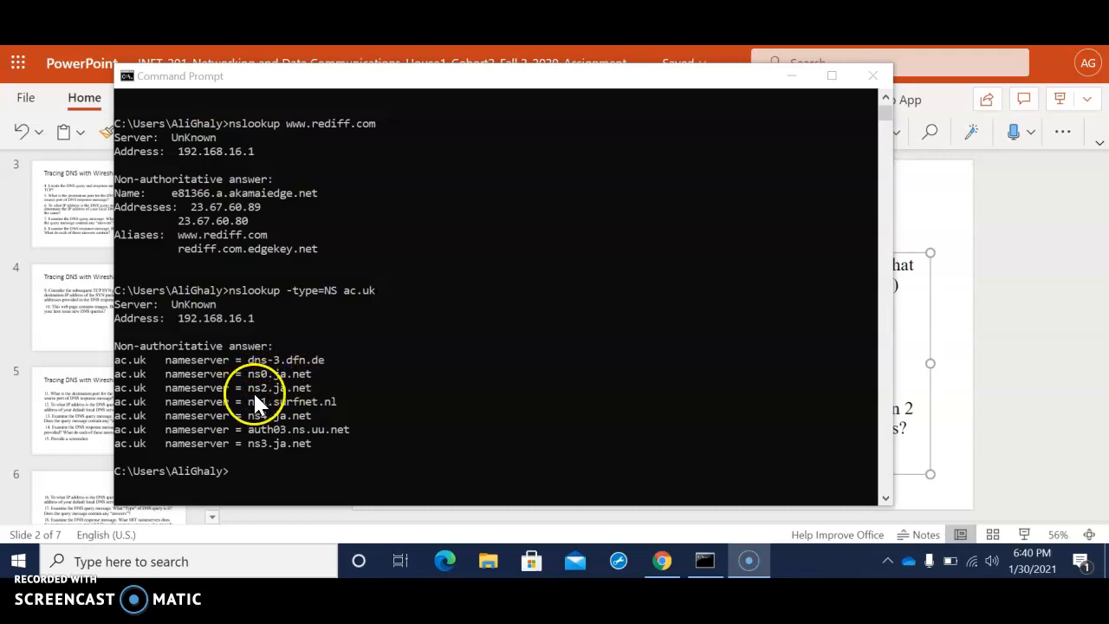
{"action": "mouse_move", "coordinate": [260, 415]}
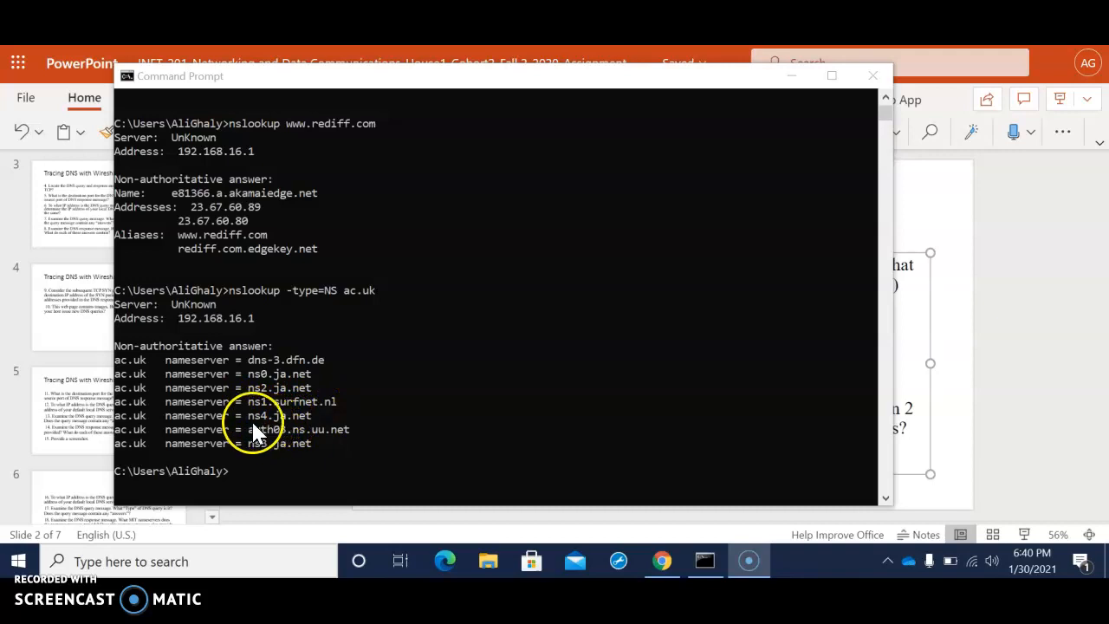
{"action": "mouse_move", "coordinate": [321, 436]}
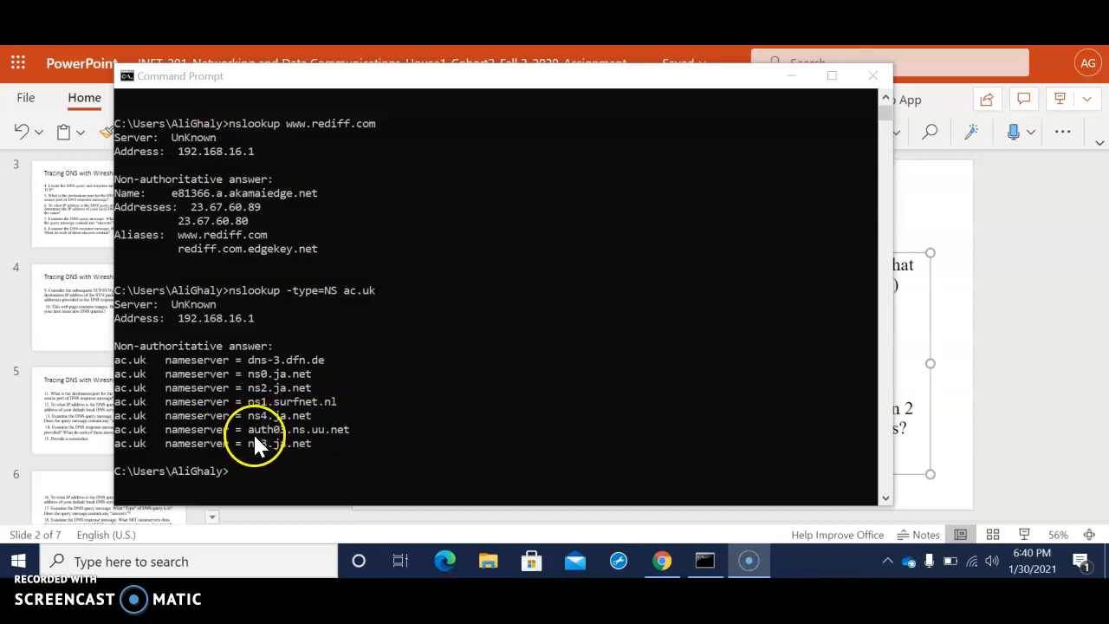
{"action": "mouse_move", "coordinate": [299, 444]}
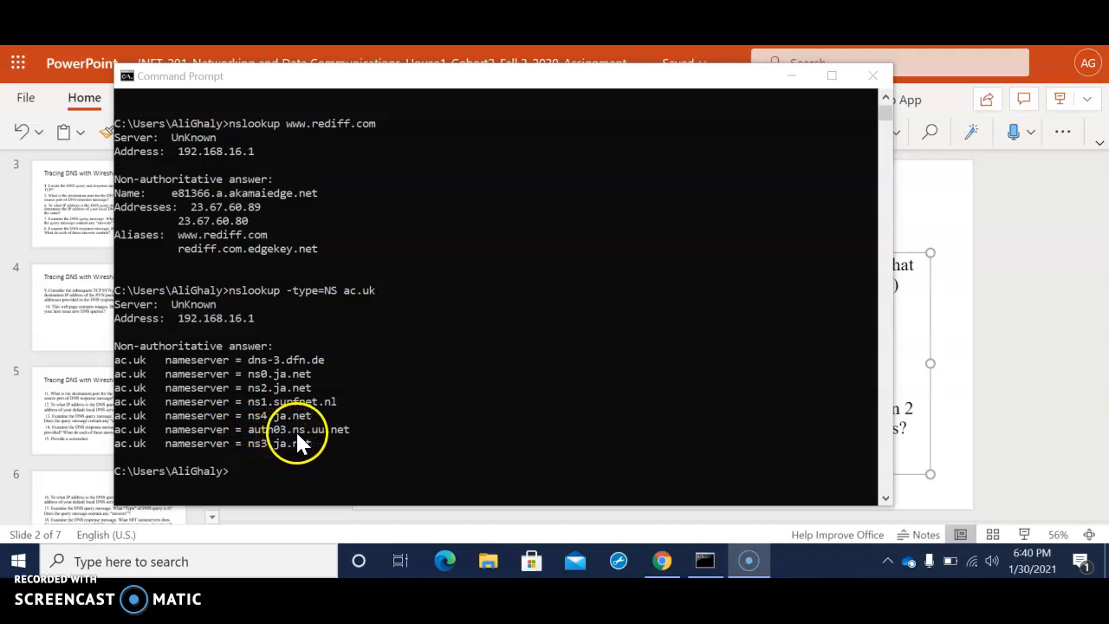
{"action": "mouse_move", "coordinate": [279, 460]}
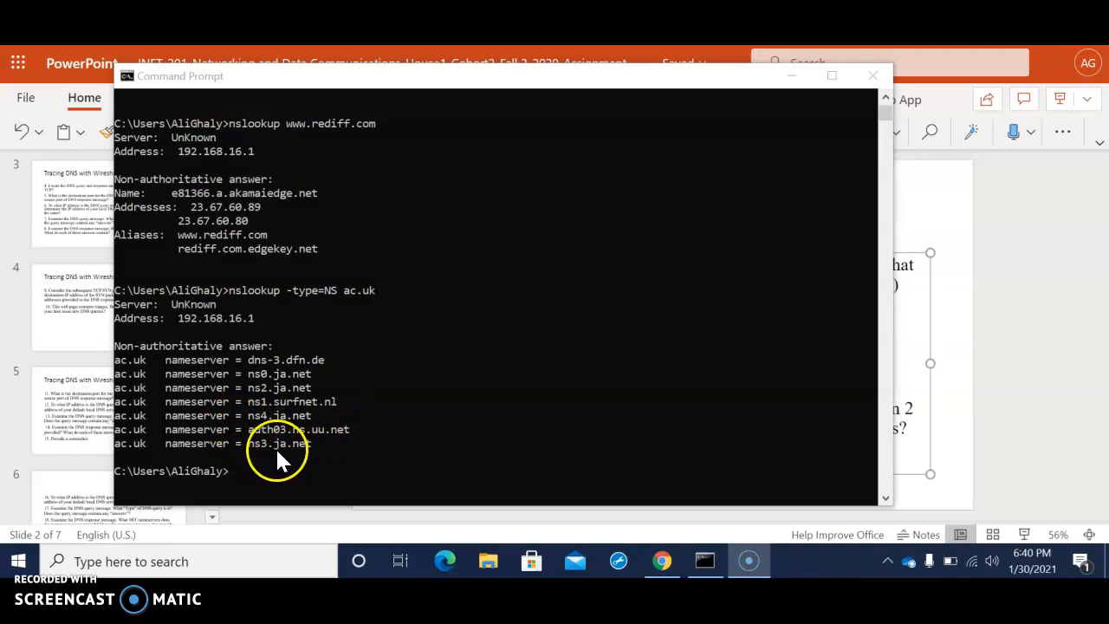
{"action": "mouse_move", "coordinate": [174, 468]}
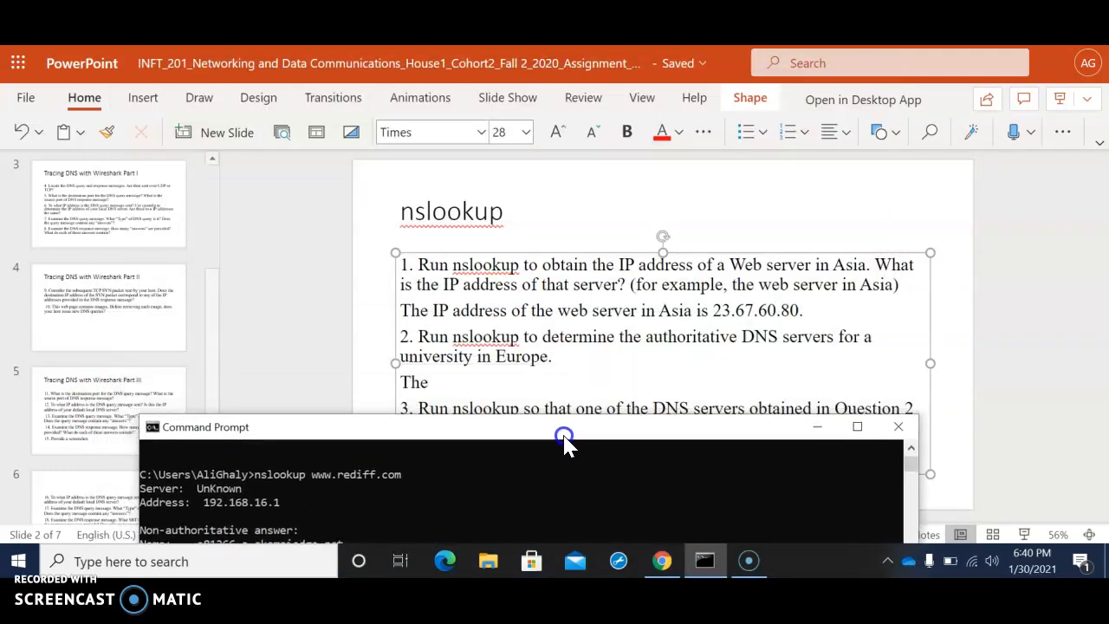
{"action": "left_click_drag", "start_coordinate": [564, 427], "coordinate": [574, 168]}
{"action": "type", "text": "nslookup -type=NS www.imperial.ac.uk"}
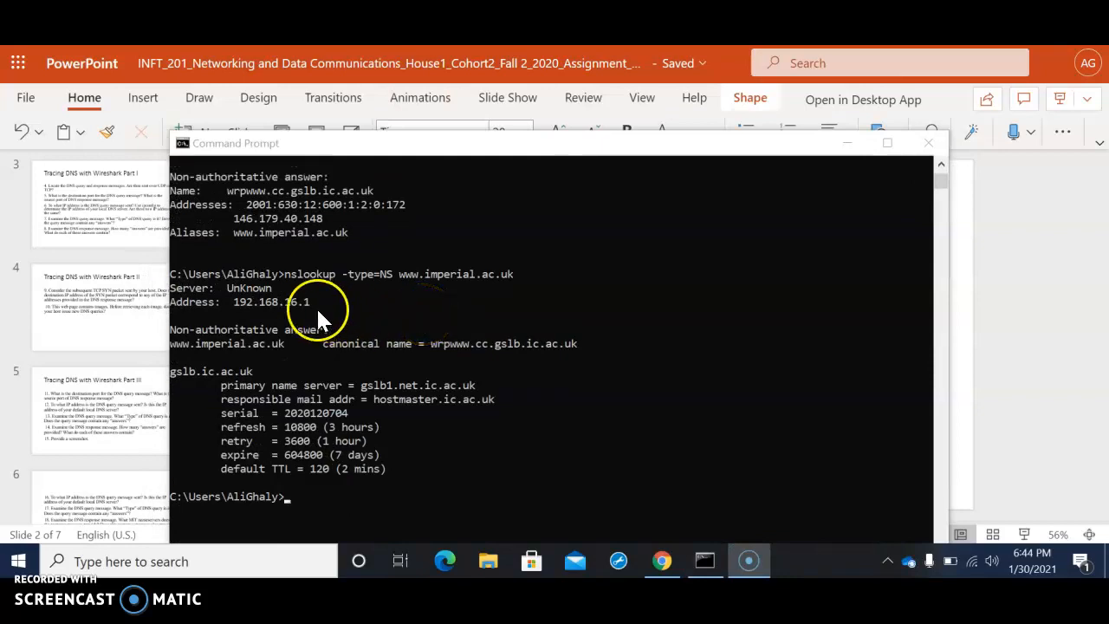
{"action": "scroll", "scroll_direction": "down", "scroll_amount": 3}
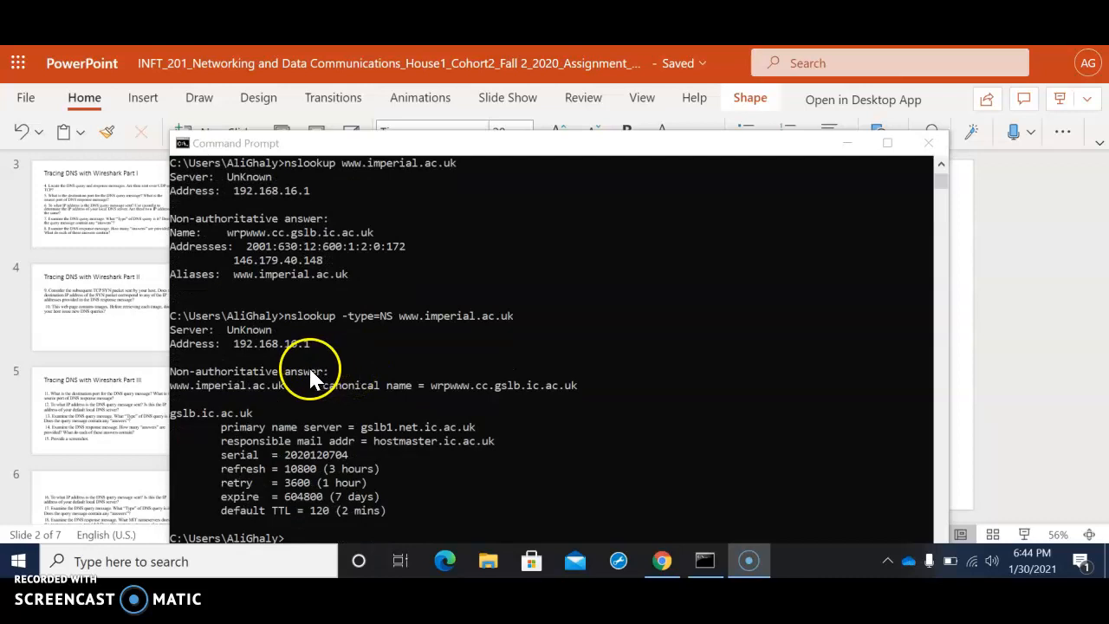
{"action": "mouse_move", "coordinate": [364, 368]}
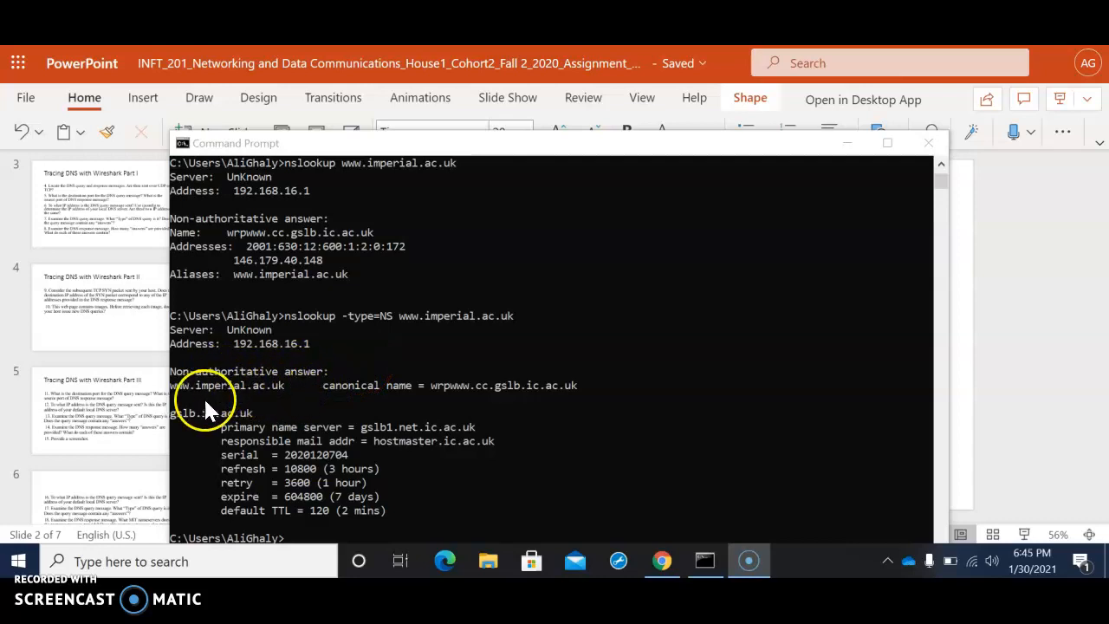
{"action": "mouse_move", "coordinate": [372, 441]}
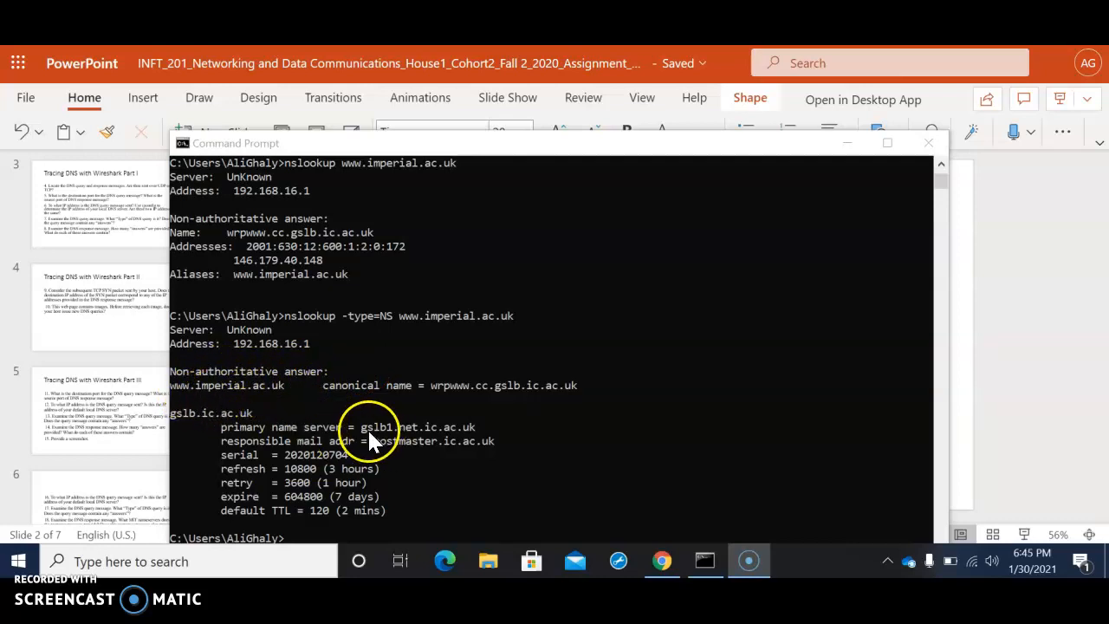
{"action": "mouse_move", "coordinate": [374, 438]}
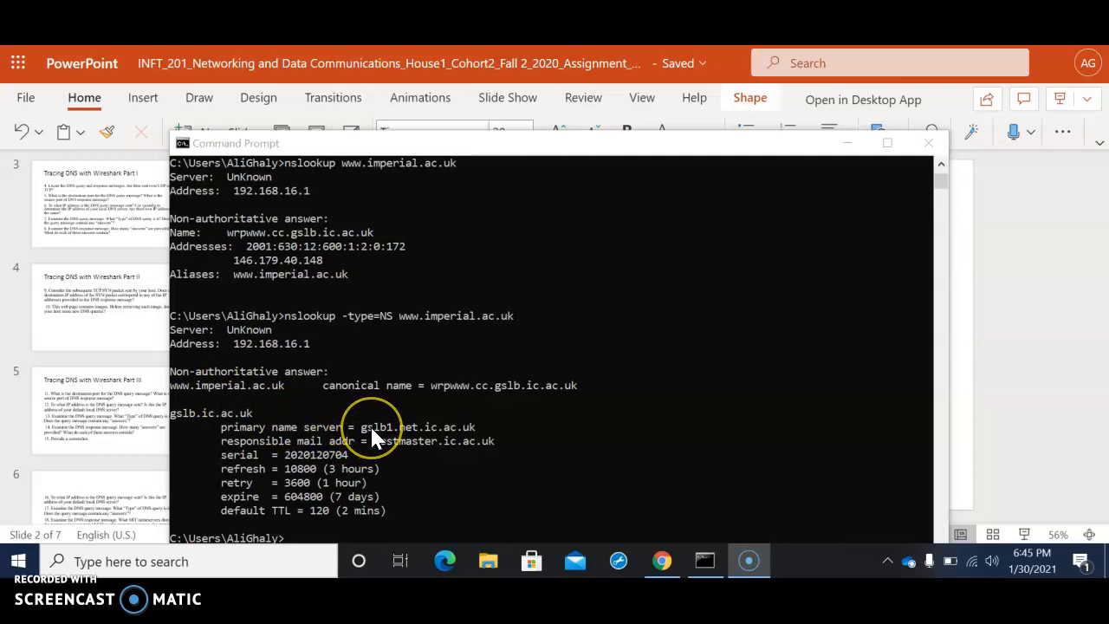
{"action": "mouse_move", "coordinate": [374, 434]}
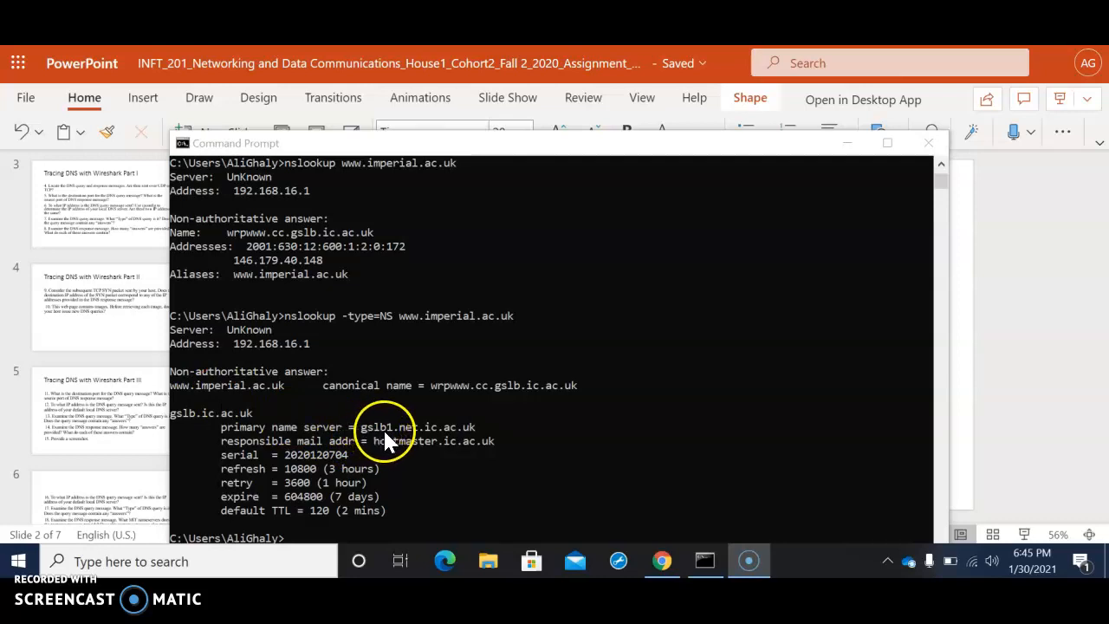
{"action": "mouse_move", "coordinate": [468, 446]}
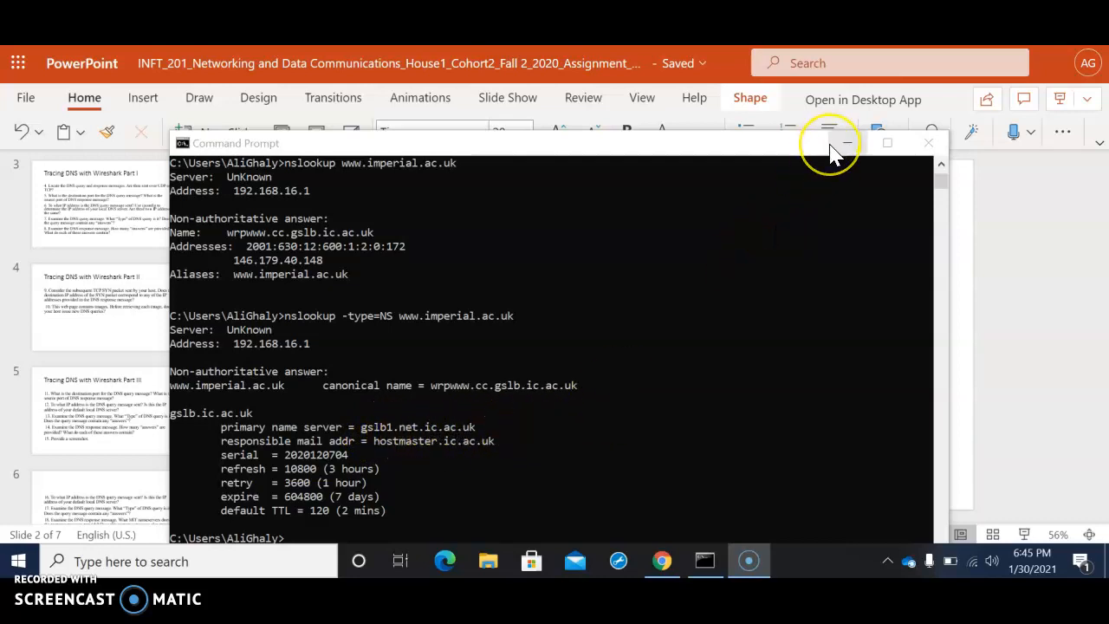
{"action": "mouse_move", "coordinate": [848, 143]}
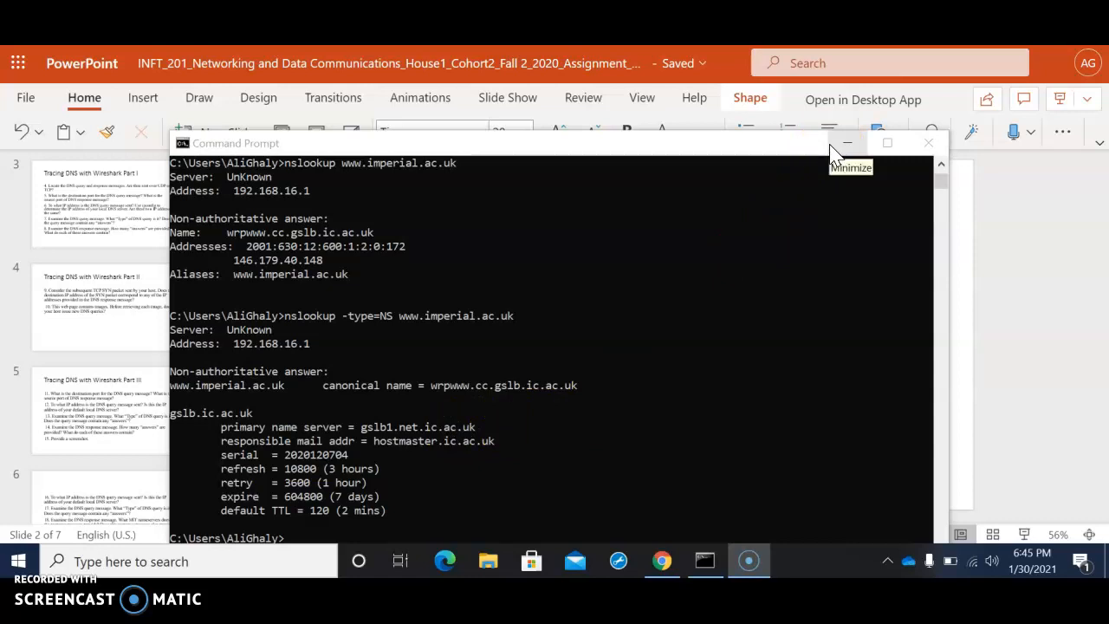
Step: Enter gslb1.net.ic.ac.uk as the European university answer, checking the lookup output between parts
{"action": "left_click", "coordinate": [847, 143]}
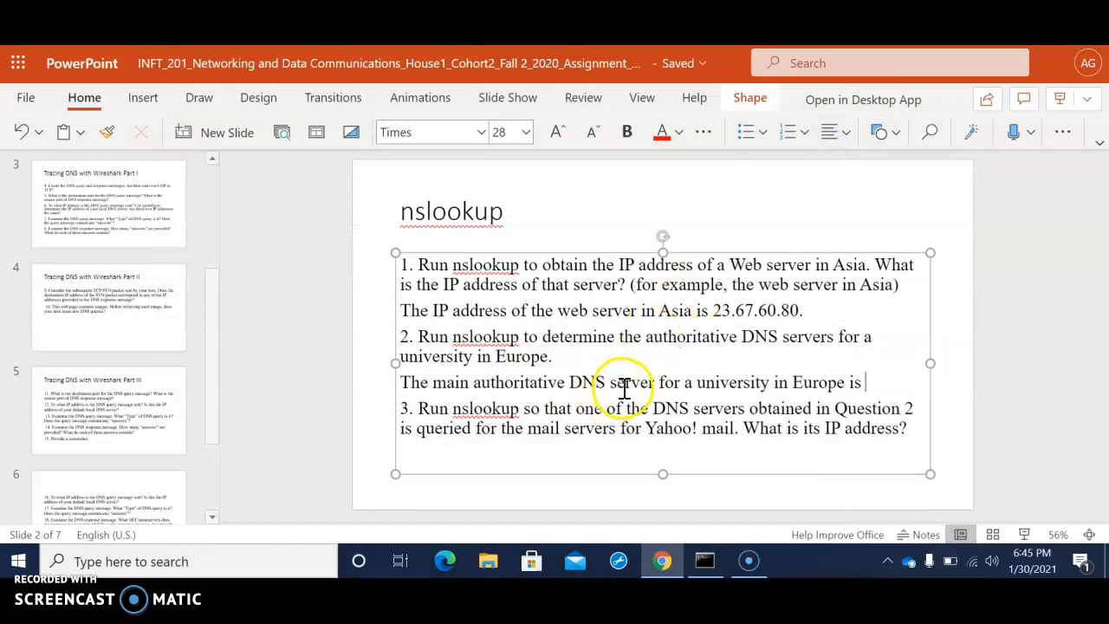
{"action": "type", "text": "g"}
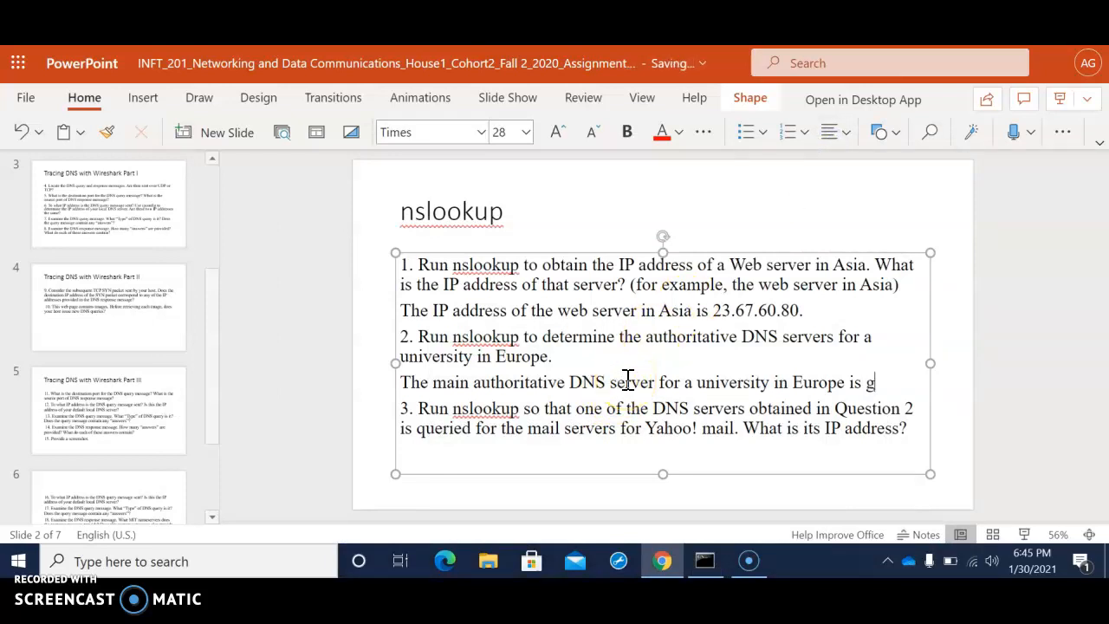
{"action": "left_click", "coordinate": [703, 561]}
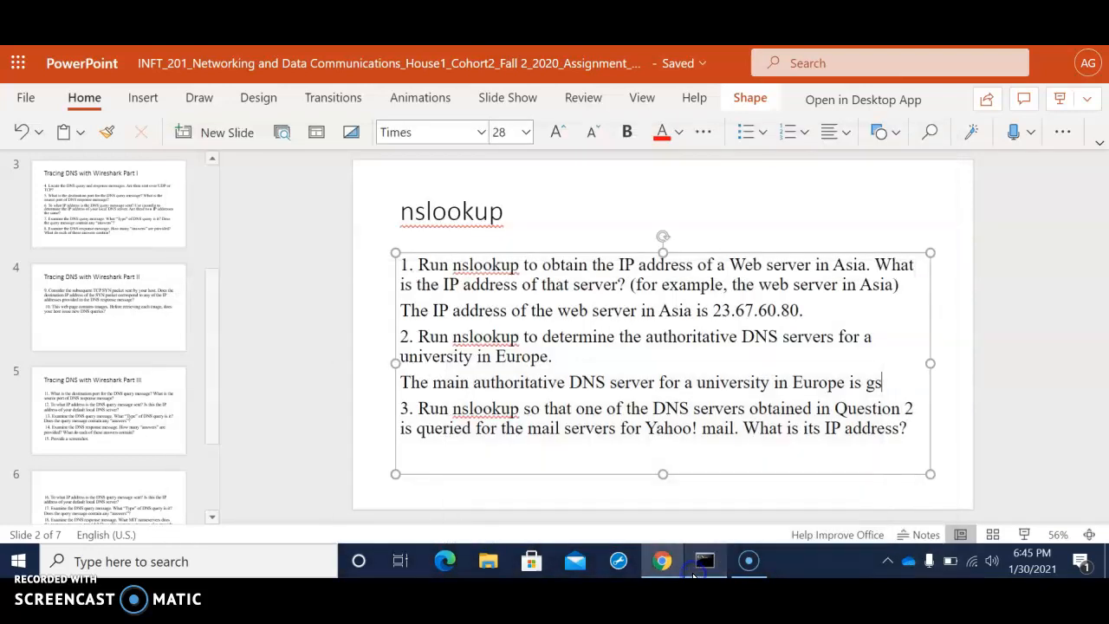
{"action": "type", "text": "lb1"}
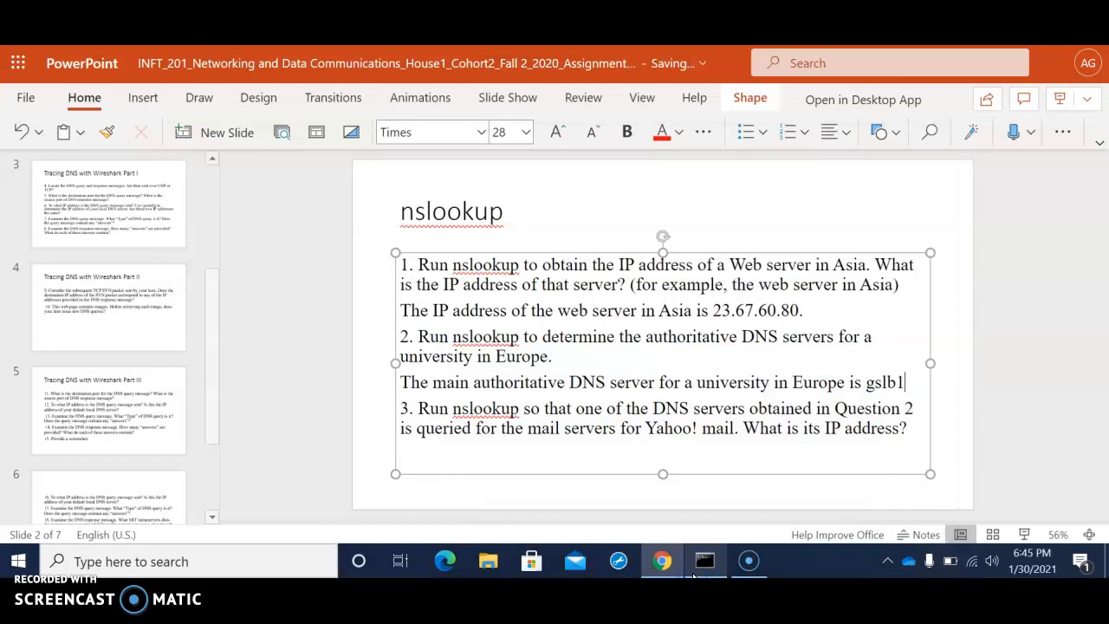
{"action": "left_click", "coordinate": [703, 560]}
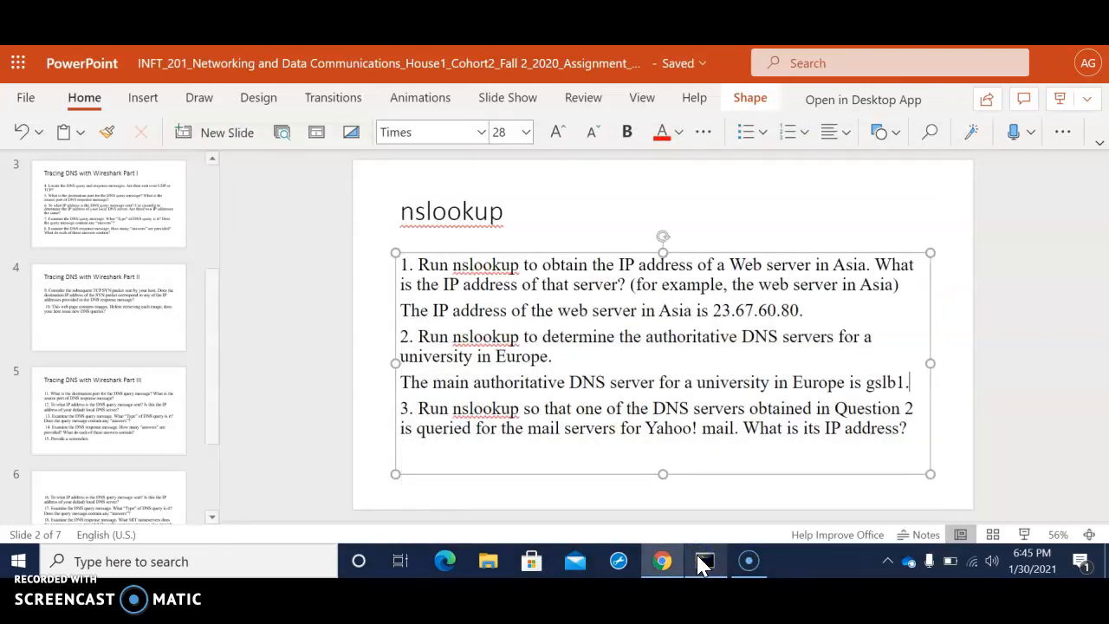
{"action": "type", "text": "net."}
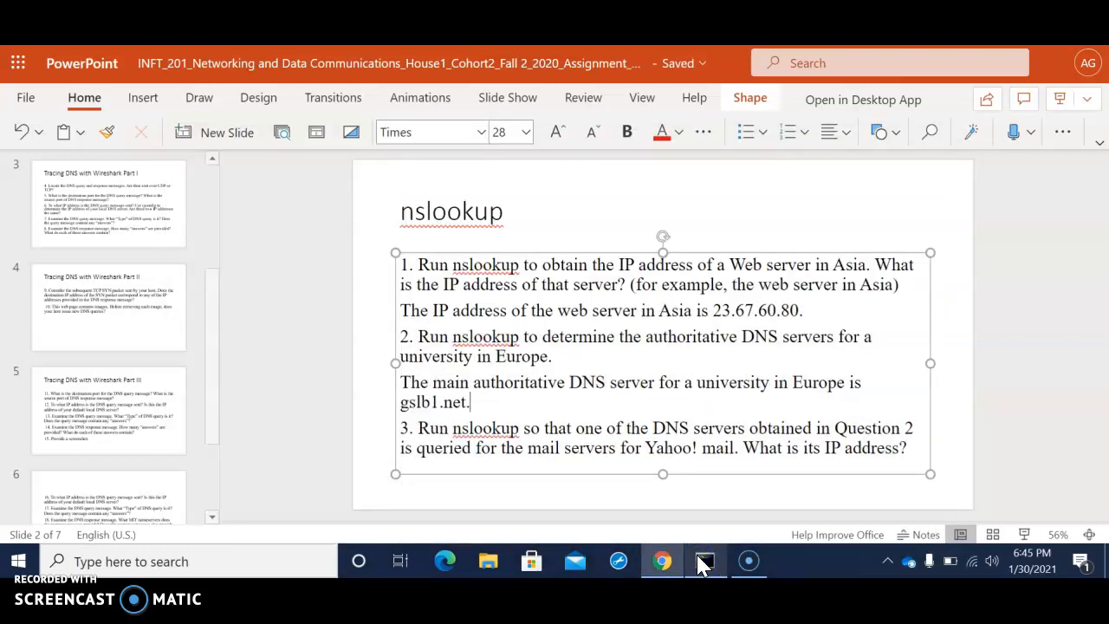
{"action": "left_click", "coordinate": [704, 561]}
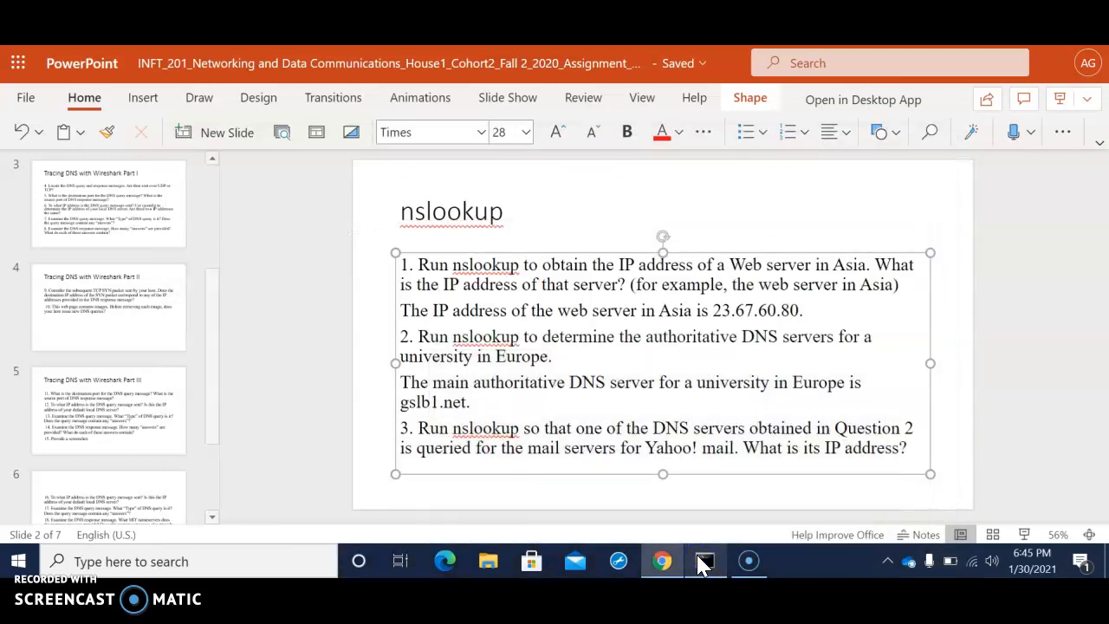
{"action": "type", "text": "ic"}
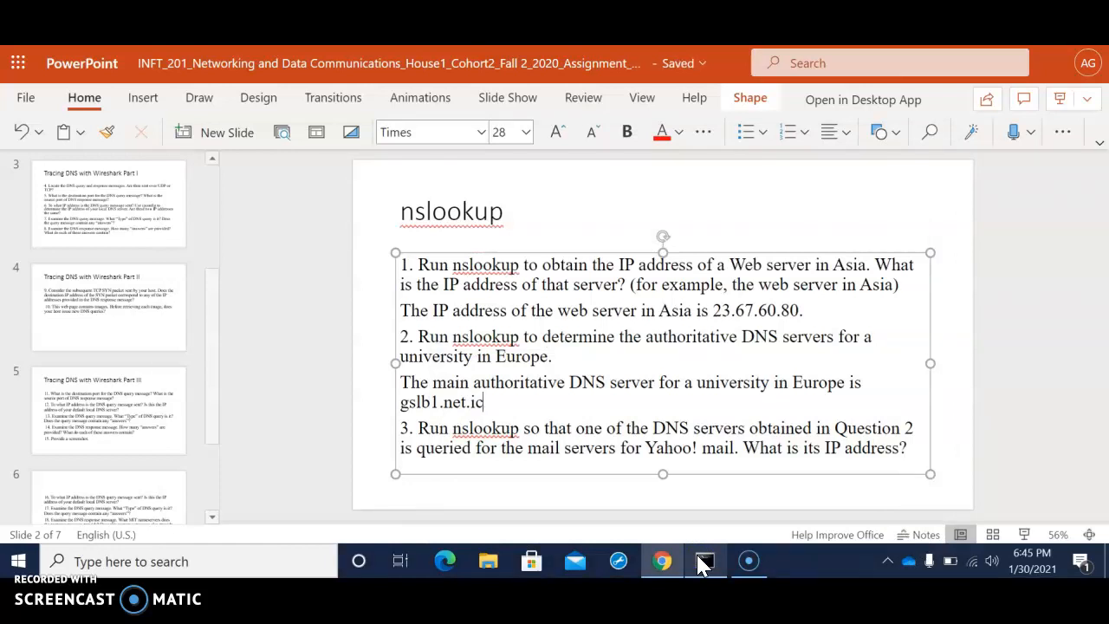
{"action": "type", "text": "ac"}
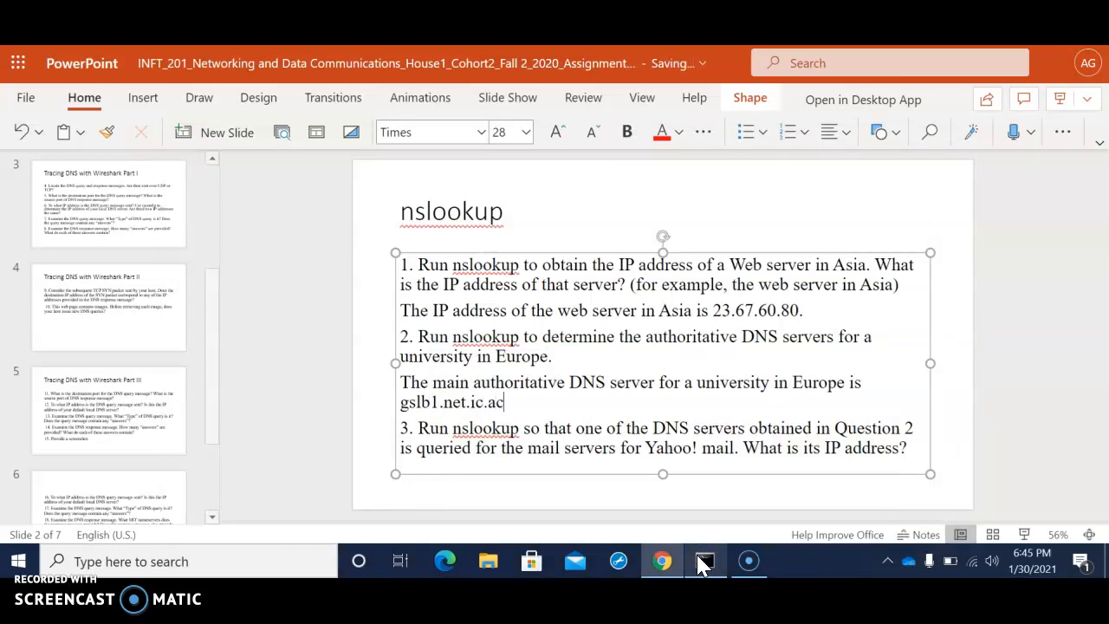
{"action": "type", "text": ".uk."}
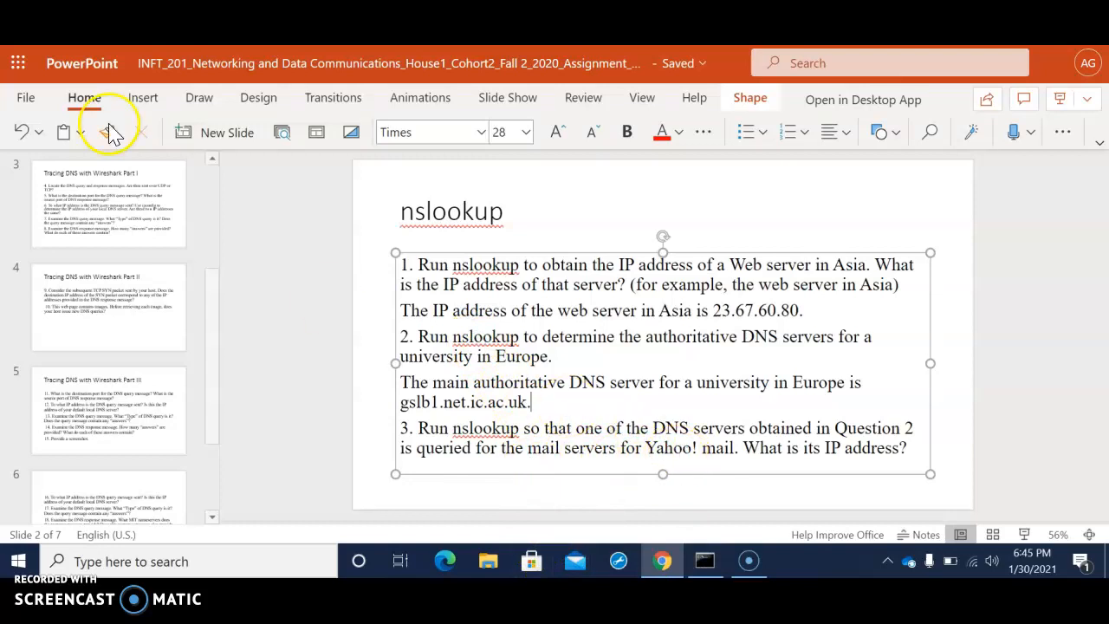
{"action": "left_click", "coordinate": [748, 560]}
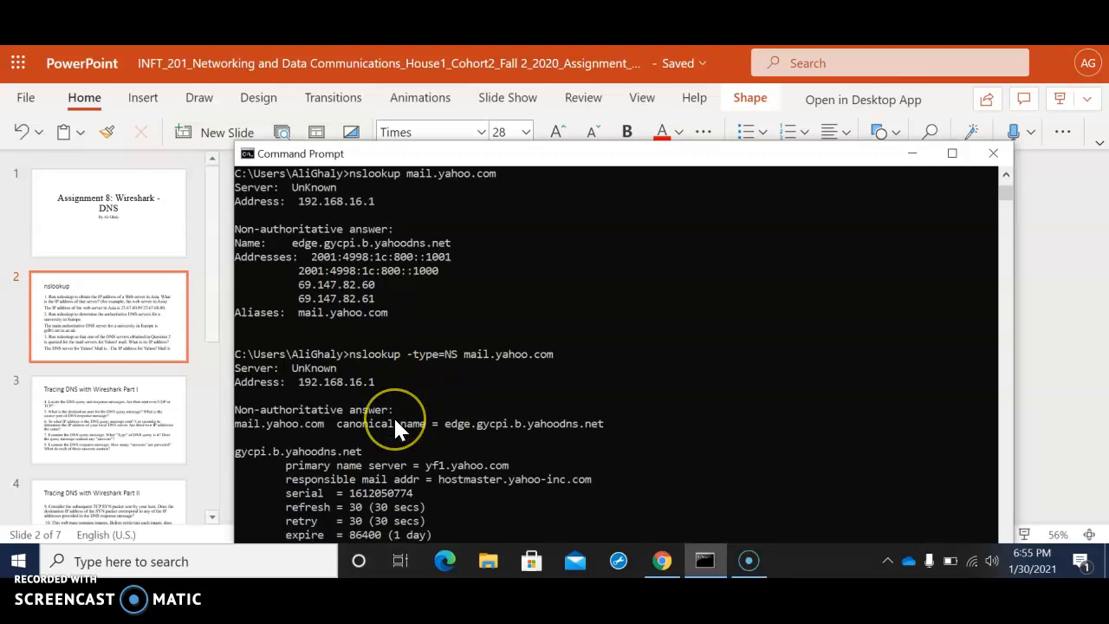
Step: Review the mail.yahoo.com lookup output and reposition the Command Prompt window further right
{"action": "scroll", "scroll_direction": "down", "scroll_amount": 3}
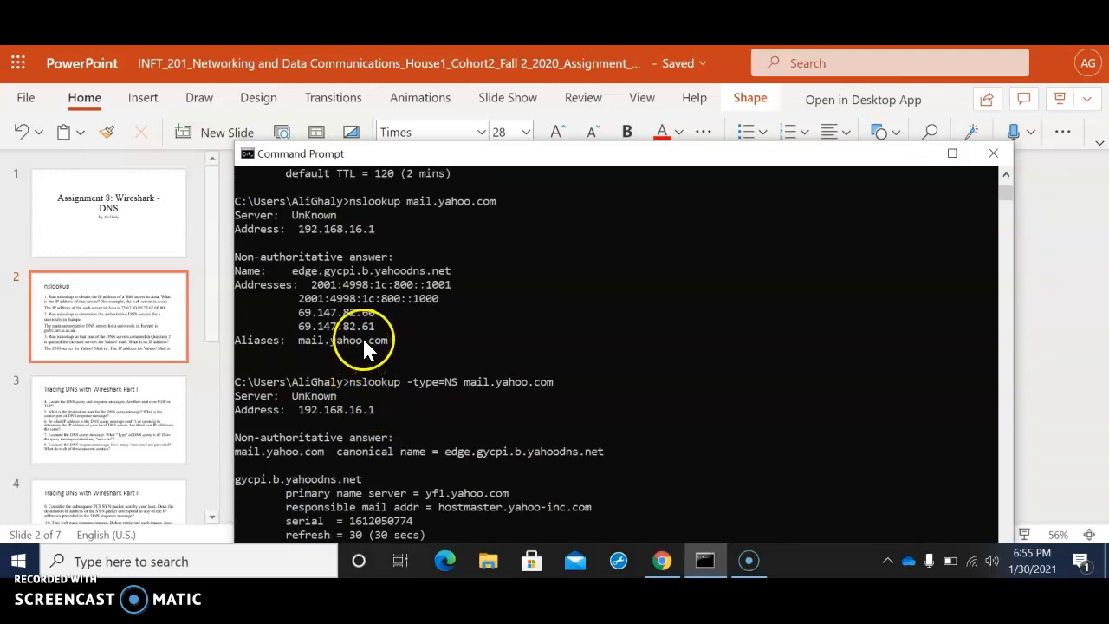
{"action": "mouse_move", "coordinate": [400, 310]}
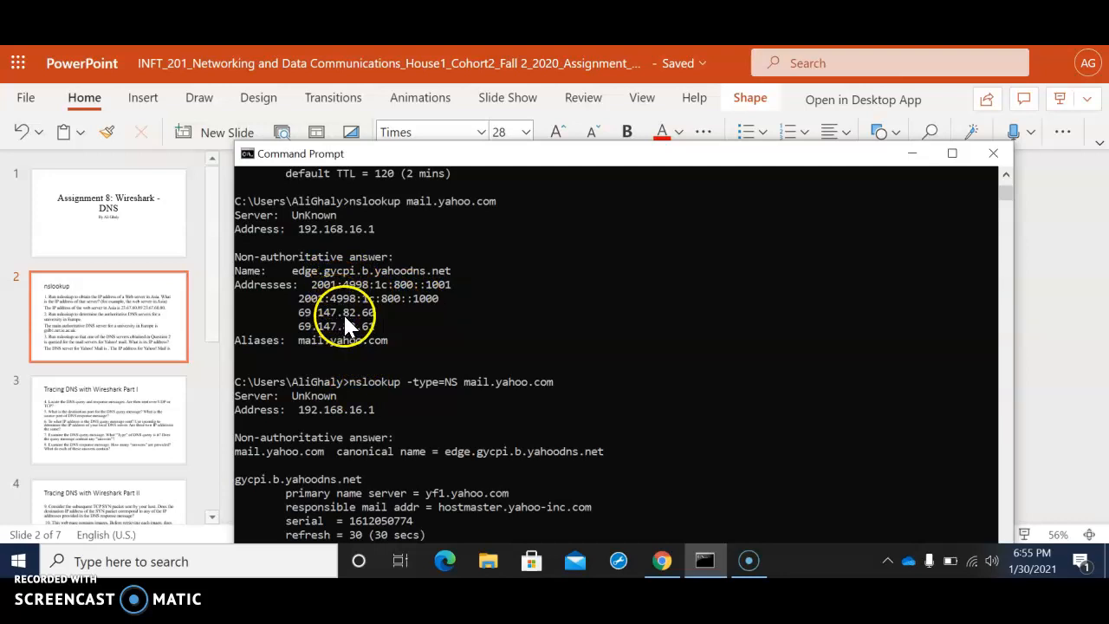
{"action": "mouse_move", "coordinate": [390, 338]}
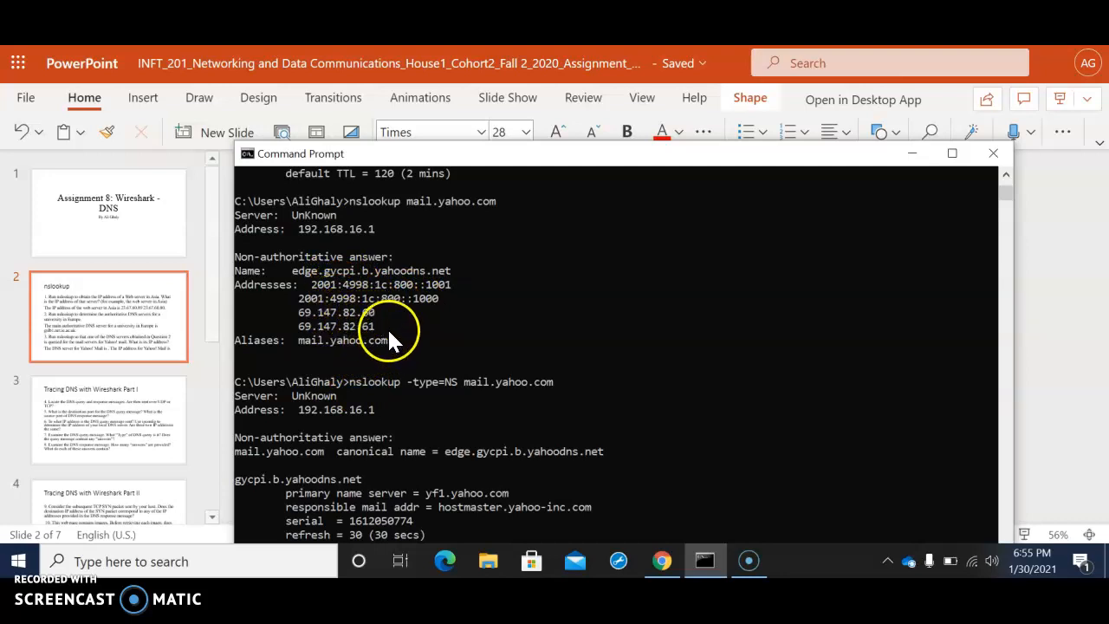
{"action": "mouse_move", "coordinate": [381, 338]}
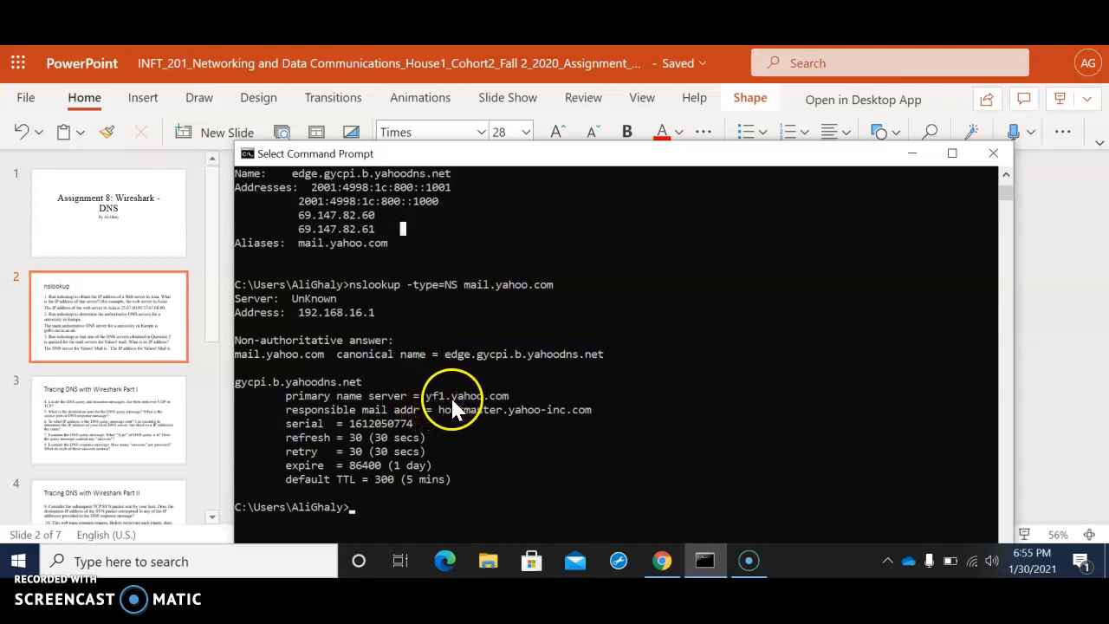
{"action": "mouse_move", "coordinate": [425, 420]}
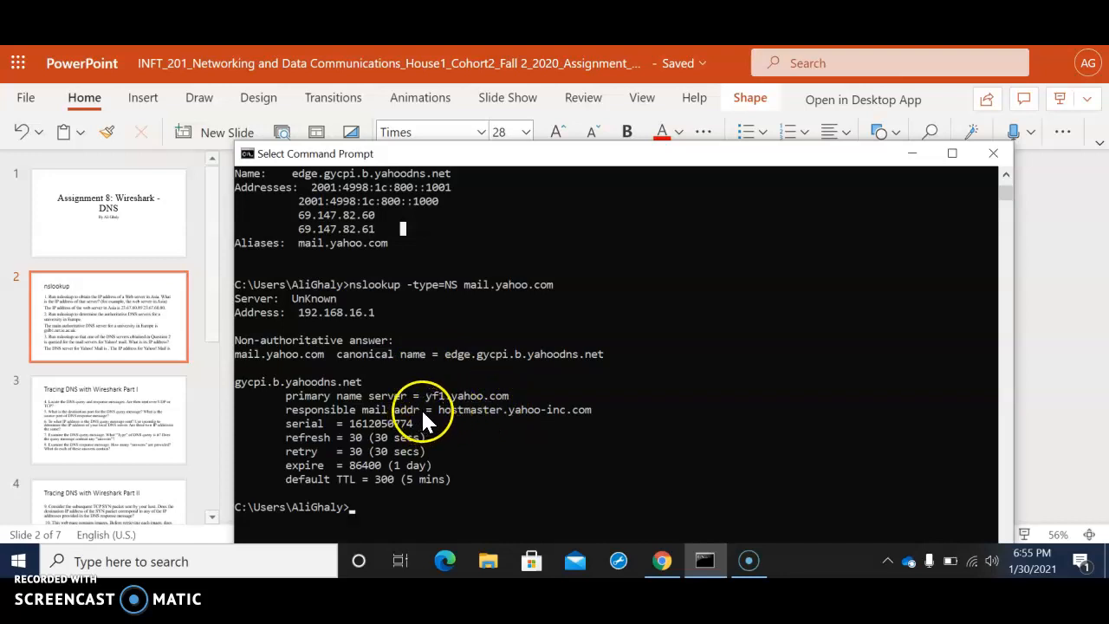
{"action": "mouse_move", "coordinate": [507, 429]}
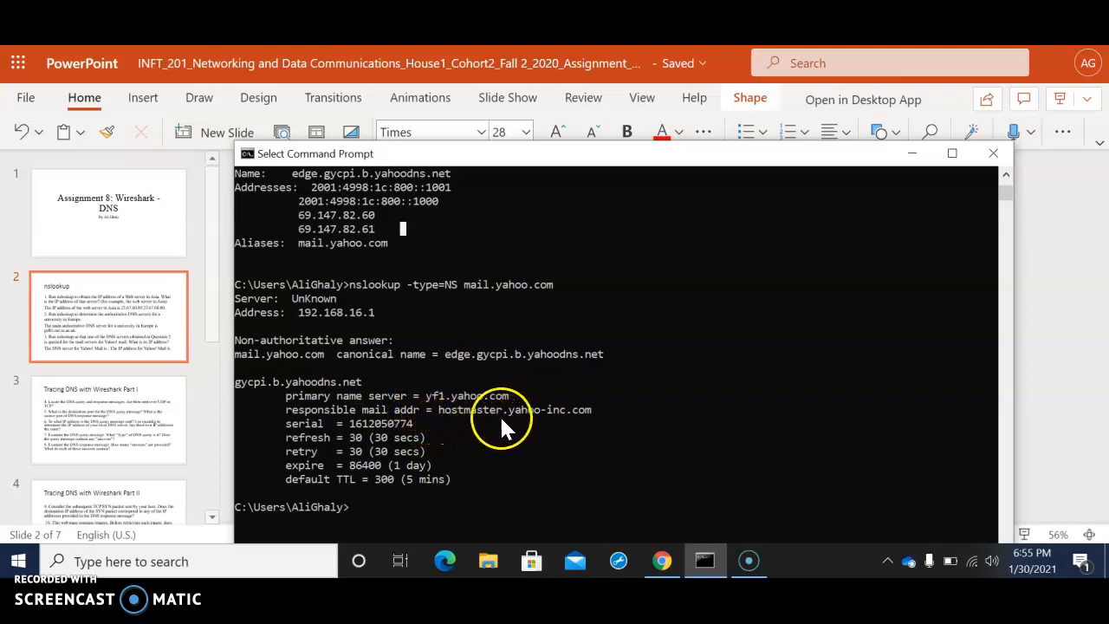
{"action": "mouse_move", "coordinate": [572, 424]}
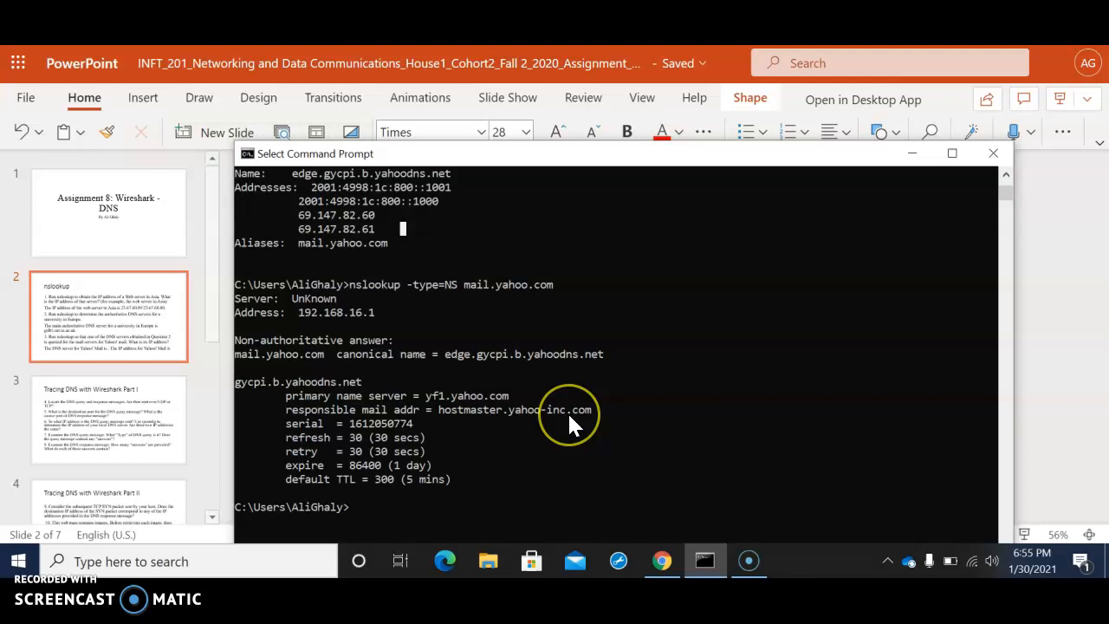
{"action": "mouse_move", "coordinate": [576, 169]}
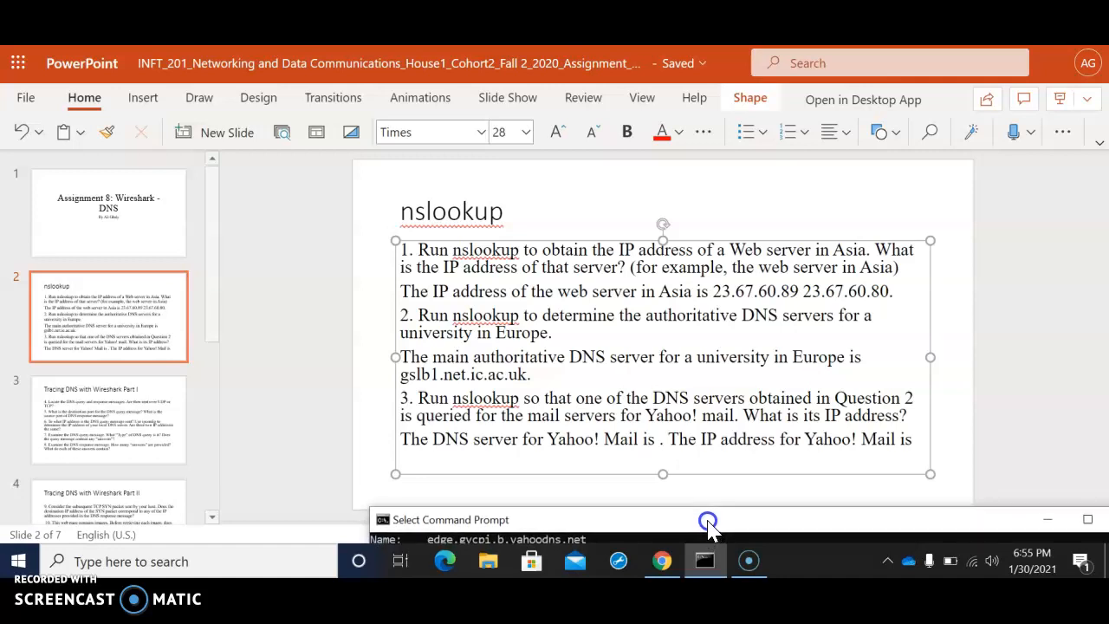
{"action": "left_click_drag", "start_coordinate": [709, 520], "coordinate": [611, 313]}
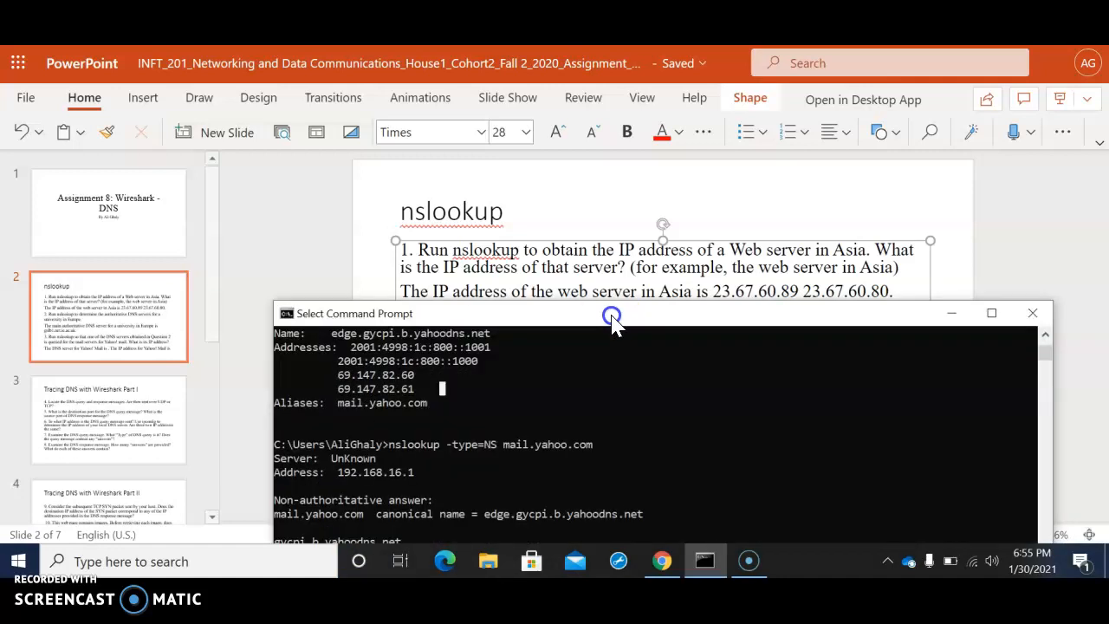
{"action": "left_click_drag", "start_coordinate": [611, 313], "coordinate": [661, 156]}
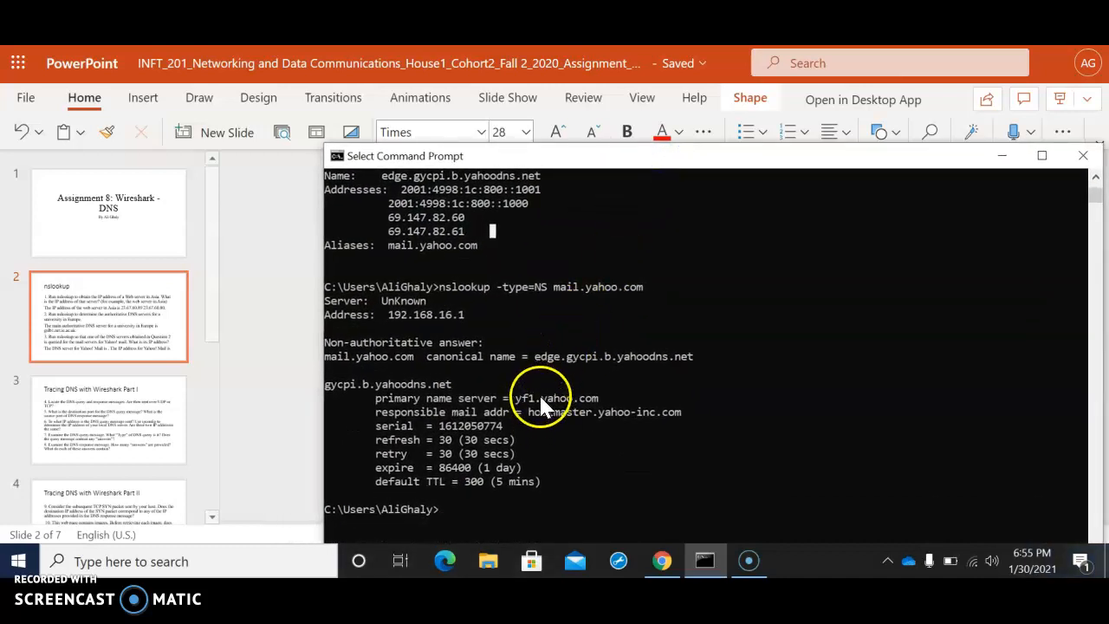
{"action": "mouse_move", "coordinate": [529, 407]}
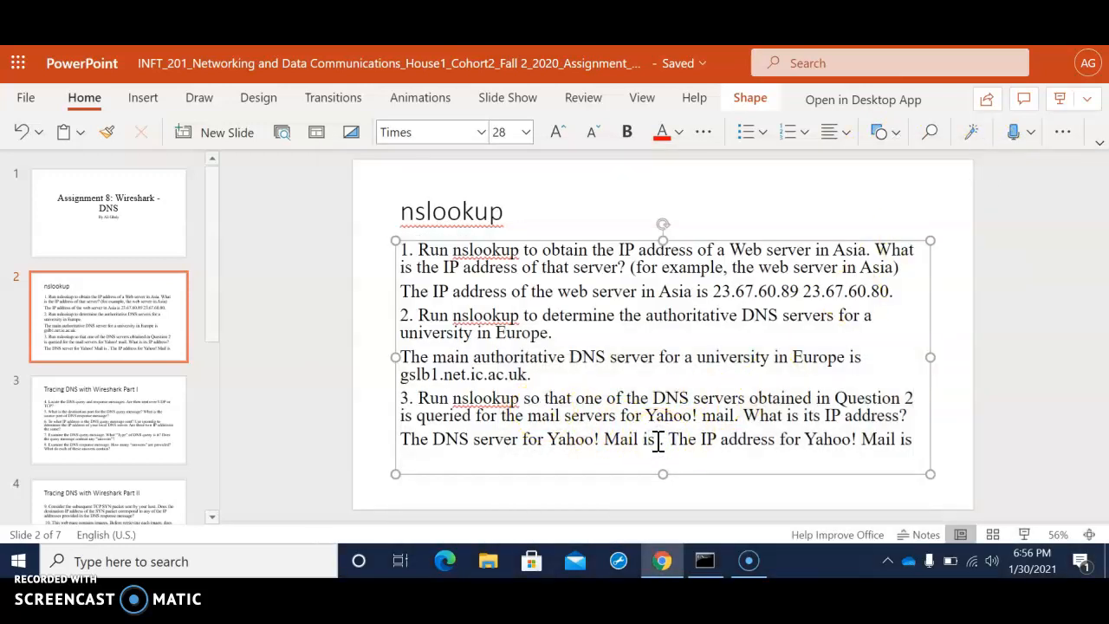
Step: Add the Yahoo mail address 2001:4998:1c:800::1001 to question 3's answer and set it in Times font
{"action": "type", "text": "2001:4998:1c:800::1001"}
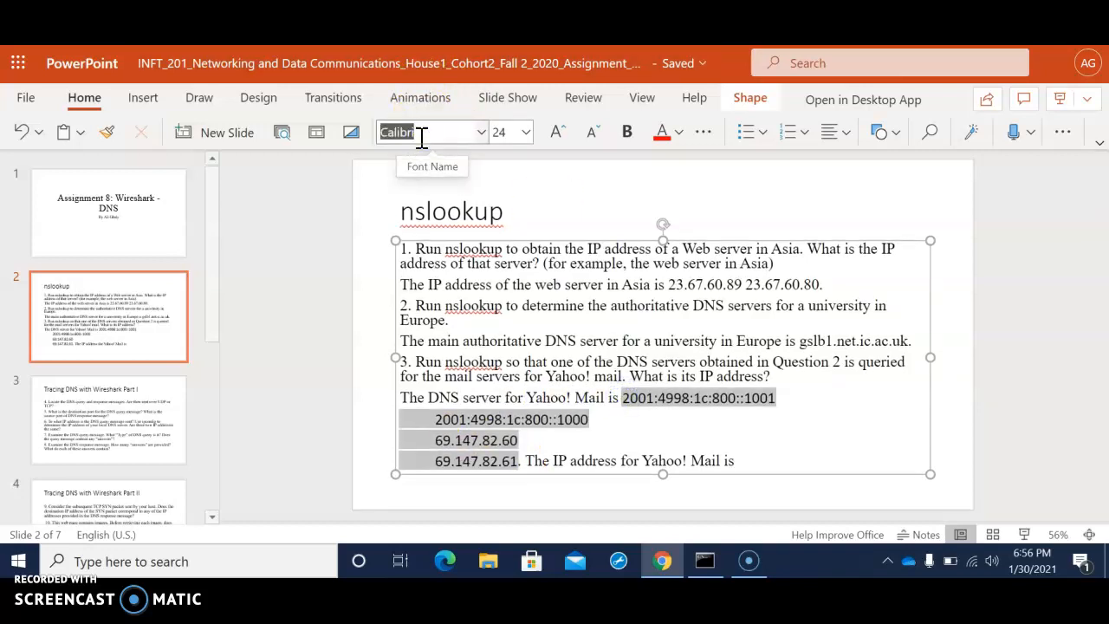
{"action": "type", "text": "Times"}
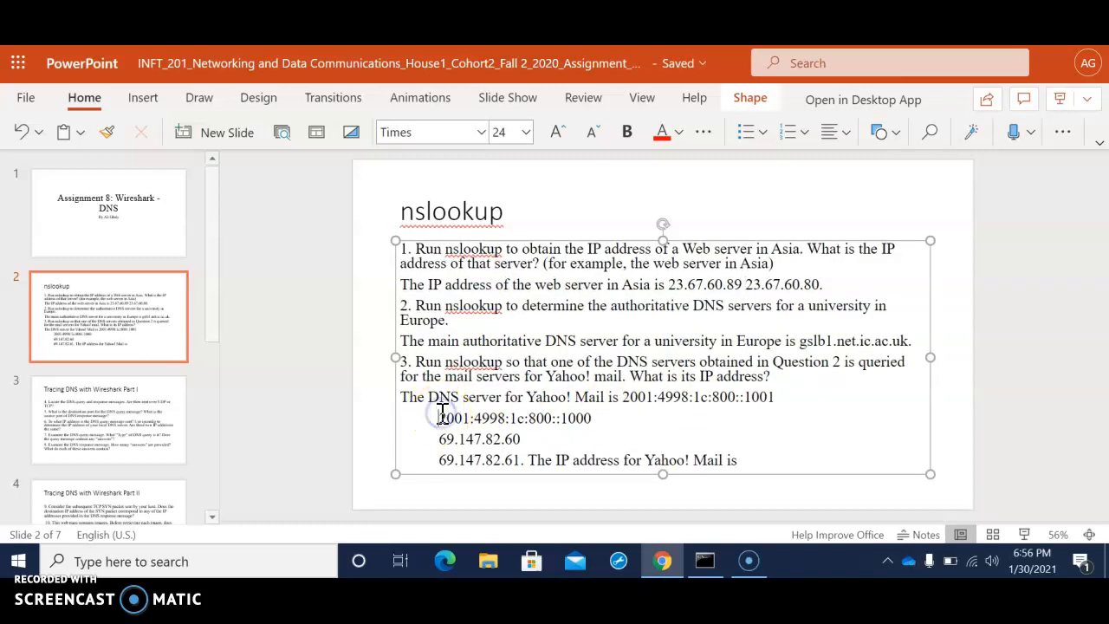
{"action": "left_click", "coordinate": [428, 418]}
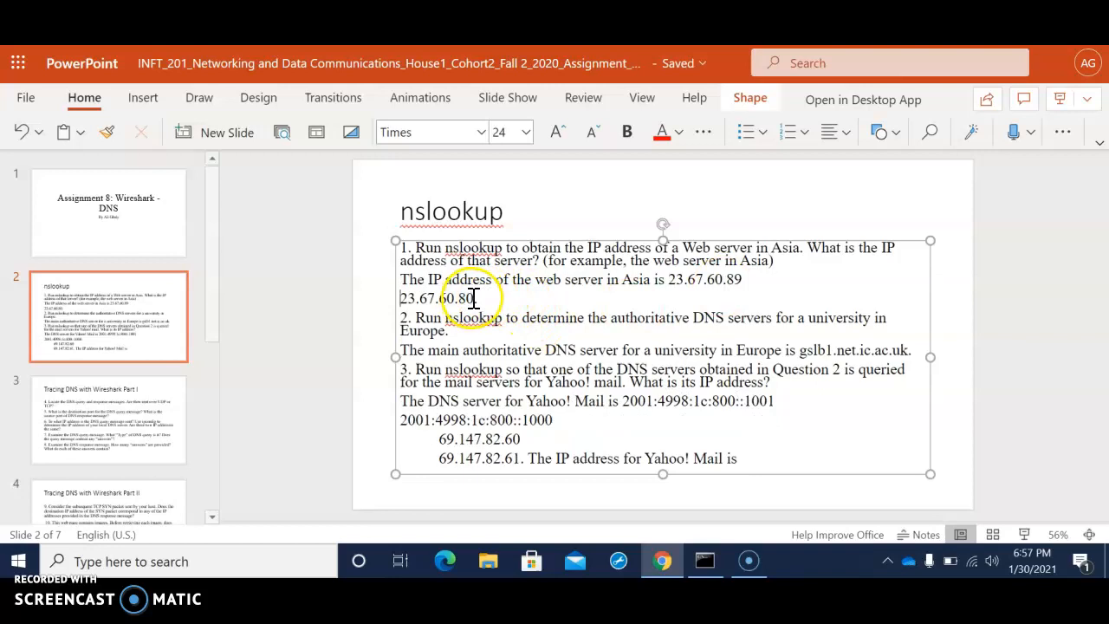
Step: Put the second Asia address 23.67.60.80 on its own line and move the Yahoo addresses after the IP address sentence
{"action": "double_click", "coordinate": [437, 299]}
{"action": "type", "text": "."}
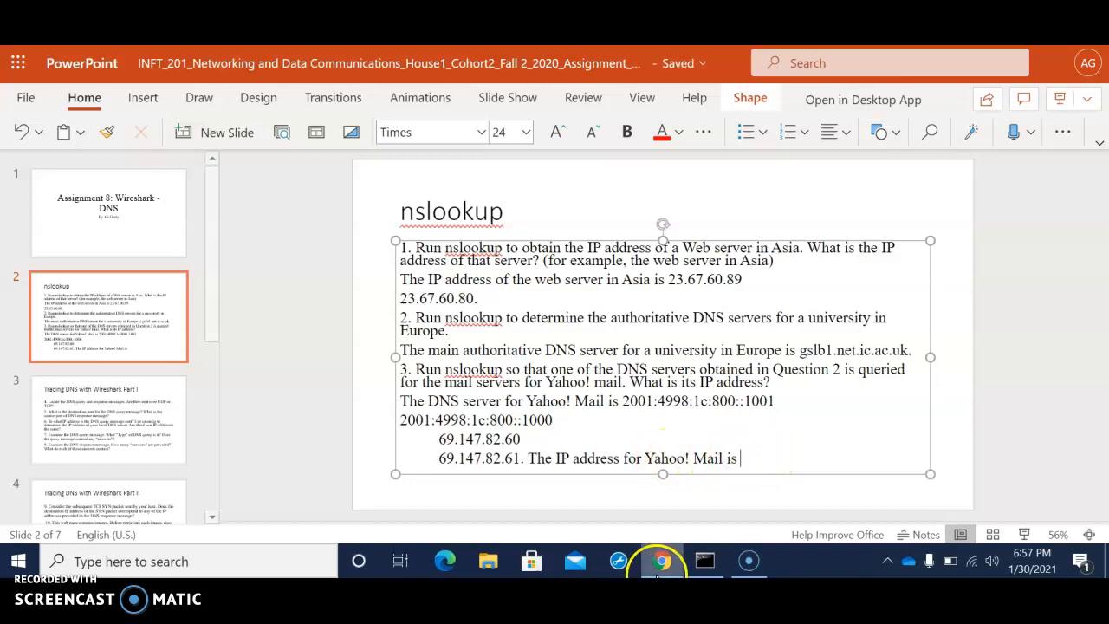
{"action": "left_click", "coordinate": [704, 560]}
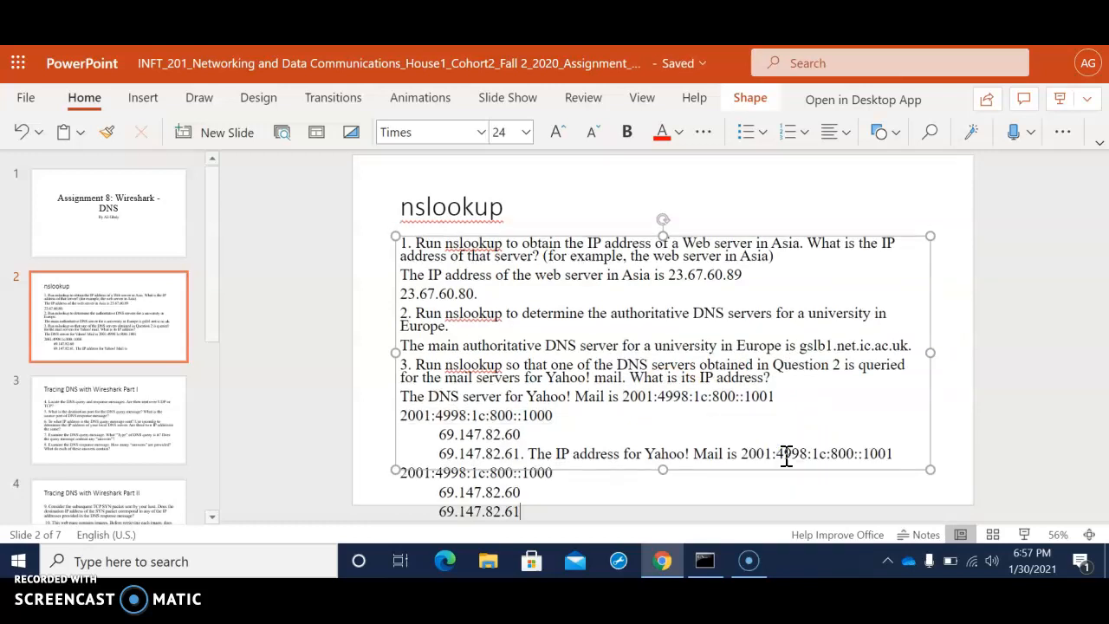
{"action": "left_click", "coordinate": [498, 131]}
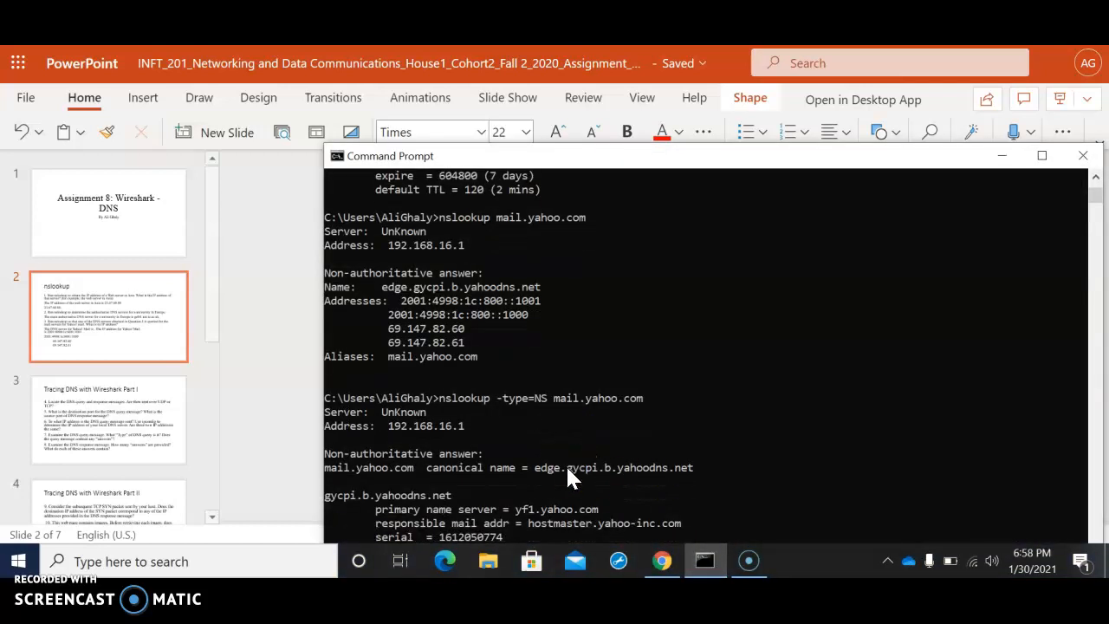
Step: View the yf1.yahoo.com primary name server line, then minimize Command Prompt
{"action": "scroll", "scroll_direction": "down", "scroll_amount": 3}
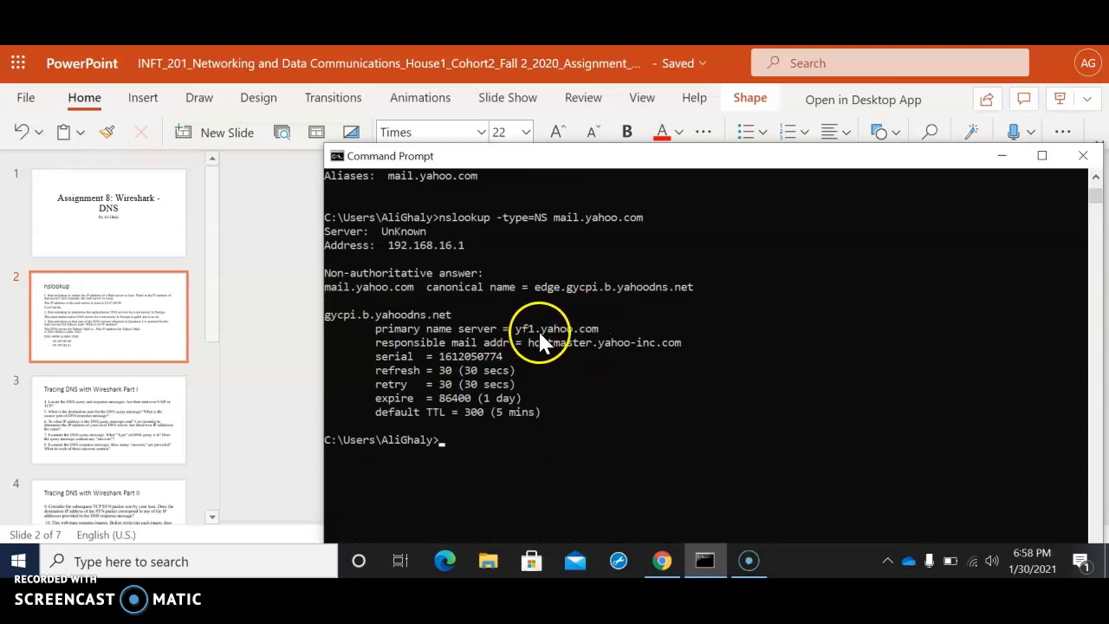
{"action": "mouse_move", "coordinate": [994, 161]}
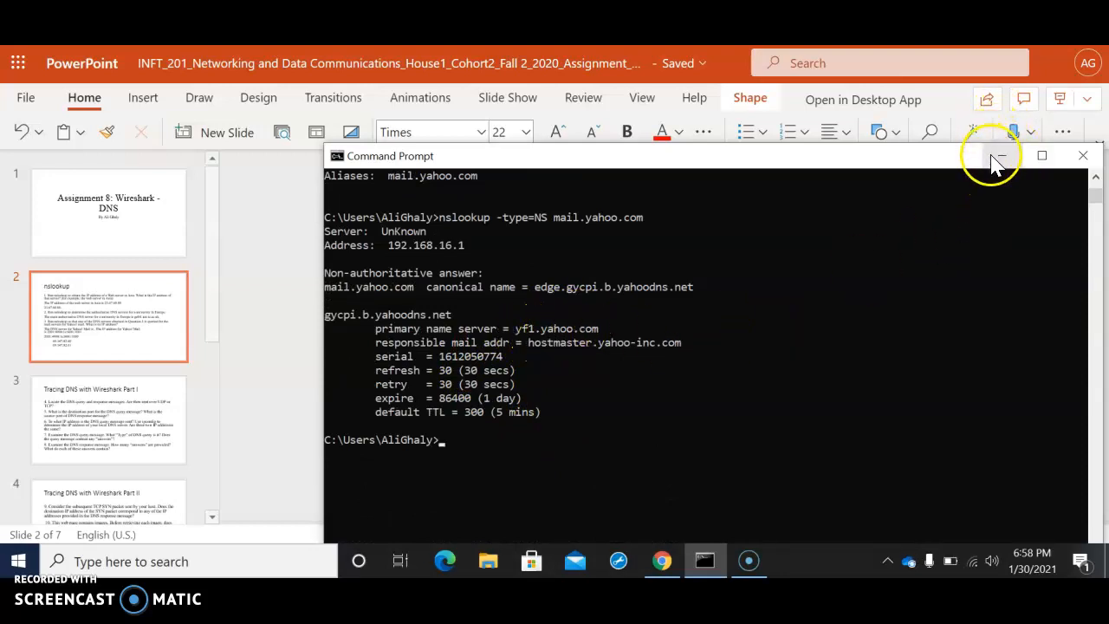
{"action": "left_click", "coordinate": [997, 156]}
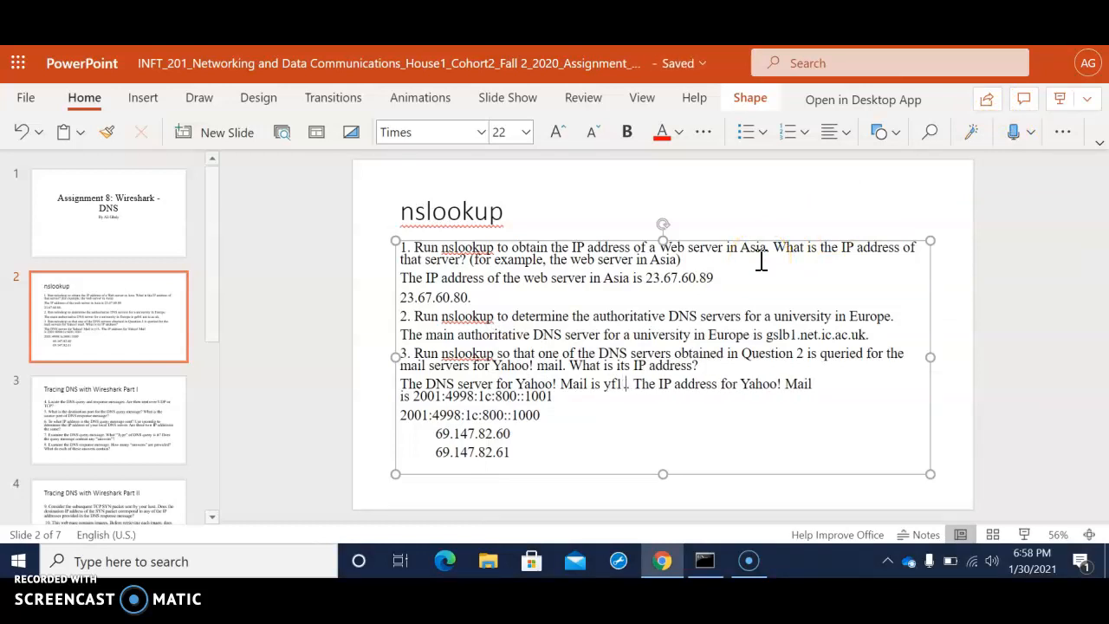
Step: Complete the Yahoo mail DNS server answer as yf1.yahoo.com, checking against Command Prompt
{"action": "type", "text": "yahoo"}
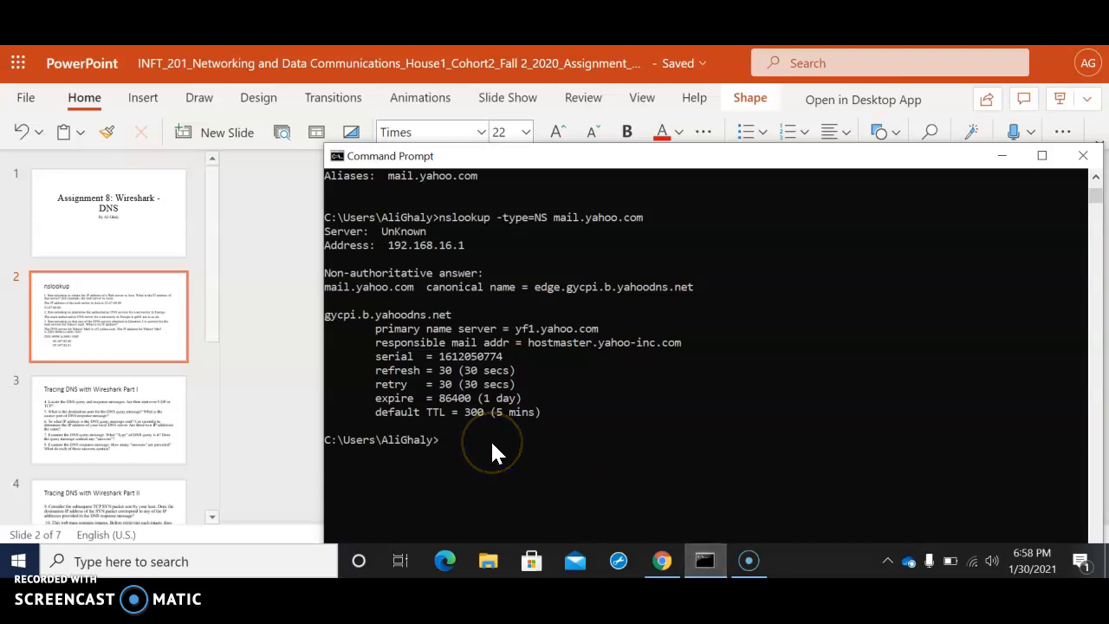
{"action": "left_click", "coordinate": [1002, 155]}
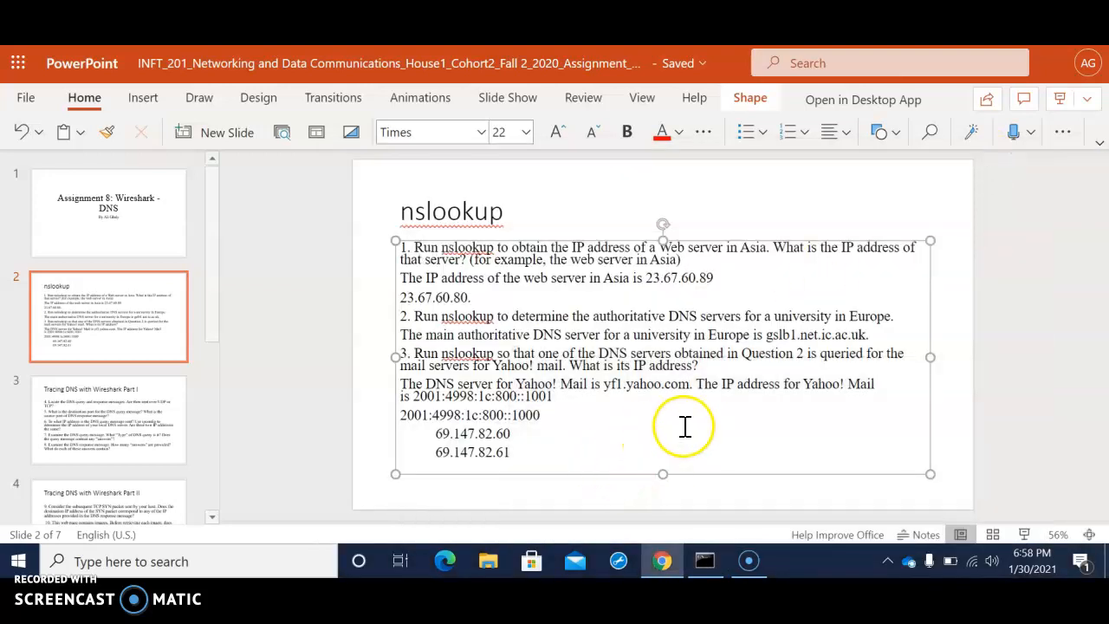
{"action": "mouse_move", "coordinate": [689, 390]}
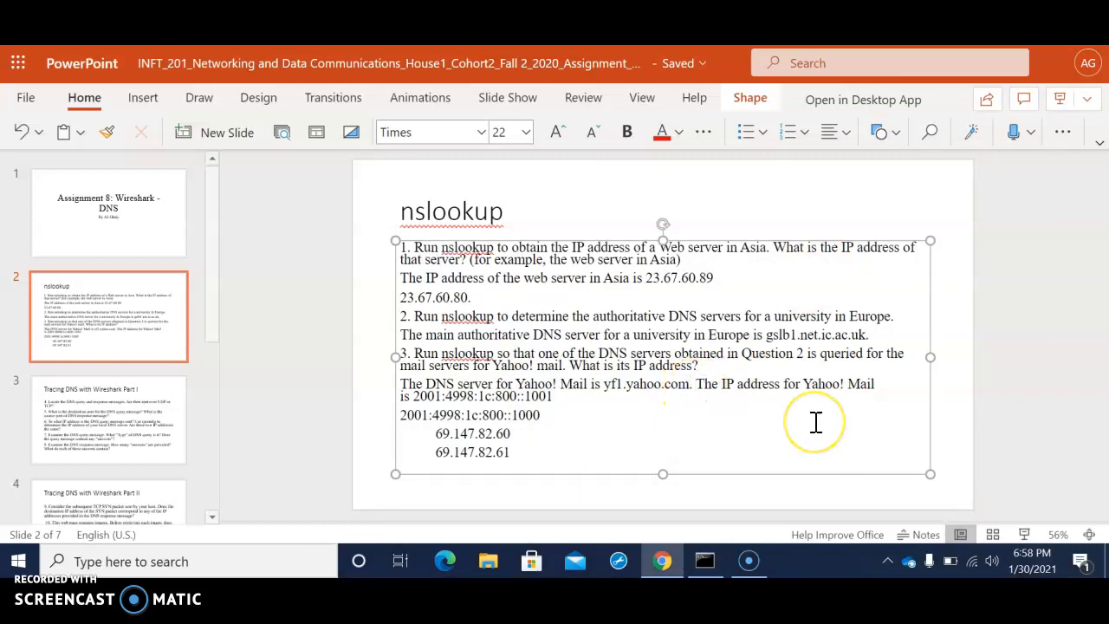
Step: Begin a new sentence 'The mail adres' after the yf1.yahoo.com answer
{"action": "type", "text": "The mail"}
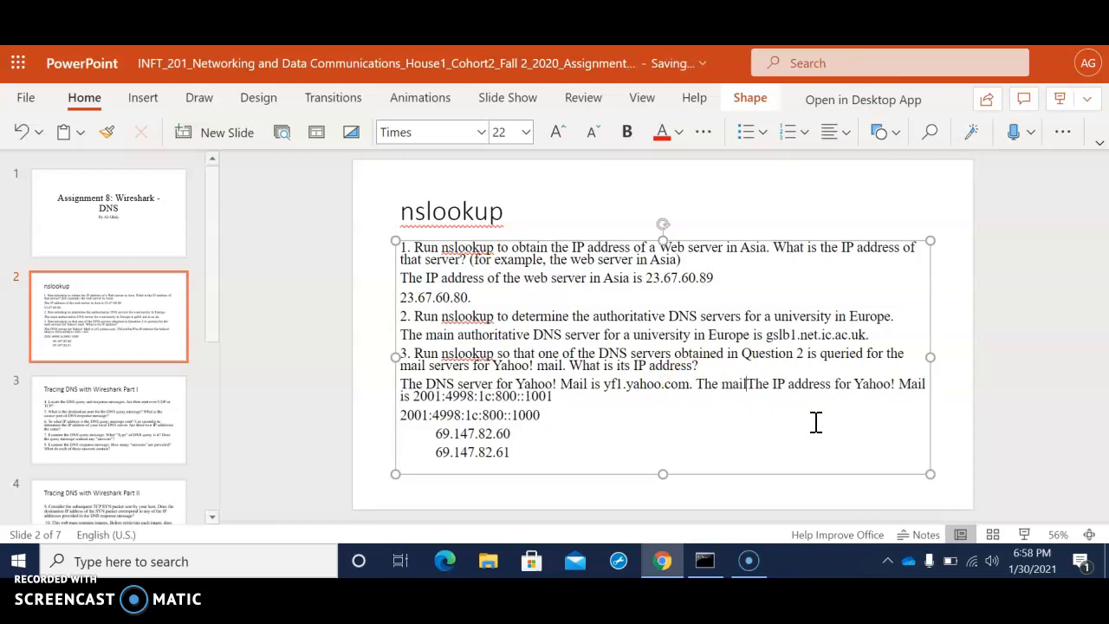
{"action": "type", "text": "adres"}
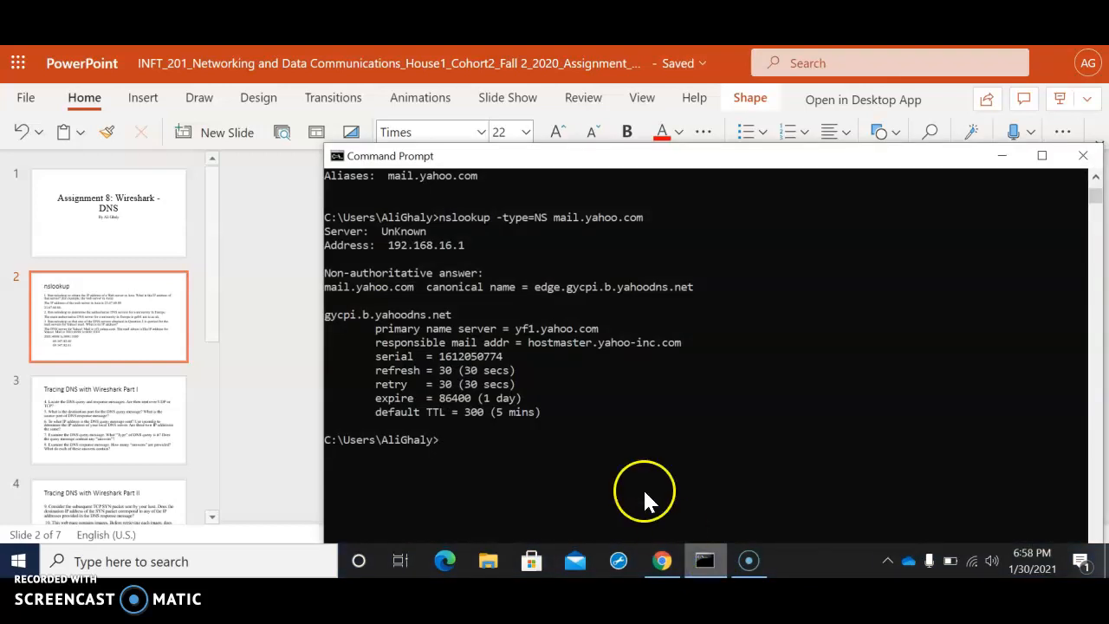
{"action": "mouse_move", "coordinate": [537, 351]}
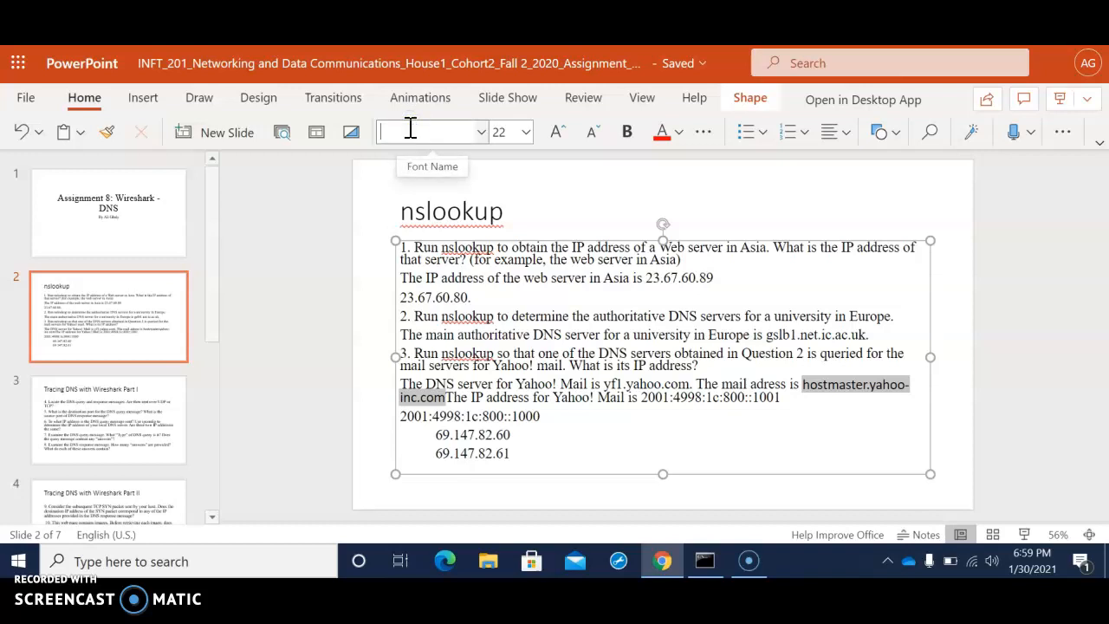
Step: Set the pasted hostmaster.yahoo-inc.com address in Times font
{"action": "type", "text": "Times"}
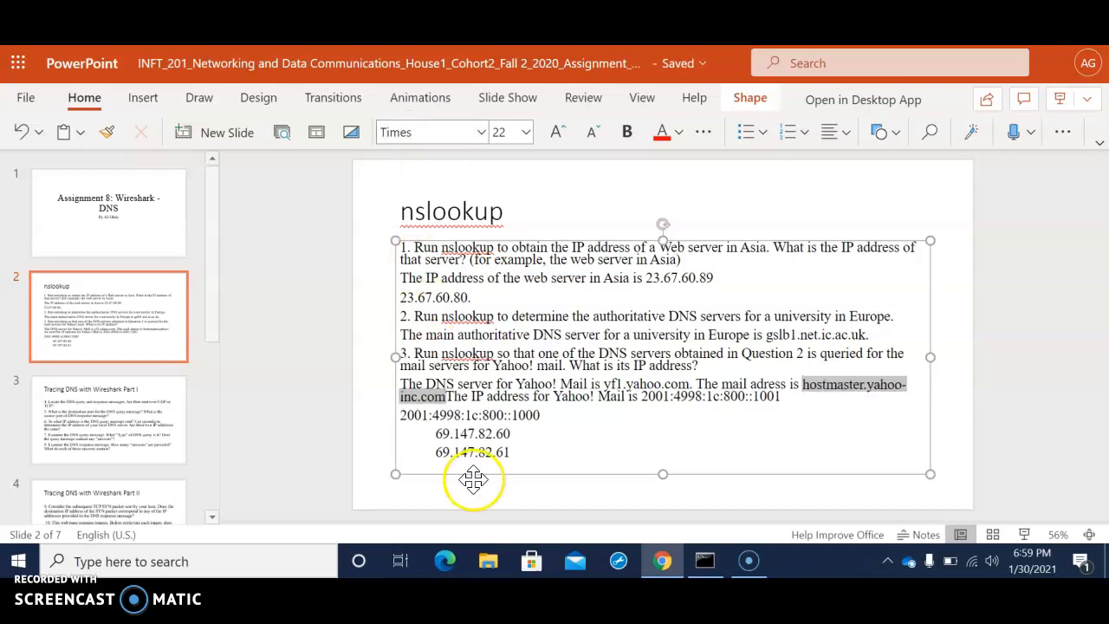